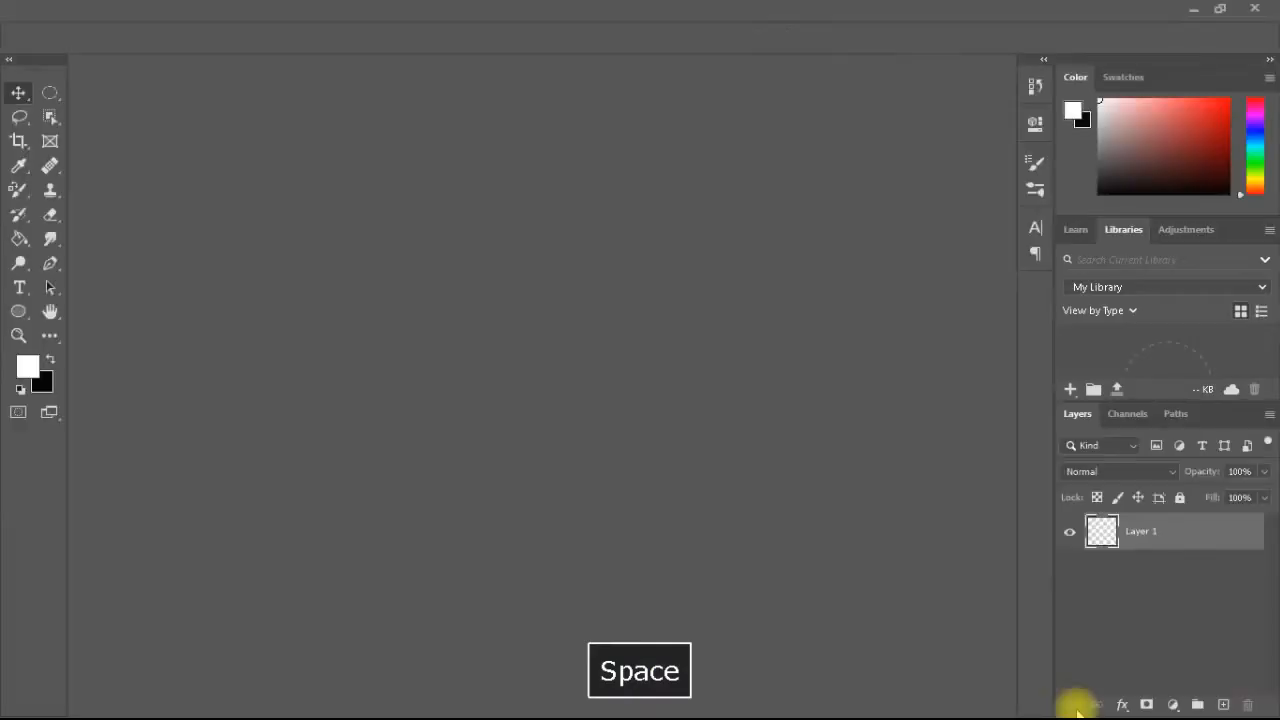
Fill Layer 1 of Untitled-1 with white using the Paint Bucket
{"action": "key", "text": "space"}
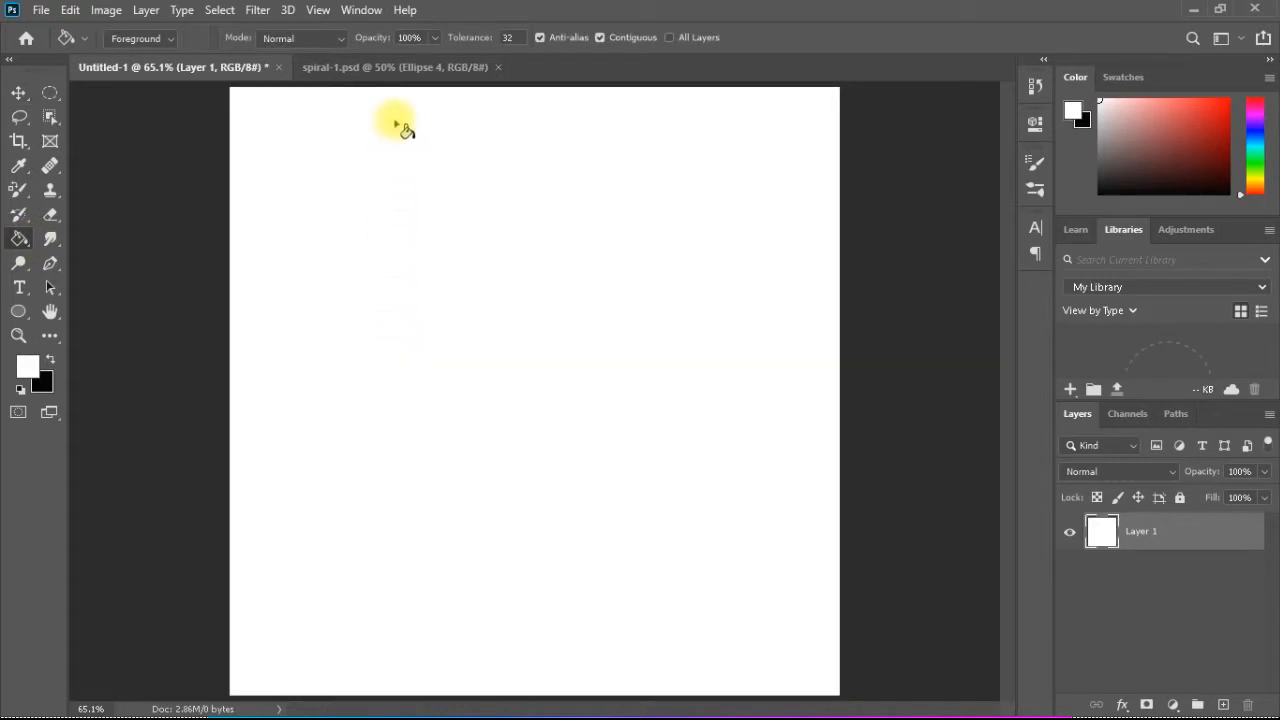
Add edge and centre guides via View > New Guide Layout
{"action": "left_click", "coordinate": [318, 10]}
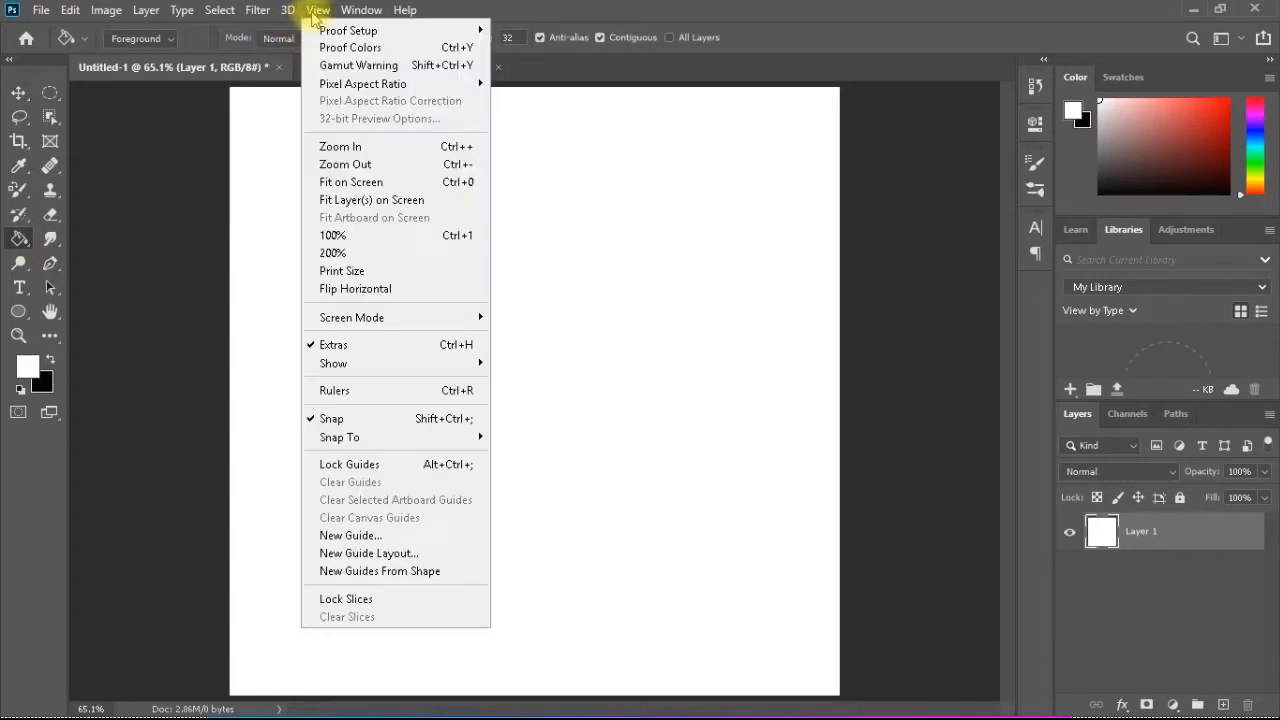
{"action": "mouse_move", "coordinate": [380, 464]}
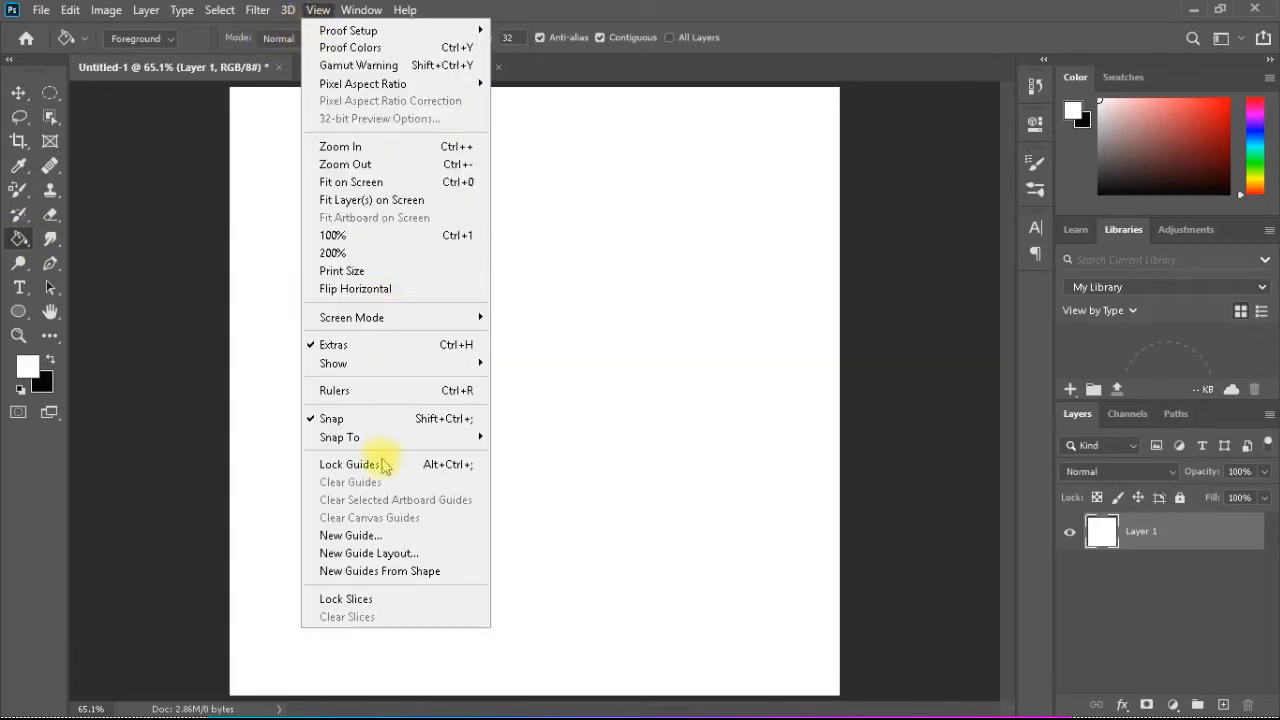
{"action": "mouse_move", "coordinate": [368, 552]}
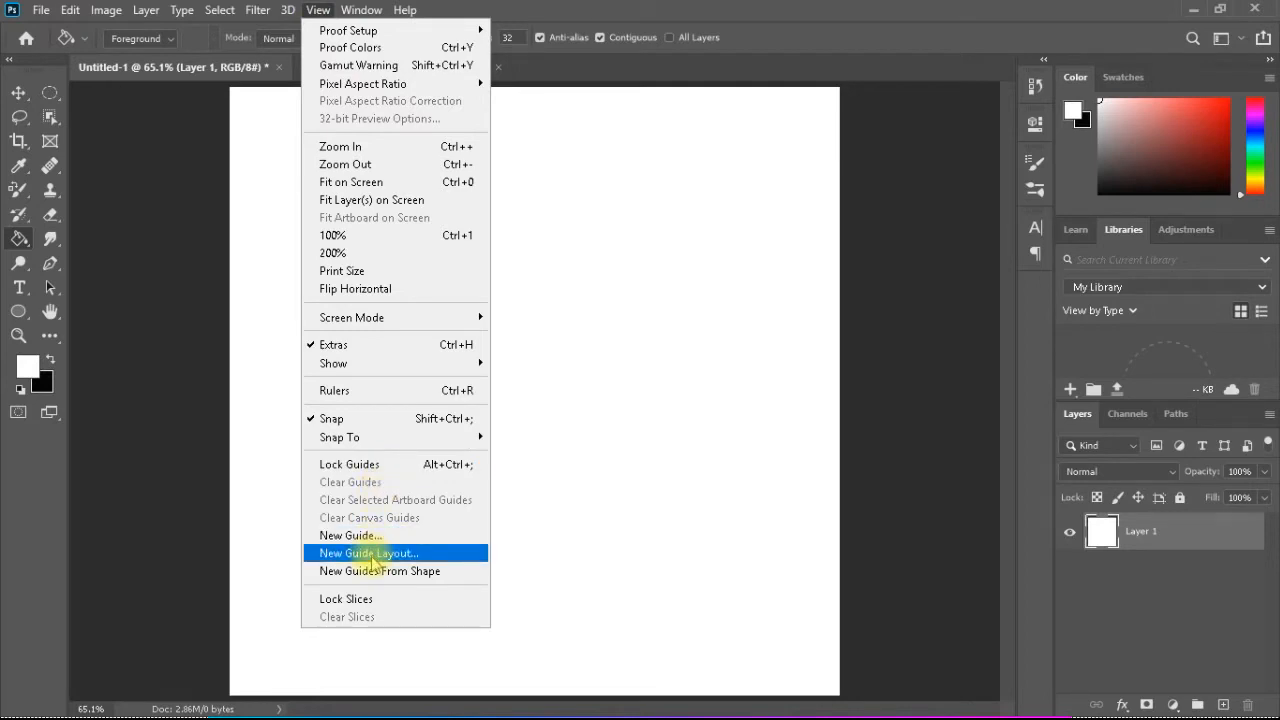
{"action": "left_click", "coordinate": [368, 552]}
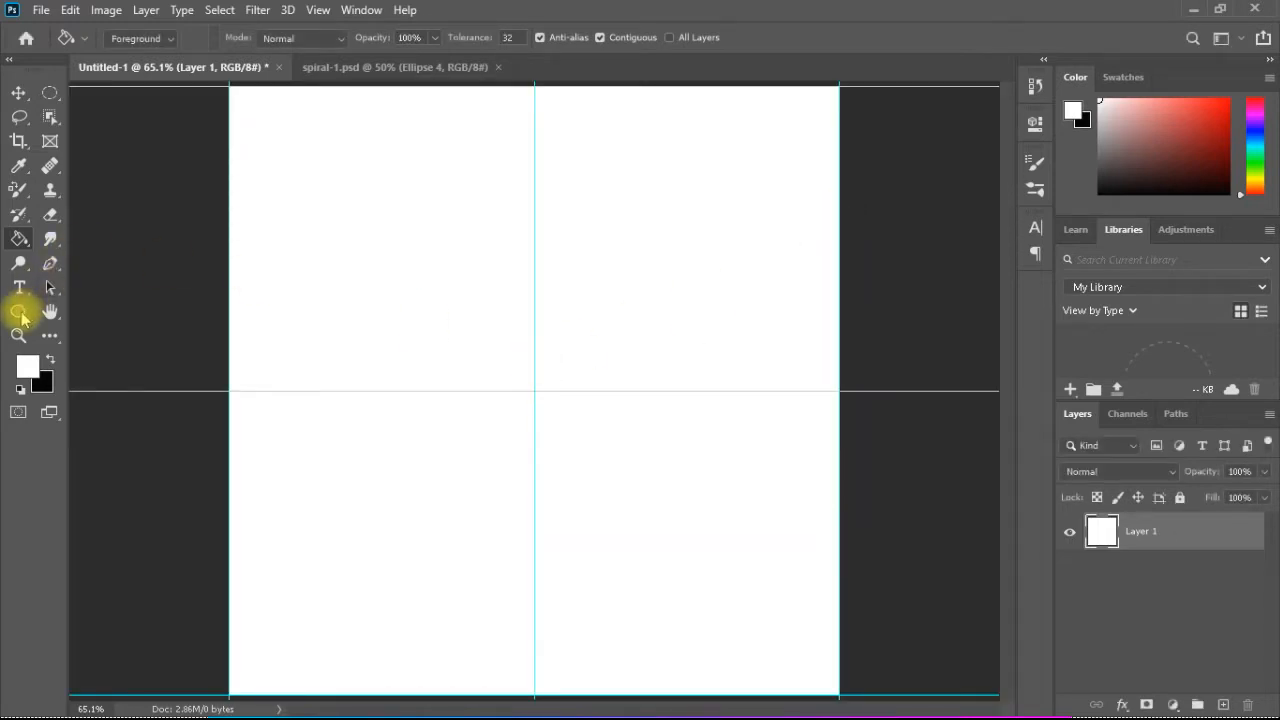
{"action": "mouse_move", "coordinate": [20, 312]}
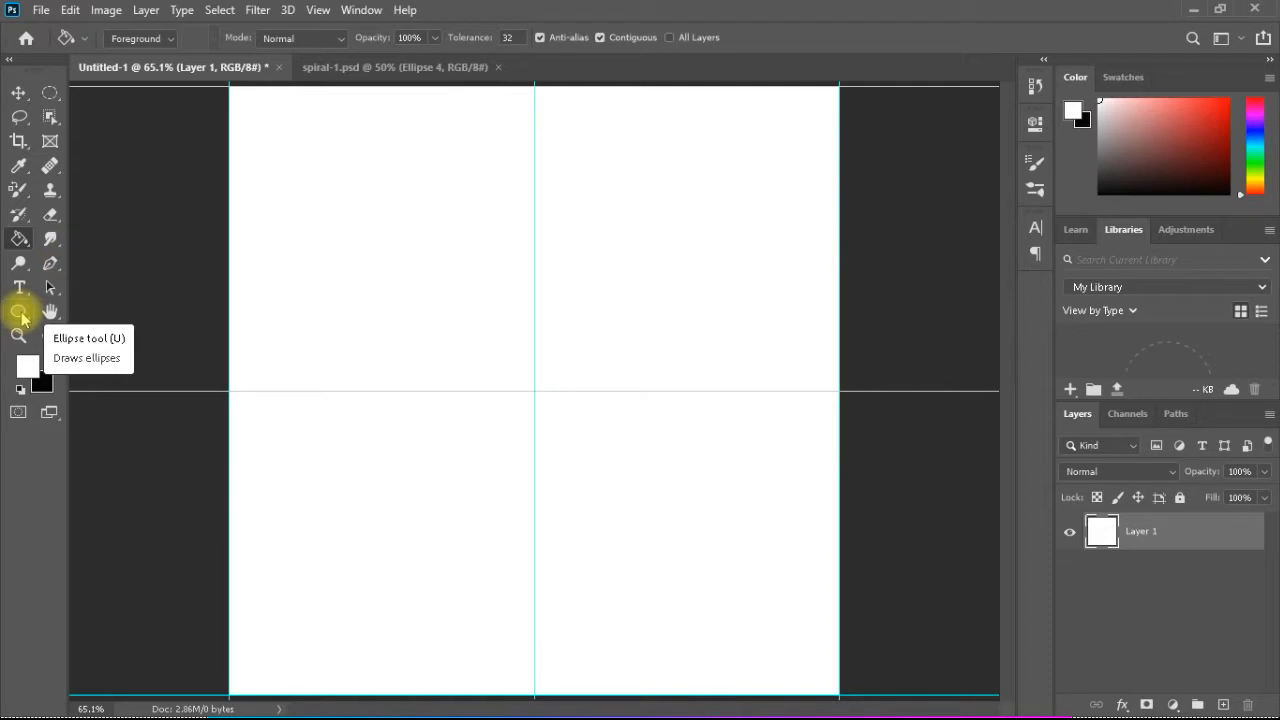
Draw a large dark red outlined circle centred on the guide intersection with the Ellipse tool
{"action": "left_click", "coordinate": [18, 312]}
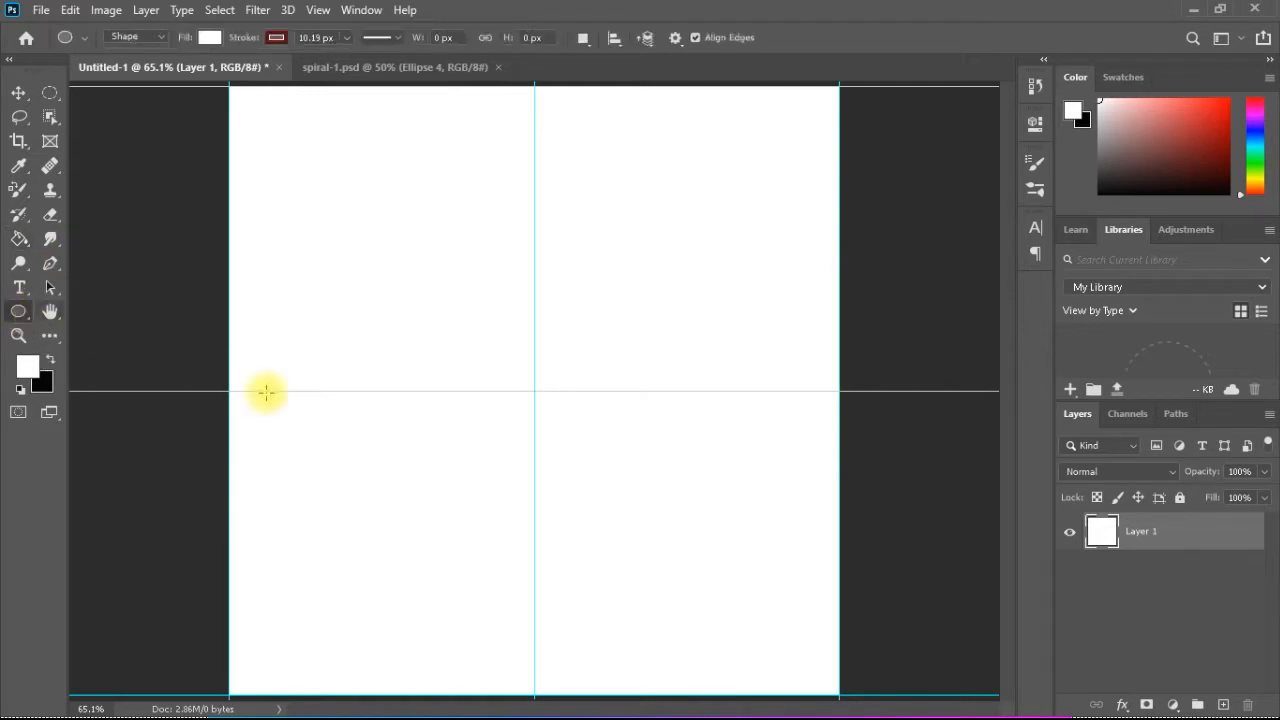
{"action": "mouse_move", "coordinate": [532, 390]}
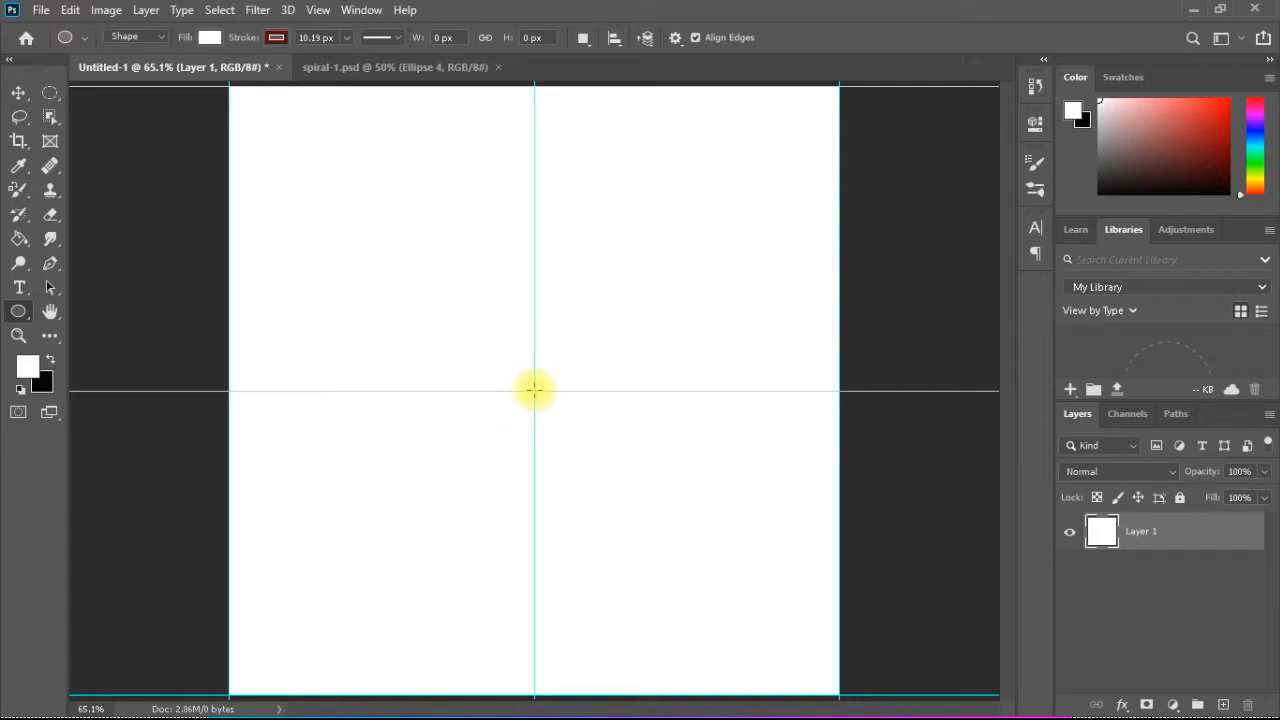
{"action": "left_click_drag", "start_coordinate": [536, 390], "coordinate": [450, 280]}
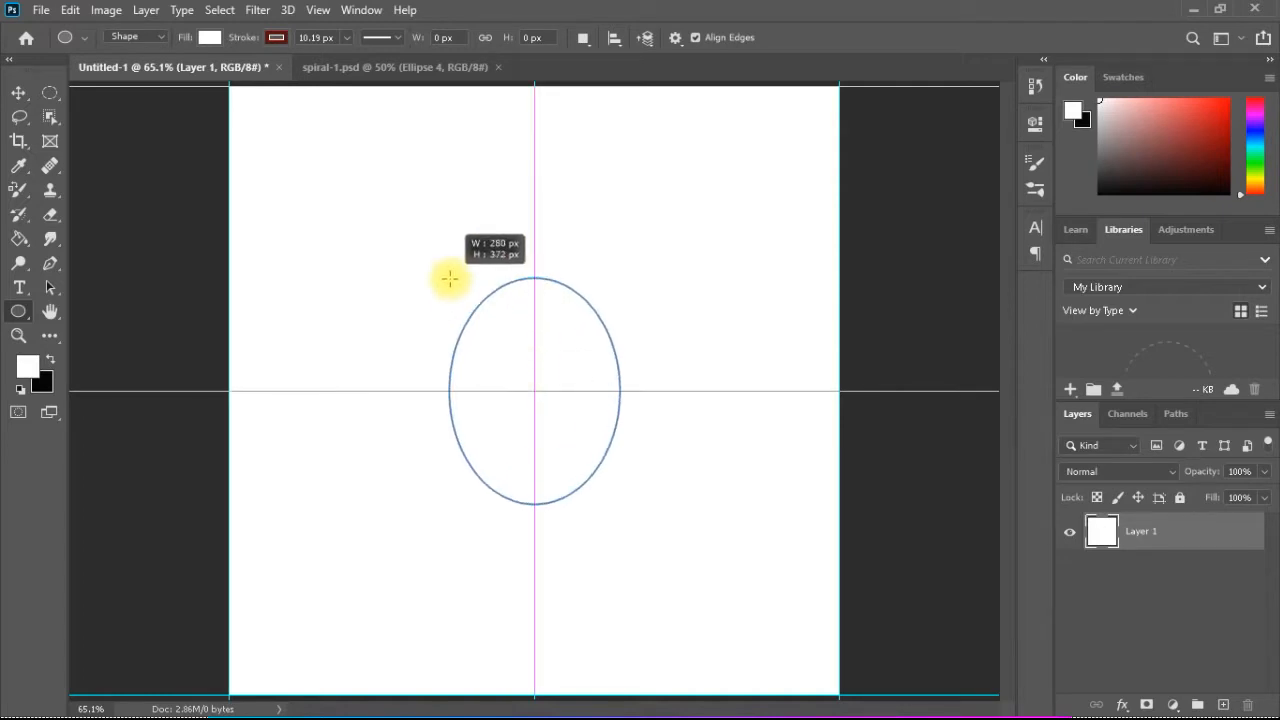
{"action": "left_click_drag", "start_coordinate": [448, 278], "coordinate": [416, 236]}
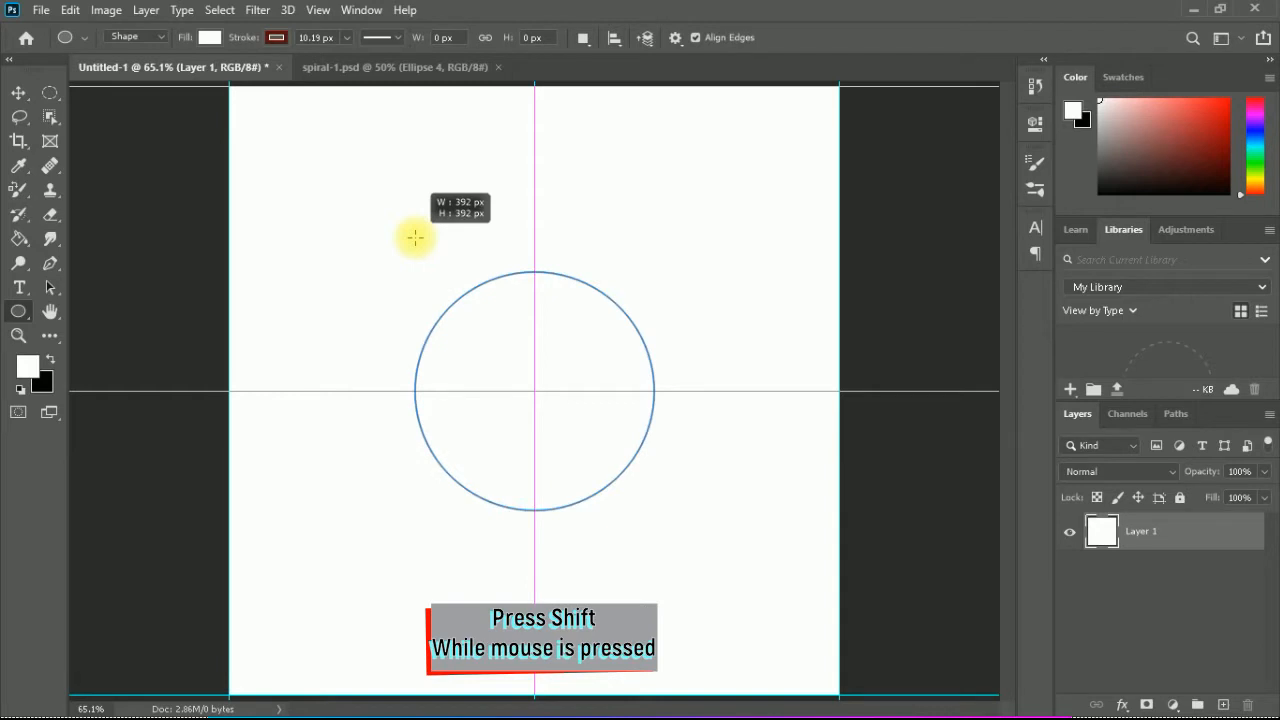
{"action": "left_click_drag", "start_coordinate": [416, 238], "coordinate": [378, 208]}
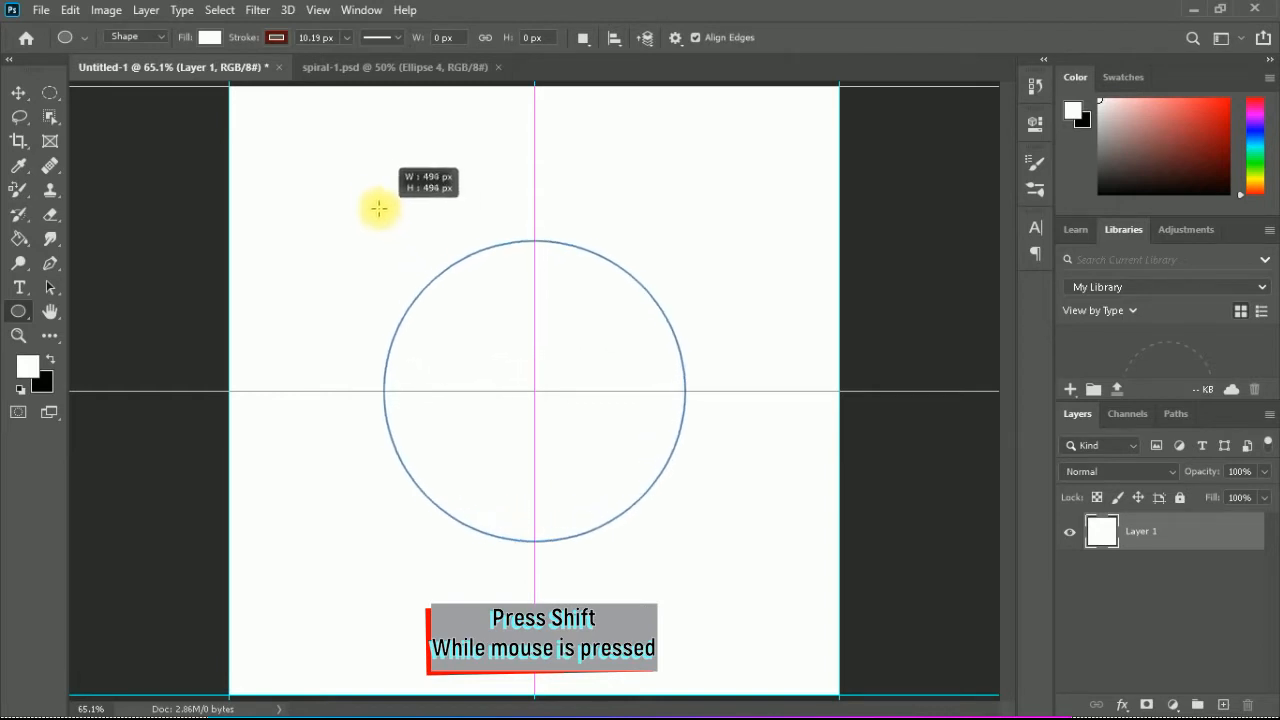
{"action": "left_click_drag", "start_coordinate": [378, 208], "coordinate": [400, 244]}
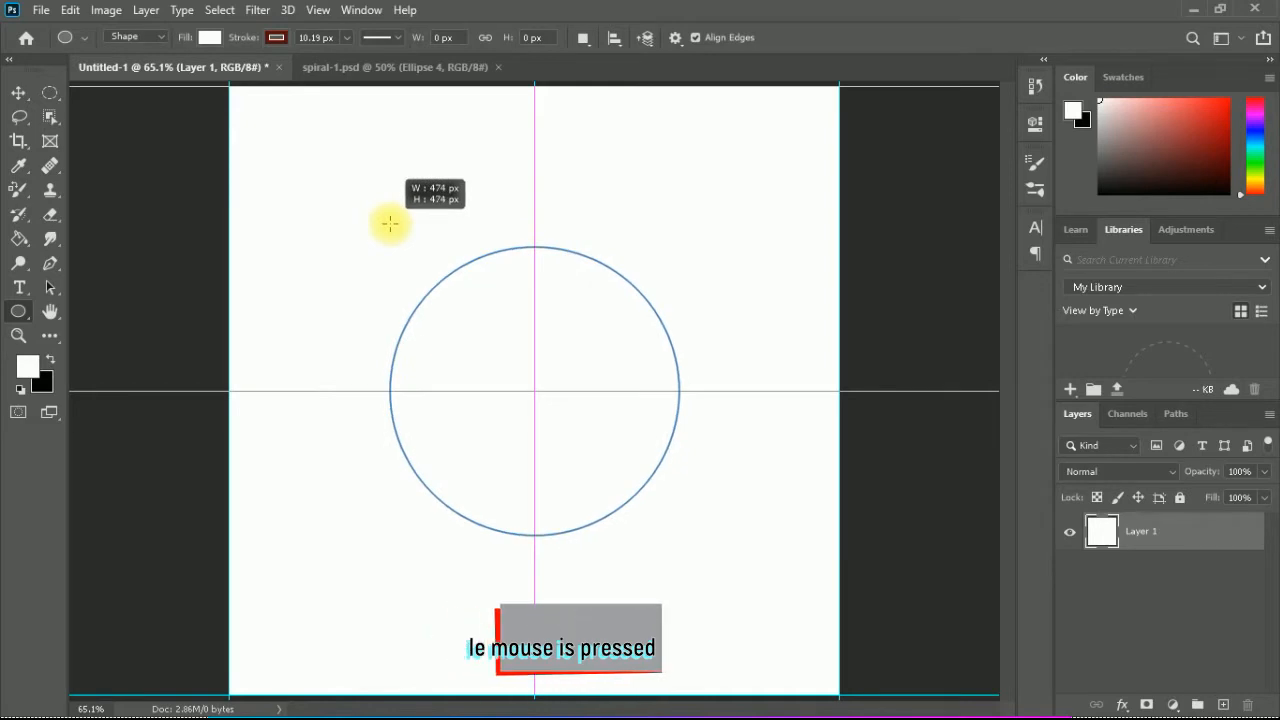
{"action": "left_click_drag", "start_coordinate": [388, 224], "coordinate": [378, 208]}
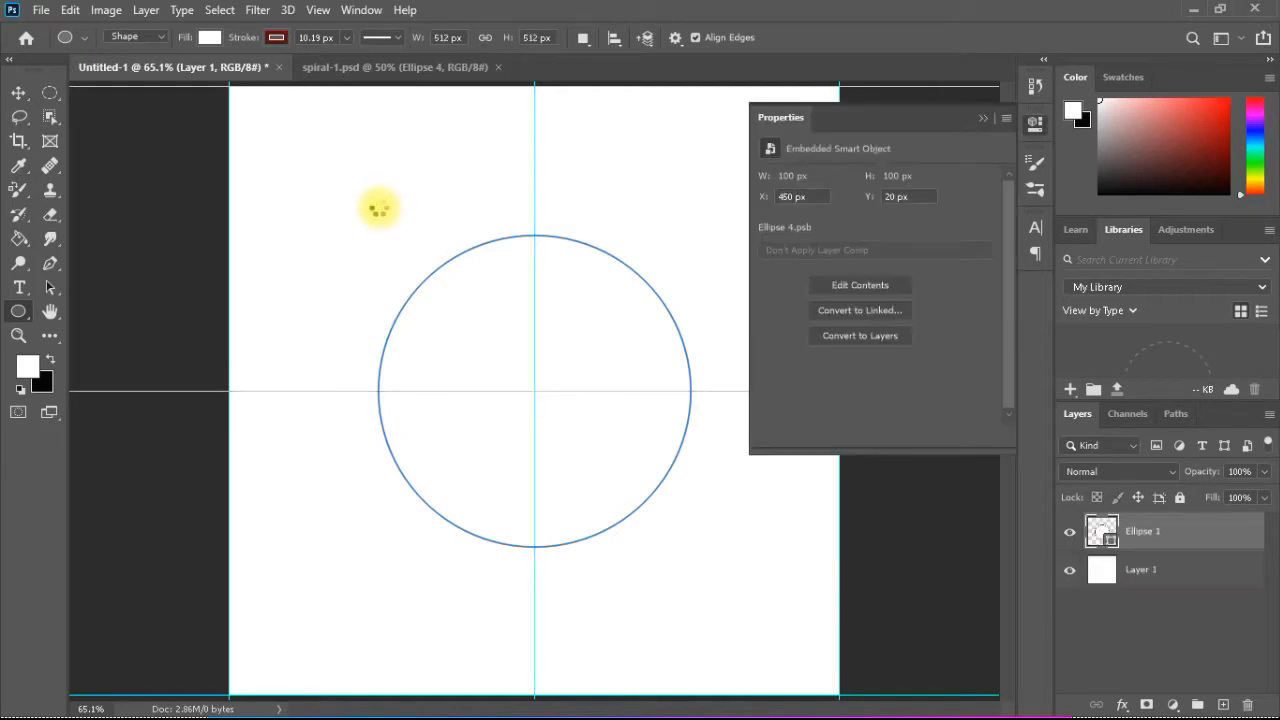
{"action": "left_click", "coordinate": [1142, 532]}
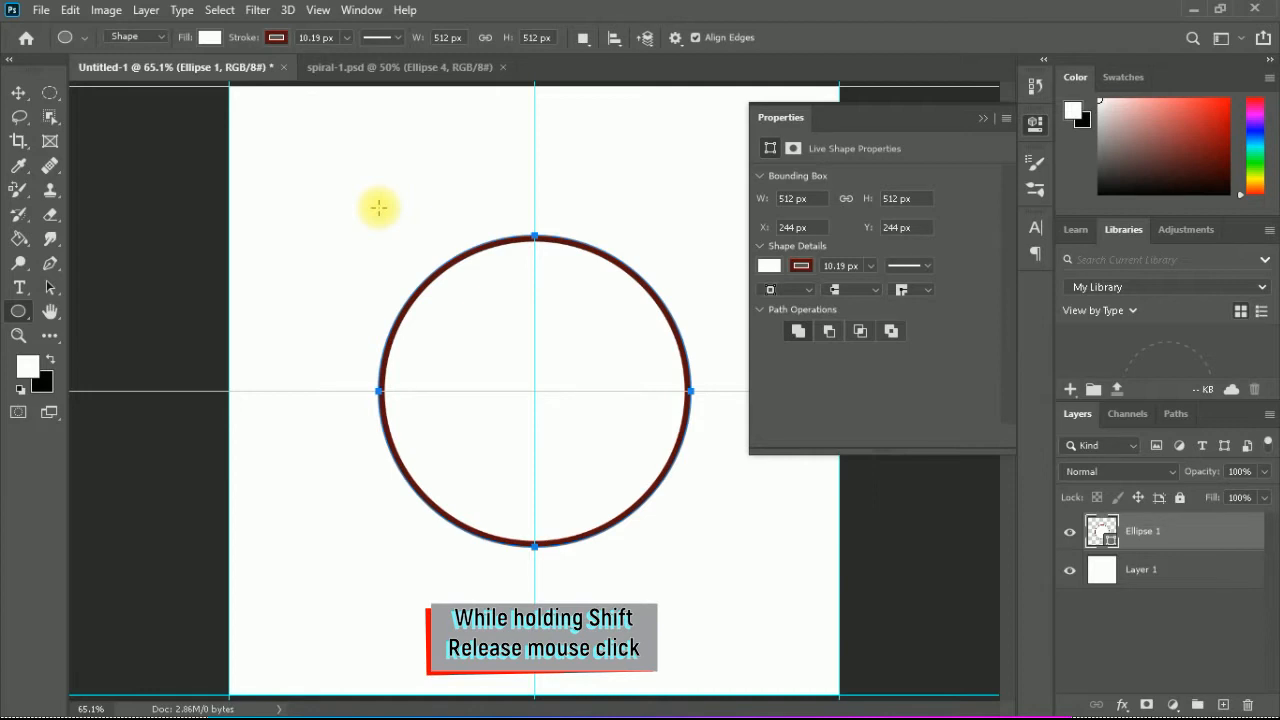
{"action": "mouse_move", "coordinate": [390, 184]}
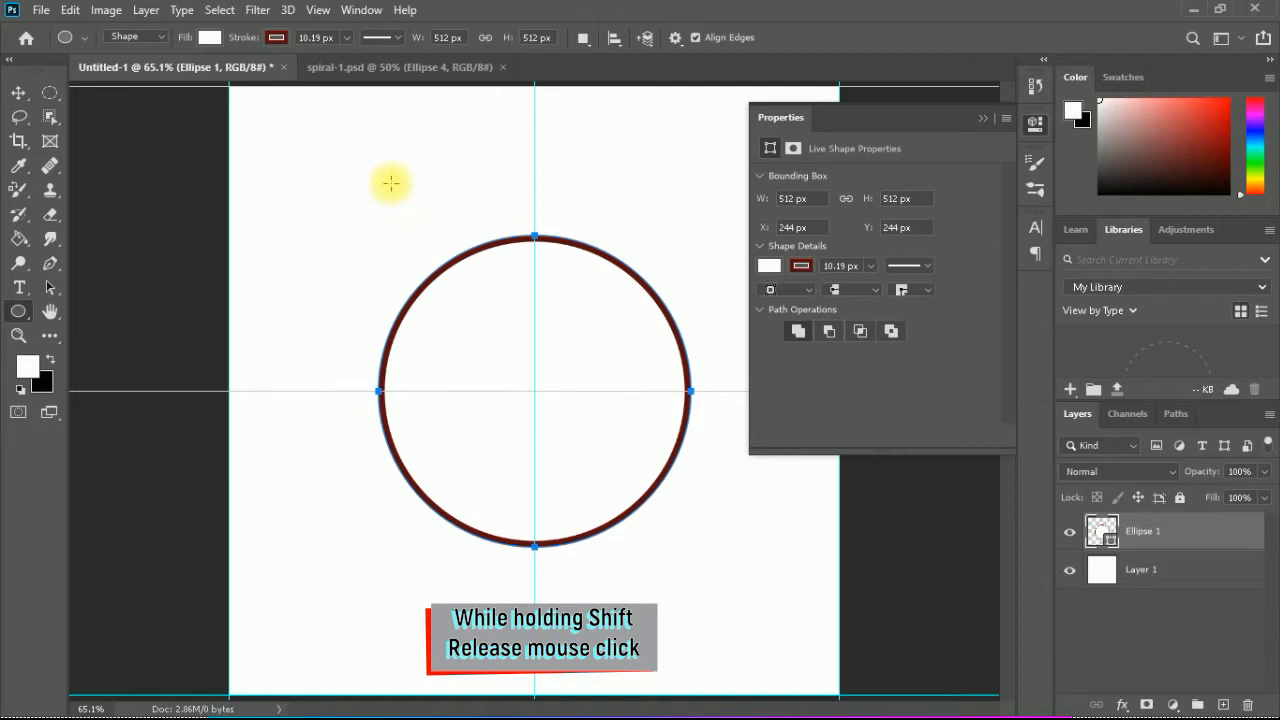
{"action": "mouse_move", "coordinate": [368, 164]}
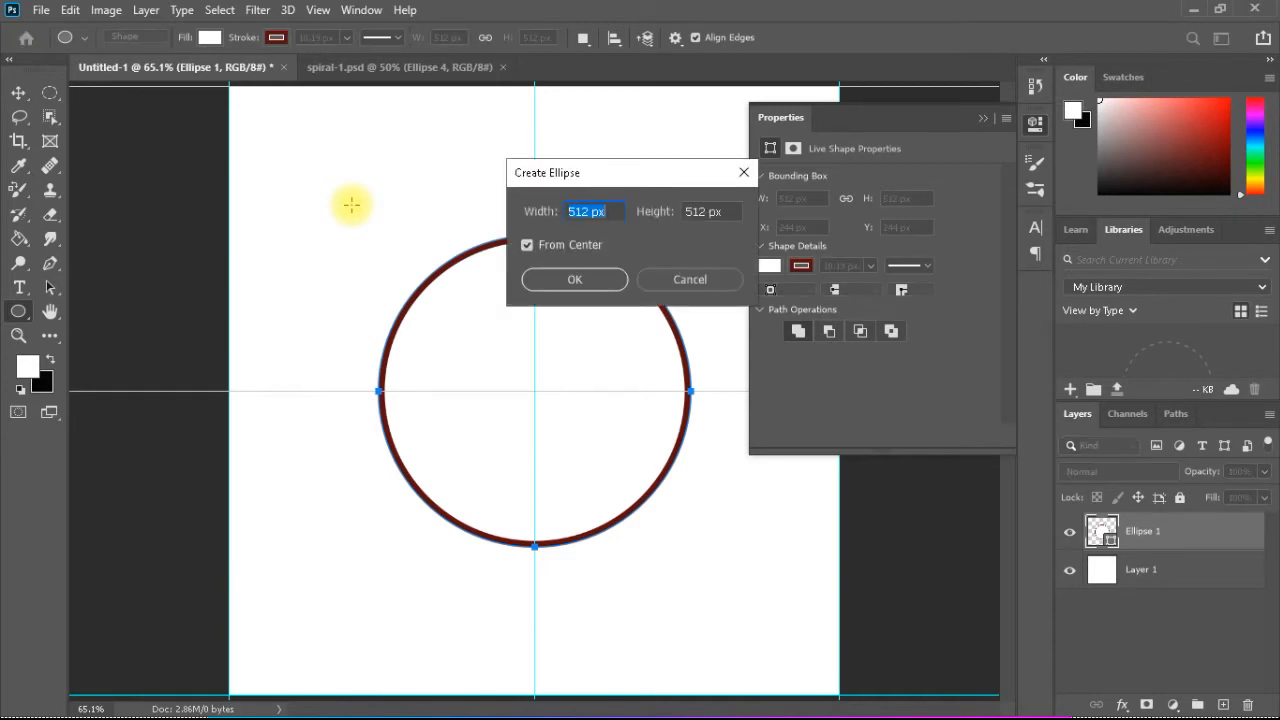
Create a 50 px by 50 px circle in the upper-left area via Create Ellipse
{"action": "type", "text": "50"}
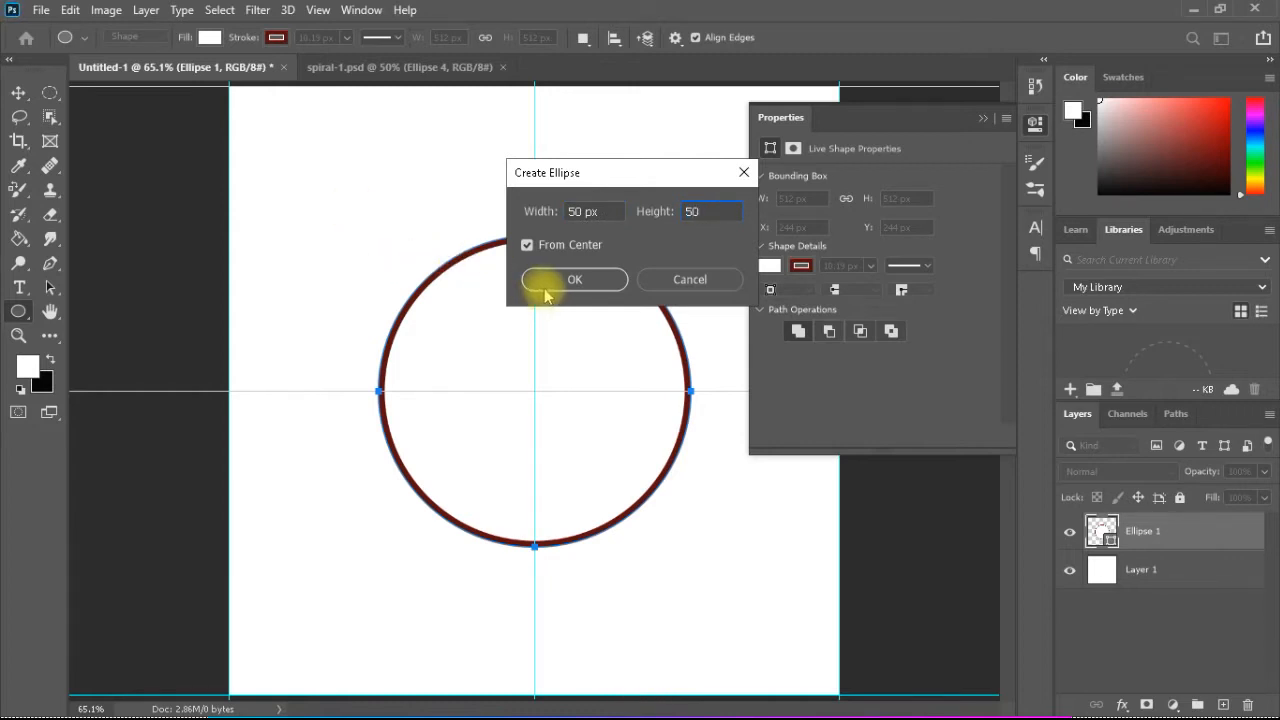
{"action": "left_click", "coordinate": [574, 280]}
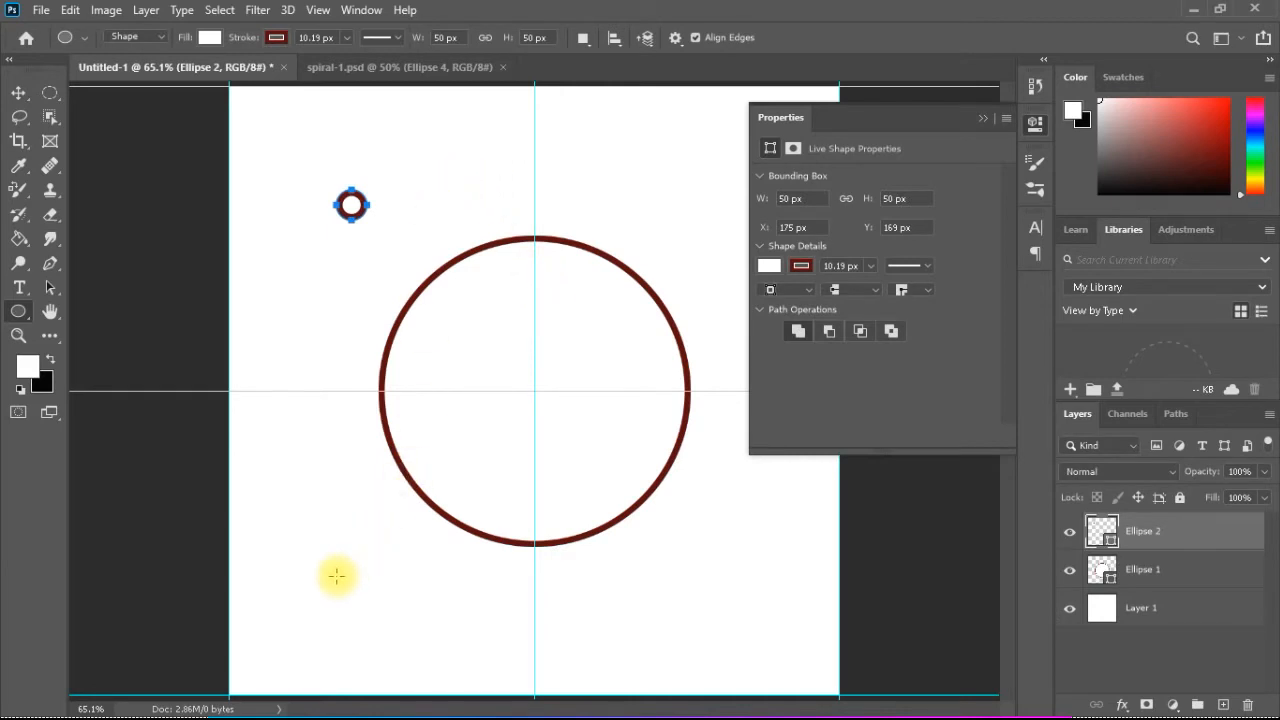
Draw a medium 314 px Shift-constrained circle in the canvas's lower-left area
{"action": "left_click_drag", "start_coordinate": [336, 576], "coordinate": [400, 530]}
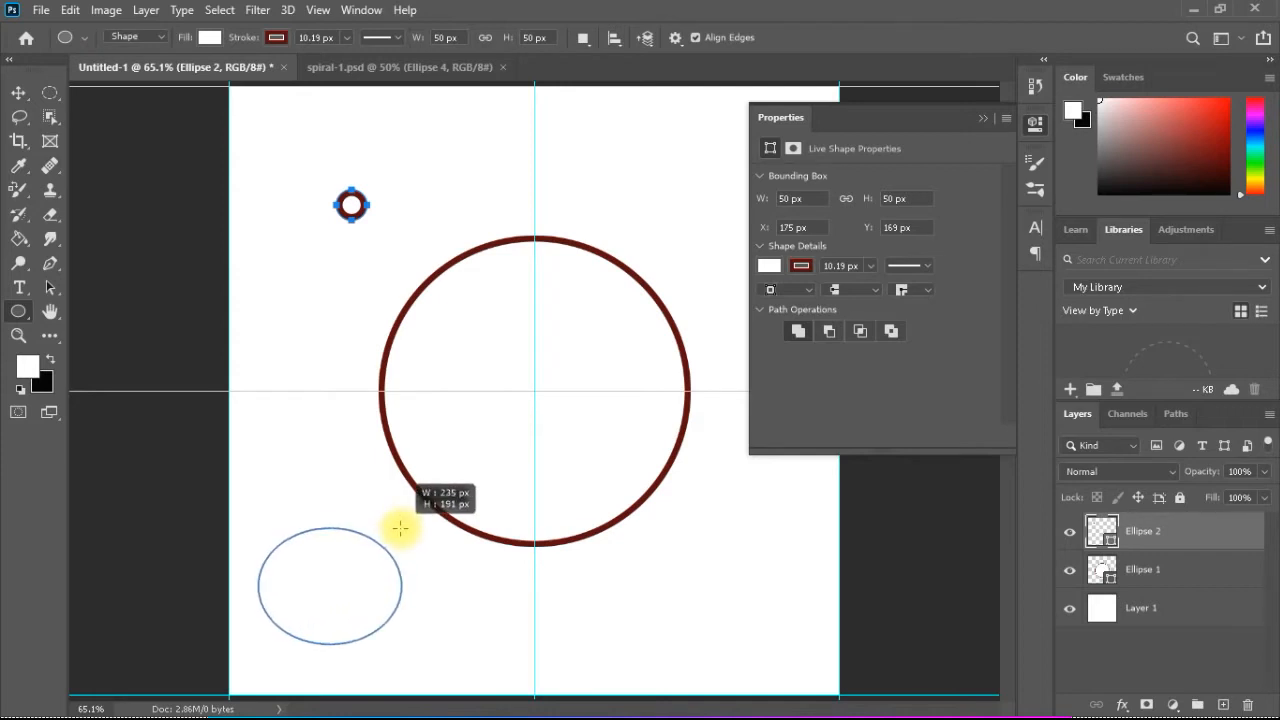
{"action": "left_click_drag", "start_coordinate": [400, 528], "coordinate": [476, 486]}
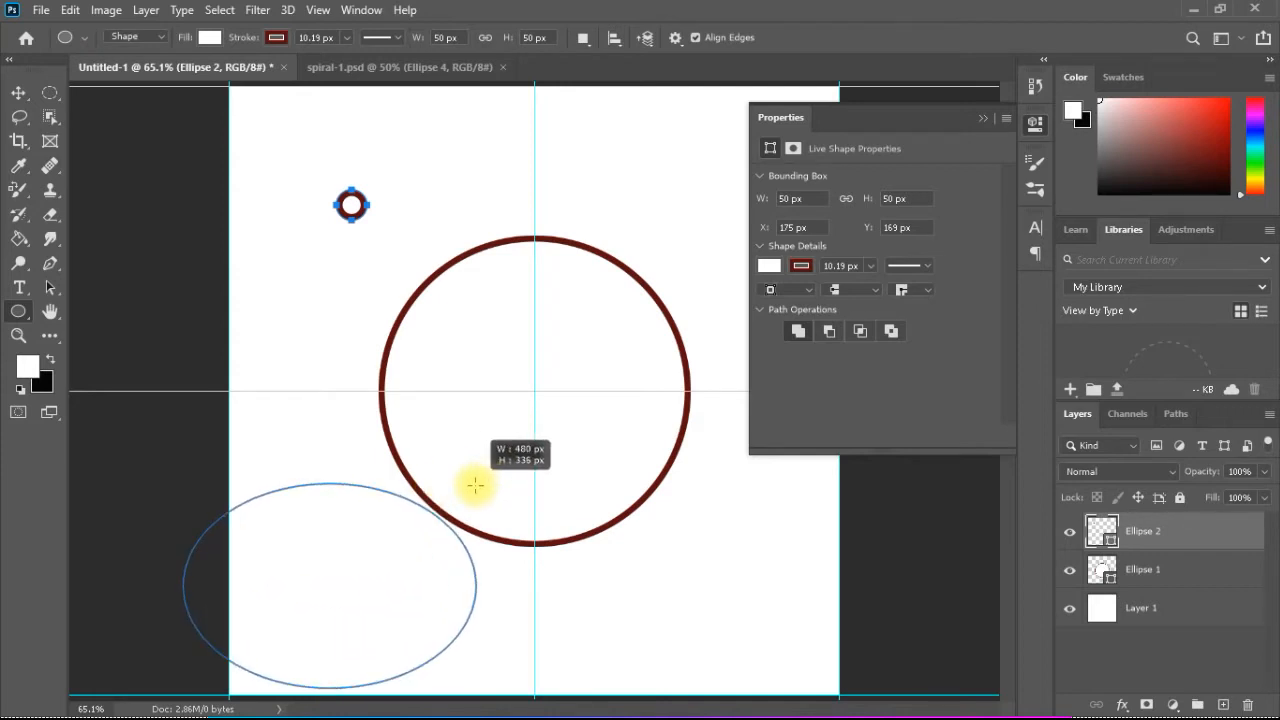
{"action": "key", "text": "shift"}
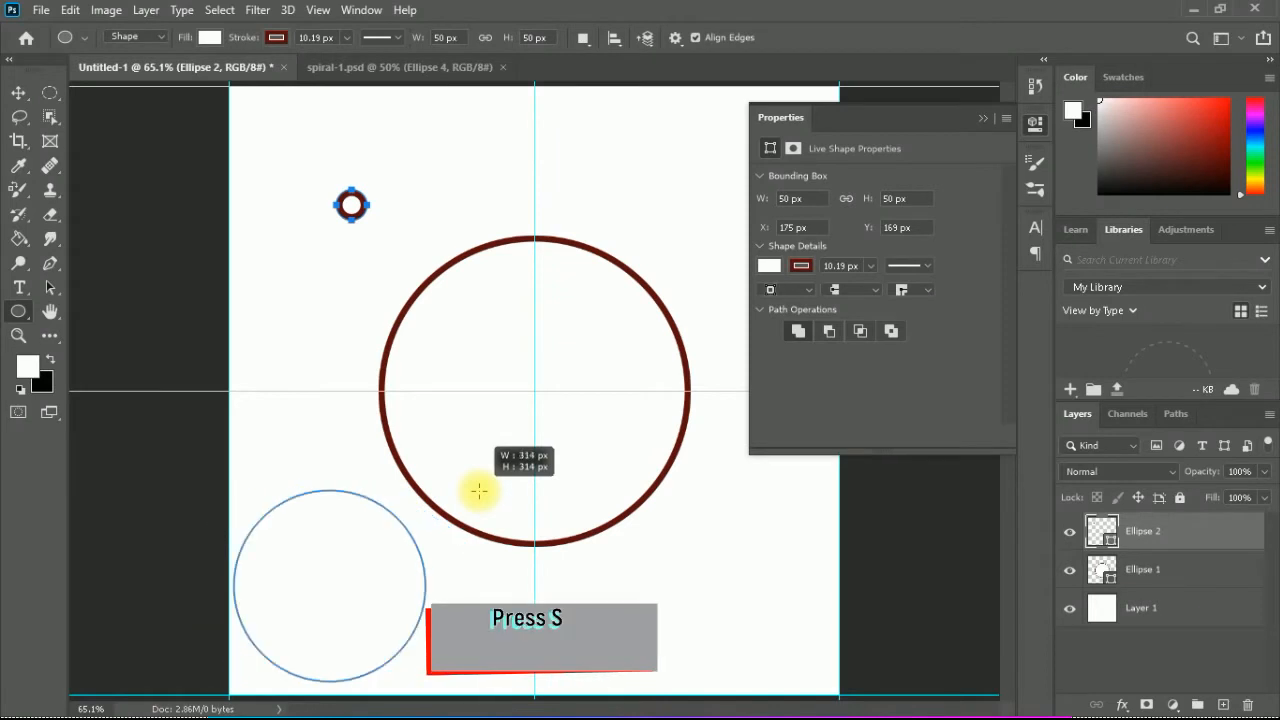
{"action": "key", "text": "shift"}
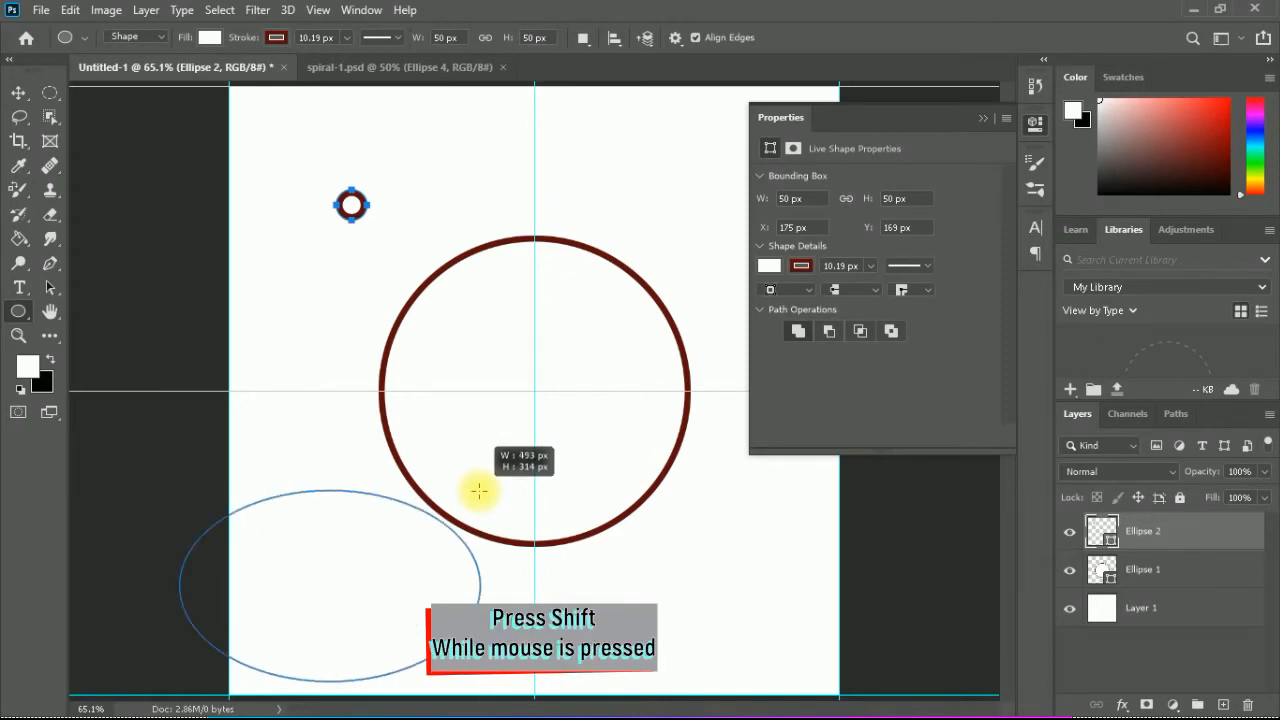
{"action": "key", "text": "shift"}
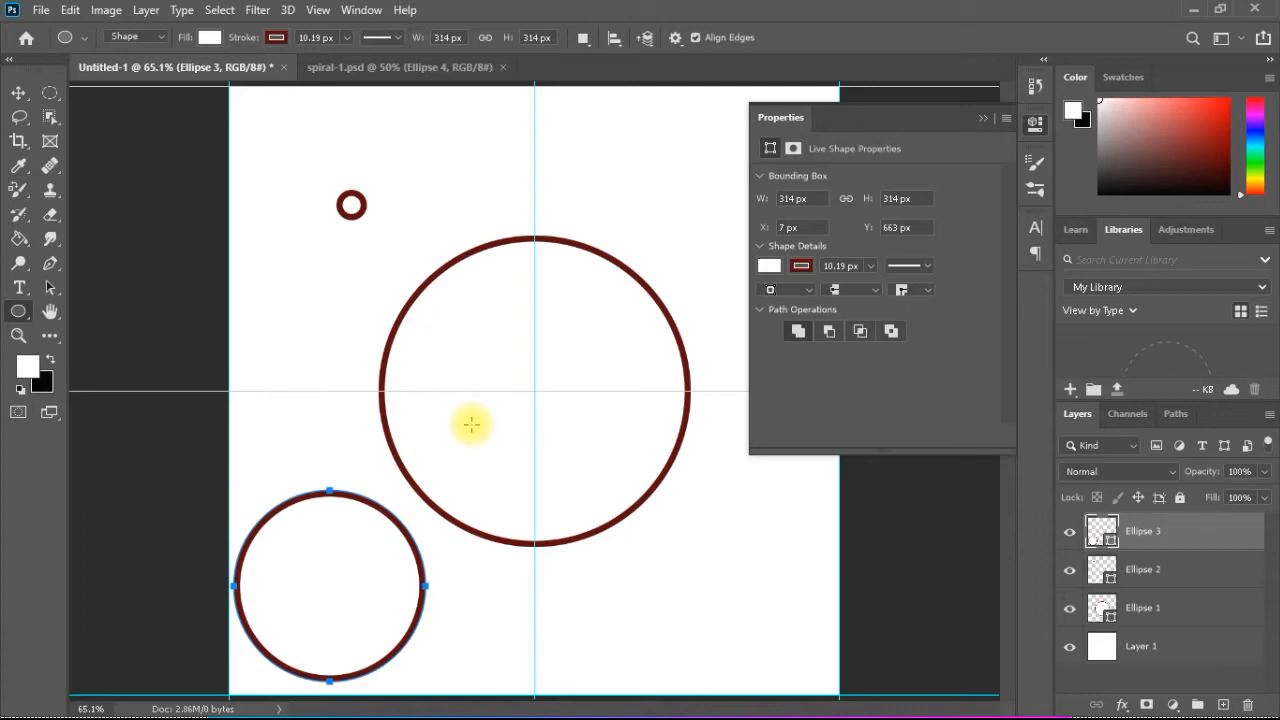
{"action": "mouse_move", "coordinate": [528, 368]}
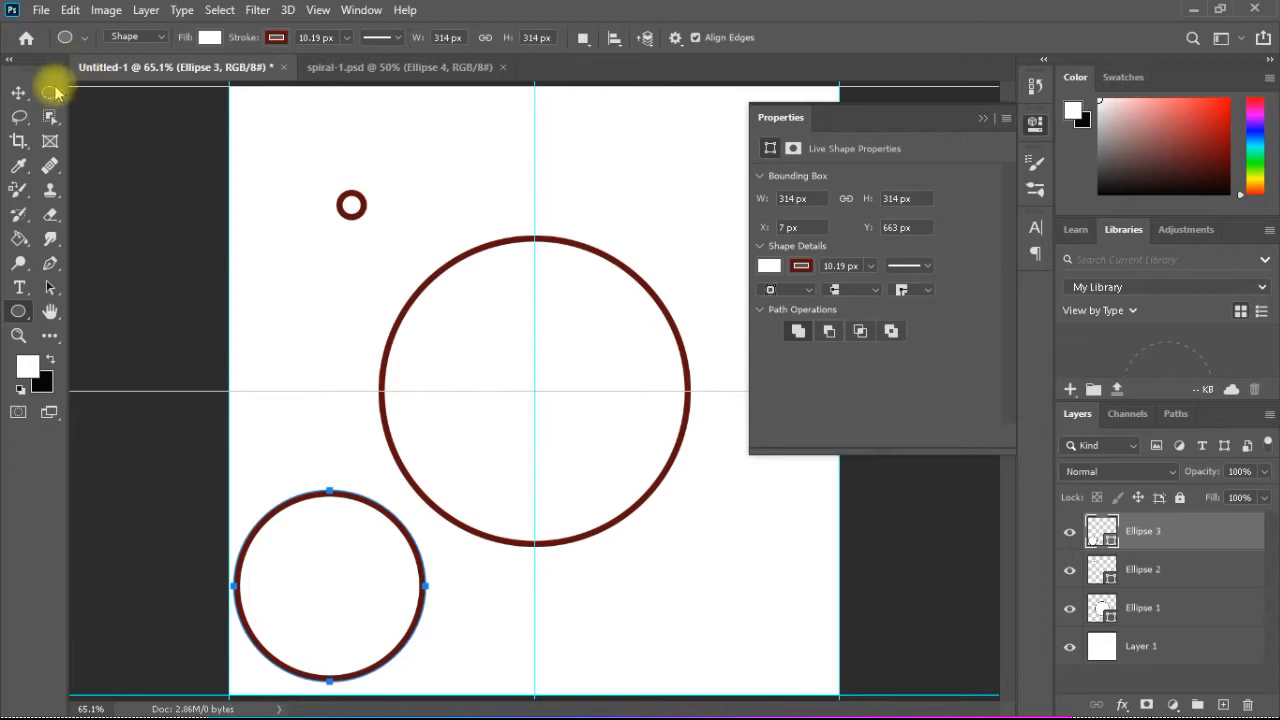
{"action": "mouse_move", "coordinate": [52, 94]}
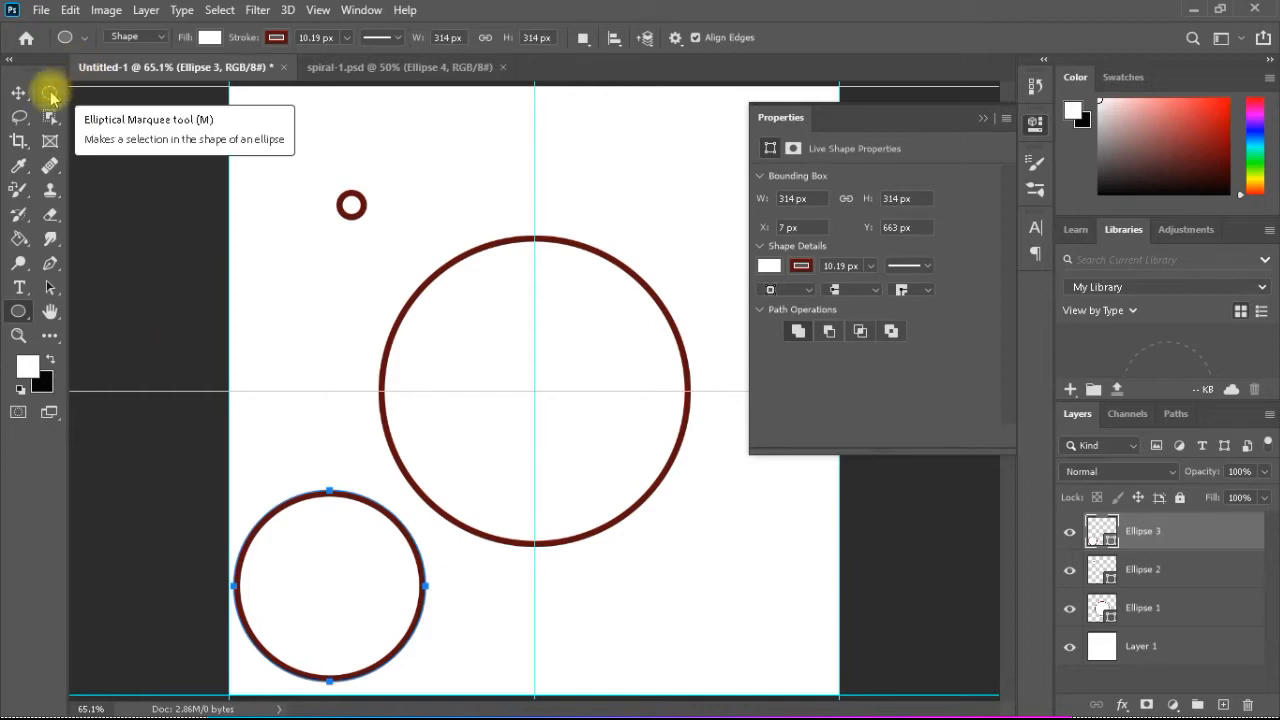
Make an elliptical marquee selection from the guide crossing matching the large circle's outline
{"action": "left_click", "coordinate": [18, 120]}
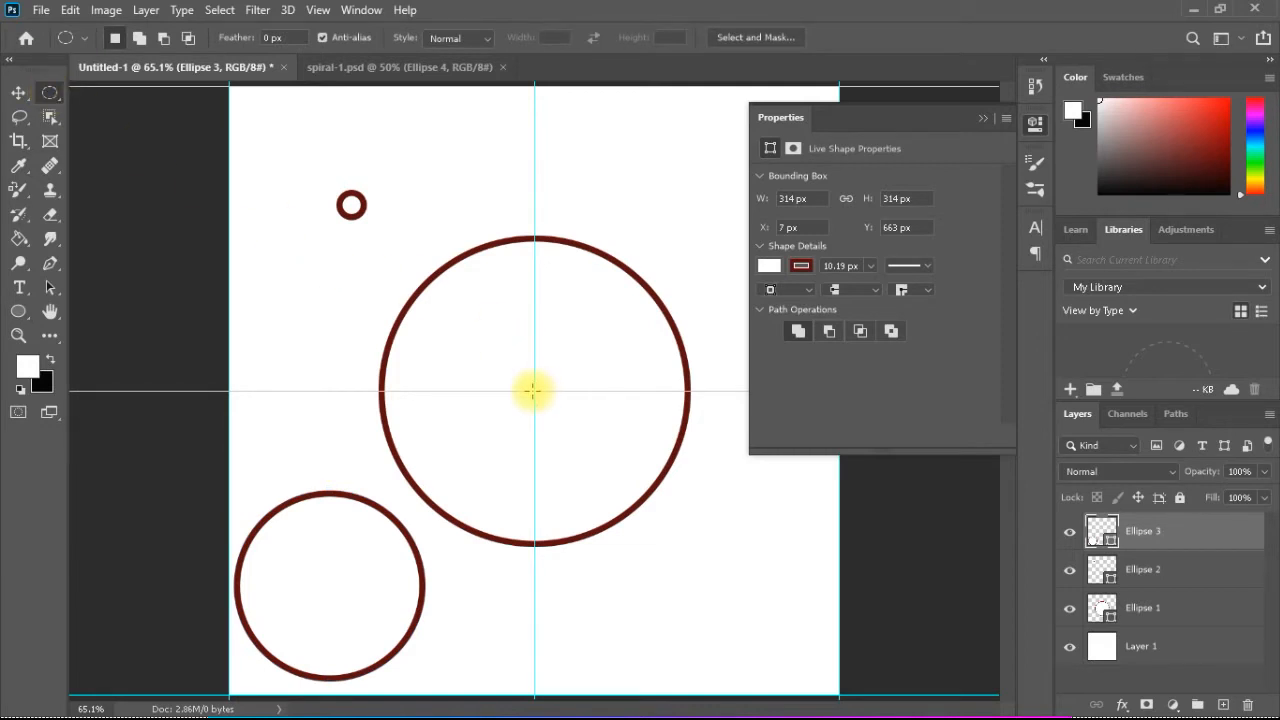
{"action": "left_click_drag", "start_coordinate": [530, 390], "coordinate": [482, 304]}
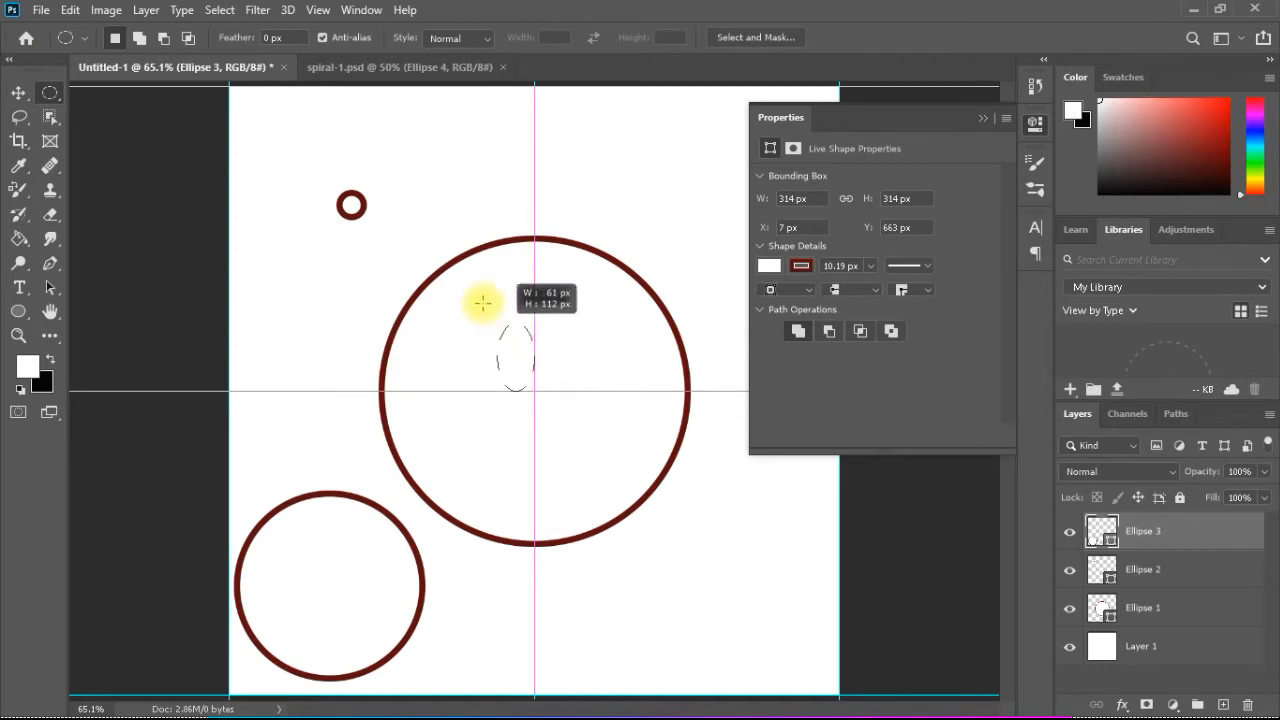
{"action": "left_click_drag", "start_coordinate": [484, 304], "coordinate": [338, 172]}
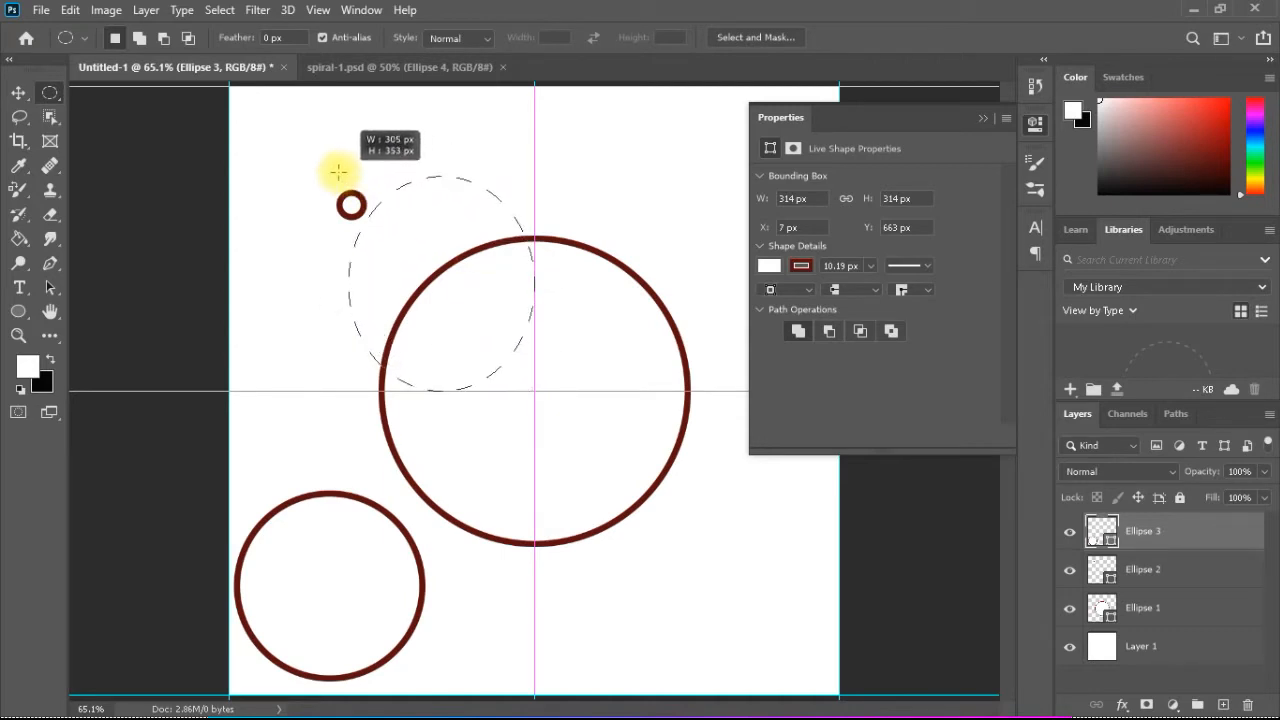
{"action": "left_click_drag", "start_coordinate": [336, 170], "coordinate": [300, 152]}
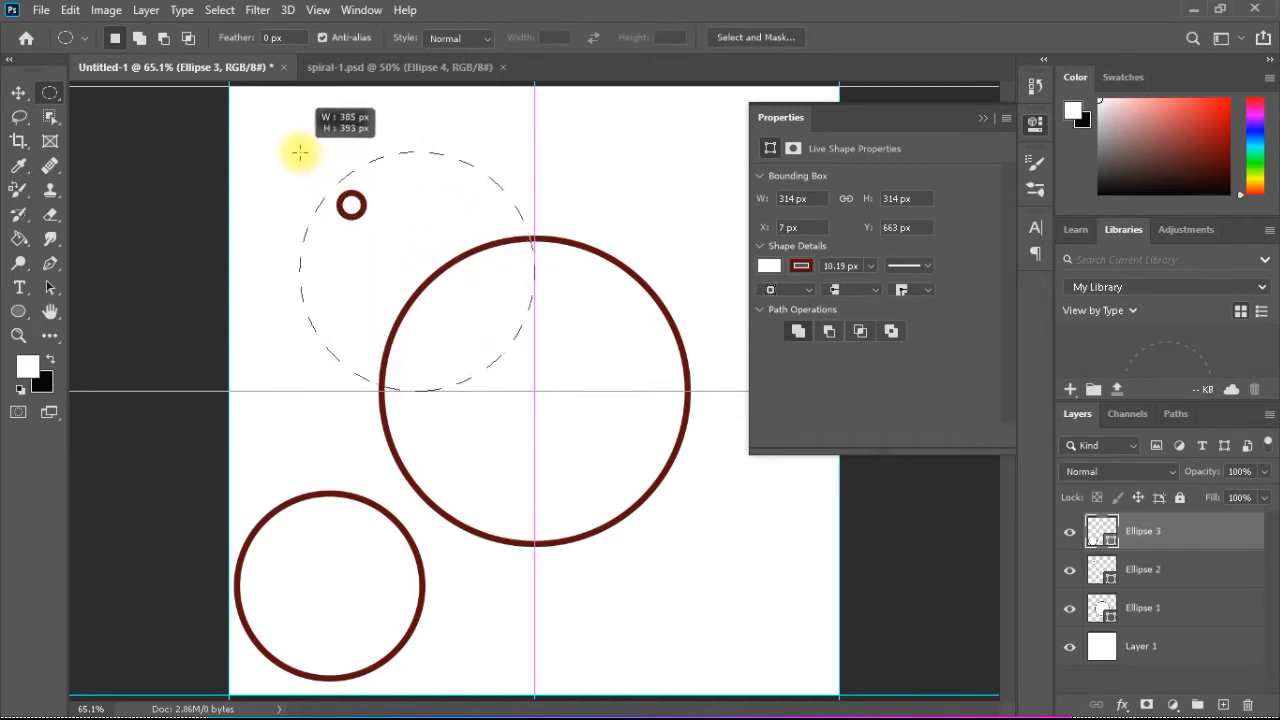
{"action": "left_click_drag", "start_coordinate": [300, 152], "coordinate": [276, 156]}
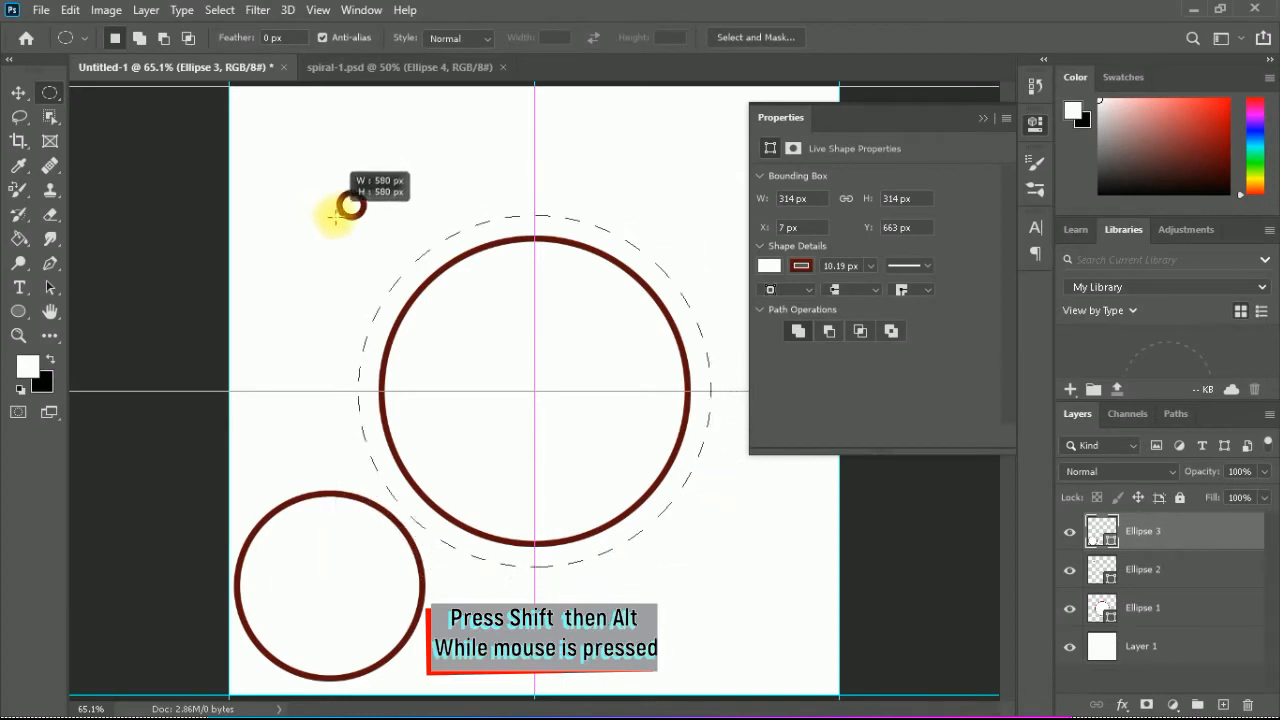
{"action": "left_click_drag", "start_coordinate": [350, 204], "coordinate": [352, 212]}
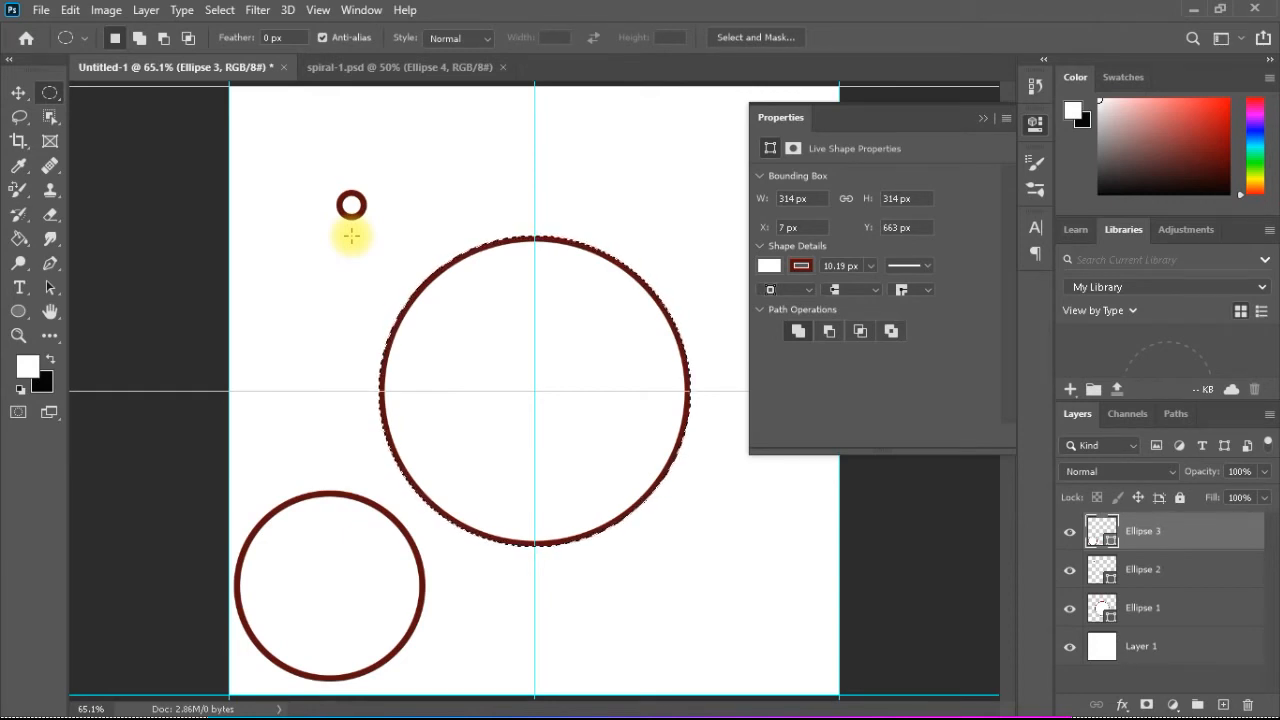
Dismiss the not-editable error and rasterize the Ellipse 3 layer, then retry deleting
{"action": "key", "text": "delete"}
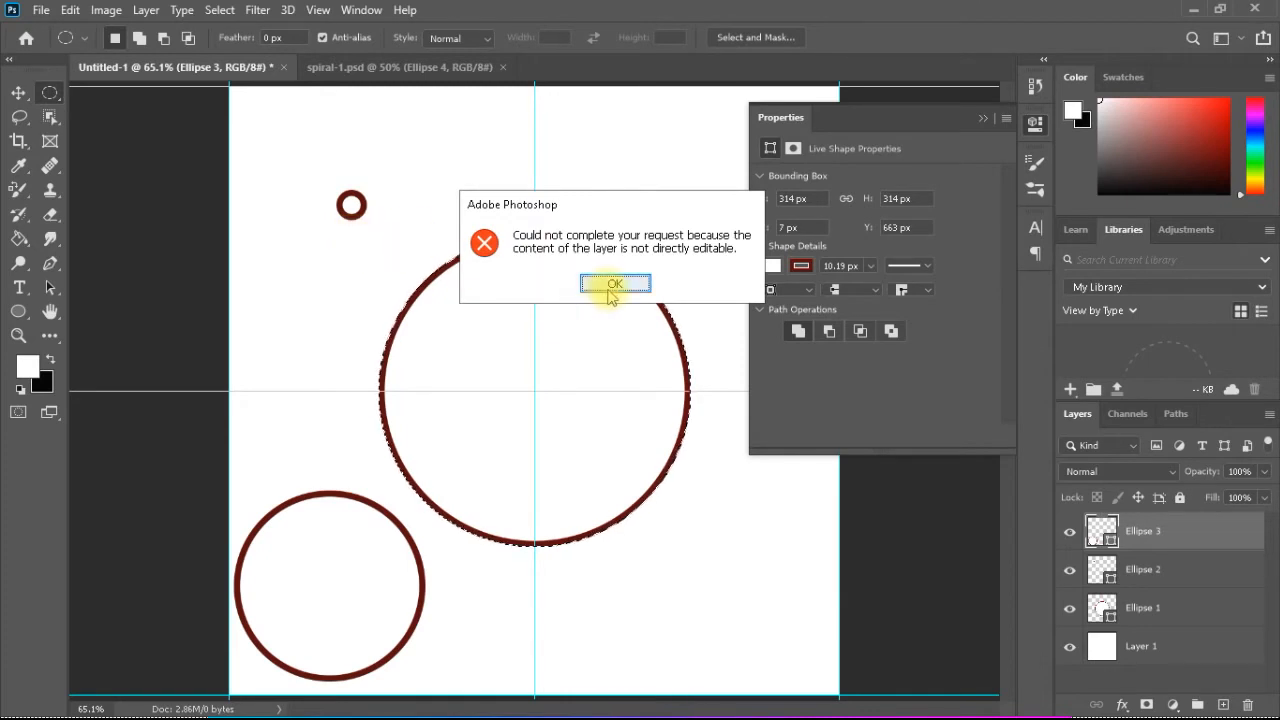
{"action": "left_click", "coordinate": [614, 284]}
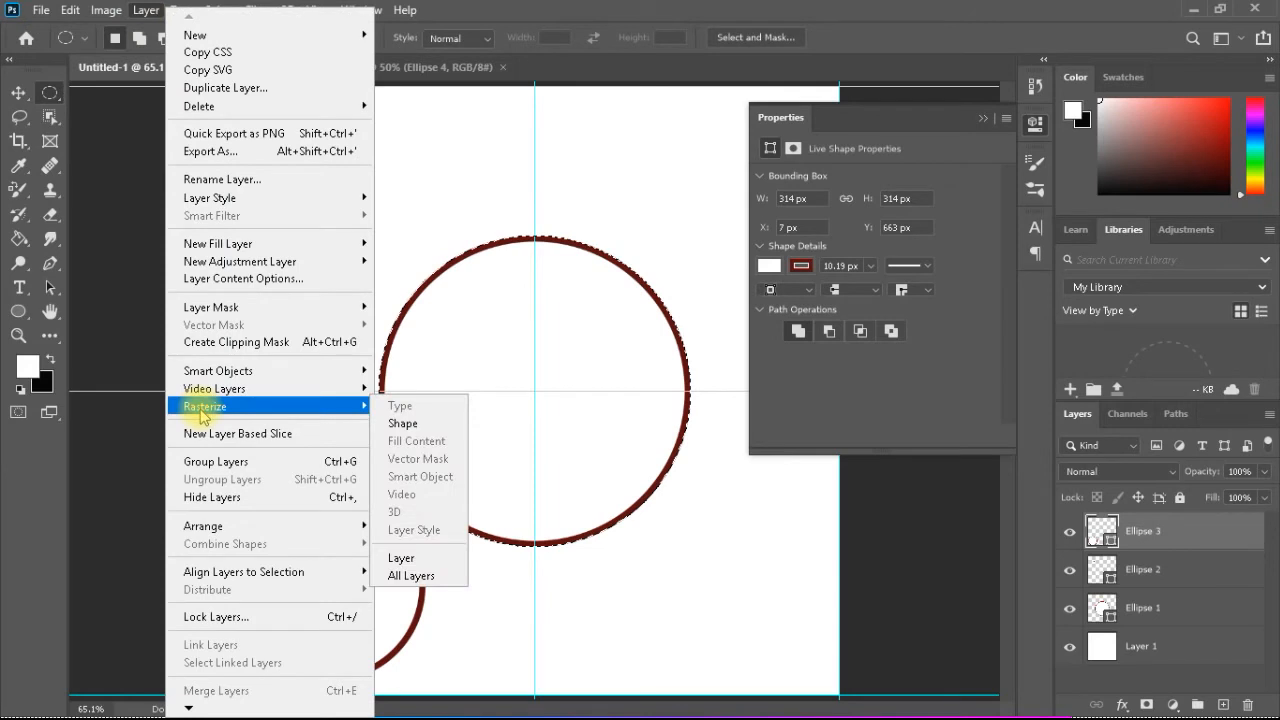
{"action": "mouse_move", "coordinate": [400, 556]}
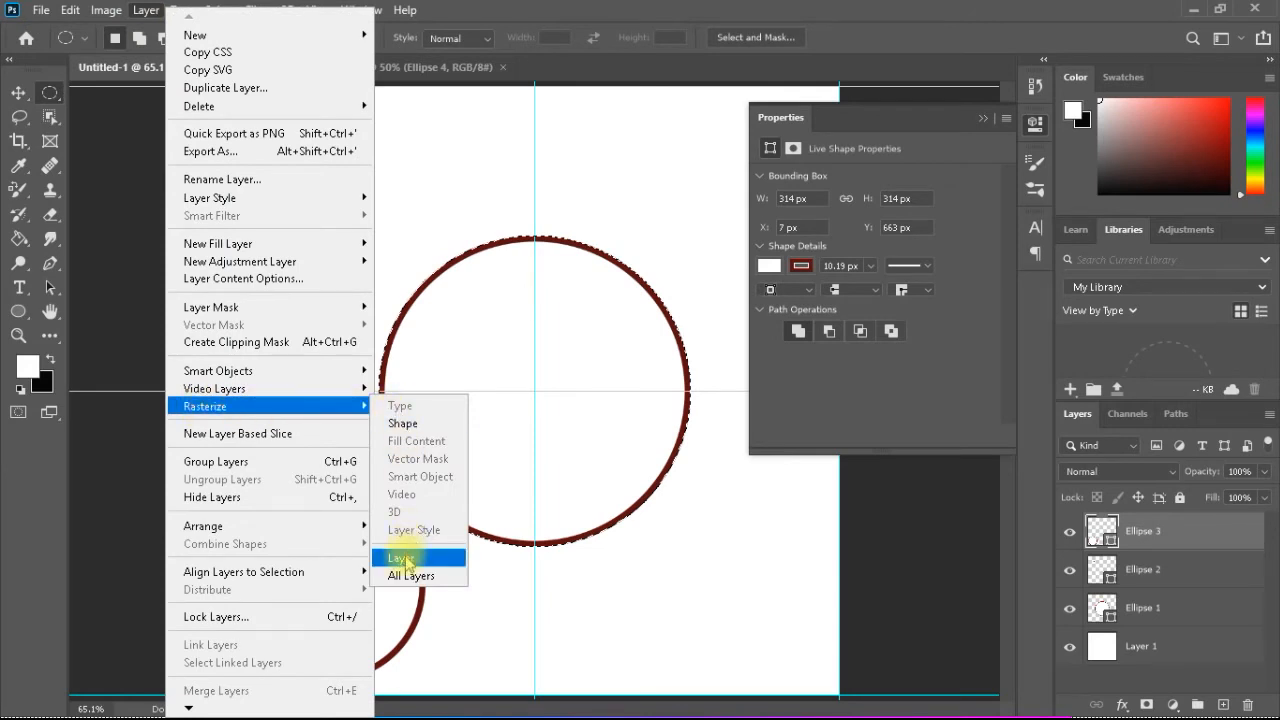
{"action": "left_click", "coordinate": [400, 558]}
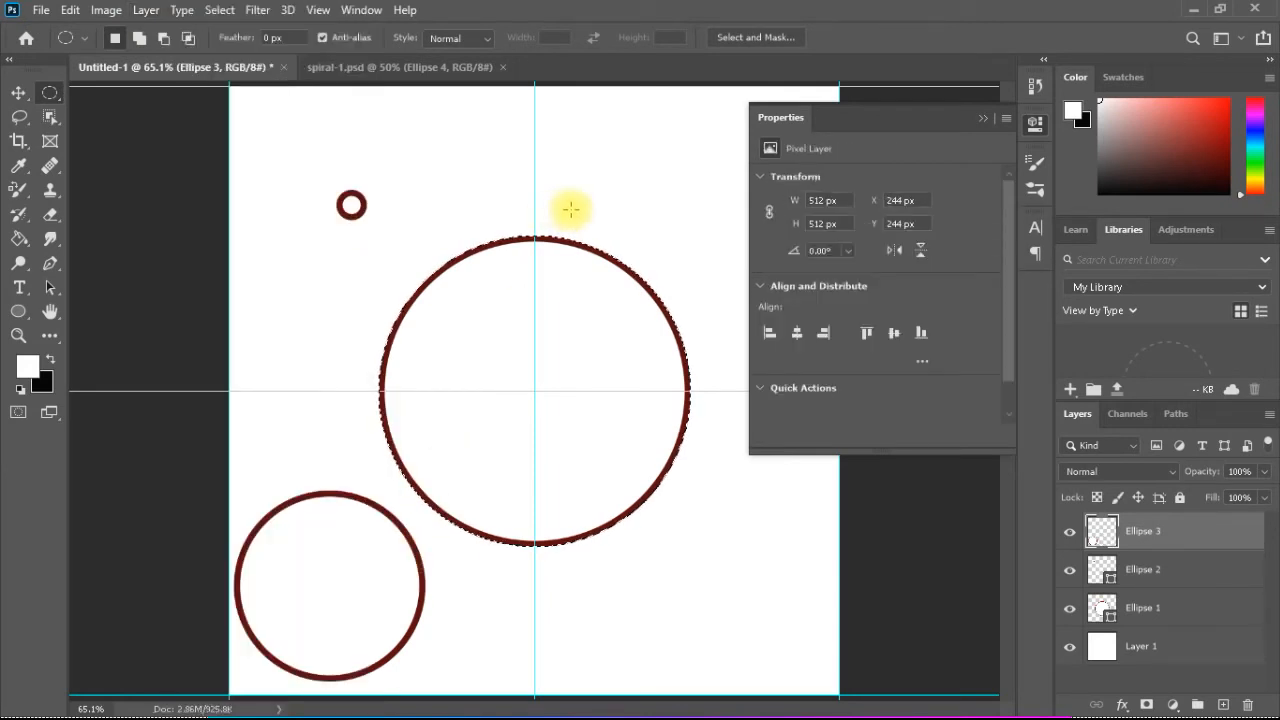
{"action": "key", "text": "Delete"}
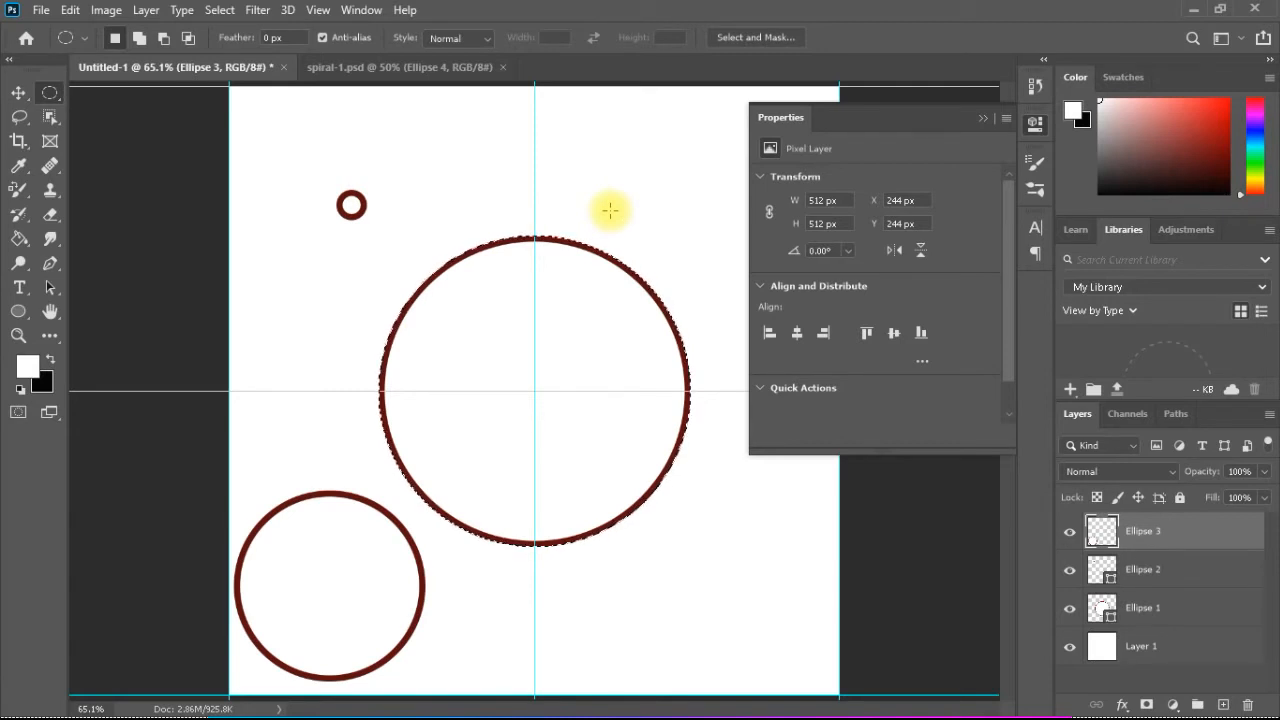
{"action": "mouse_move", "coordinate": [662, 280]}
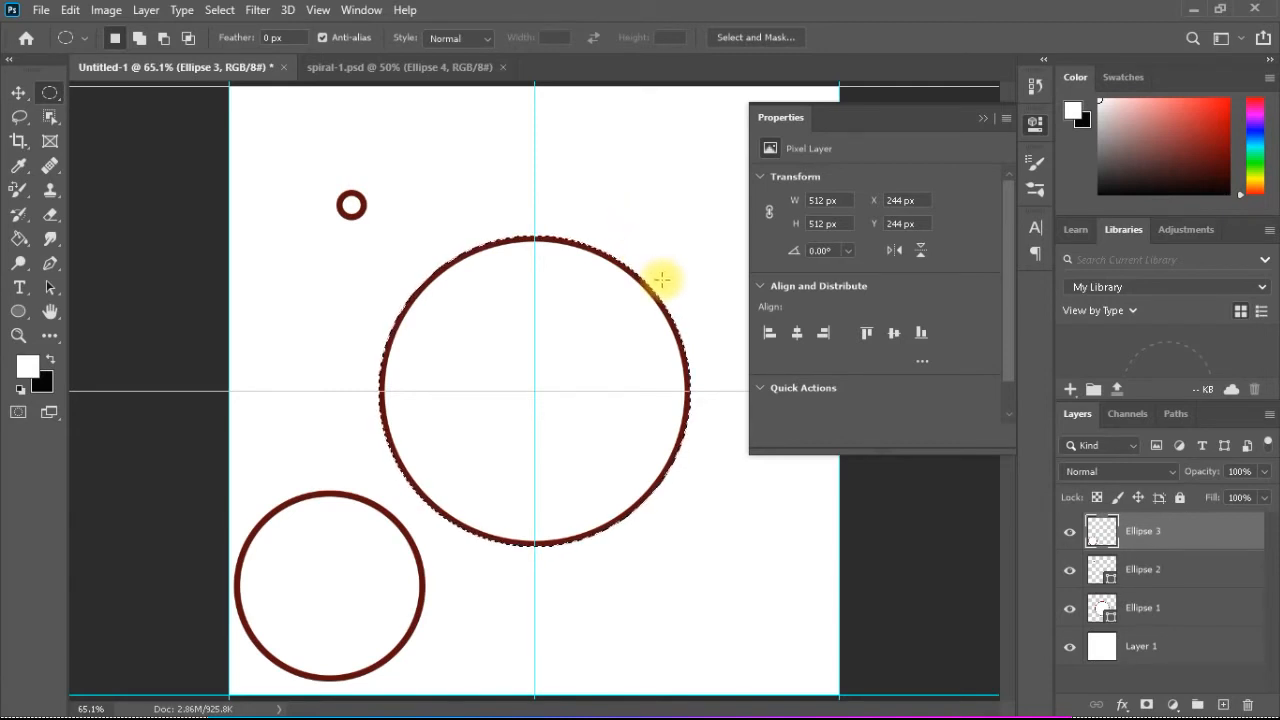
{"action": "mouse_move", "coordinate": [772, 520]}
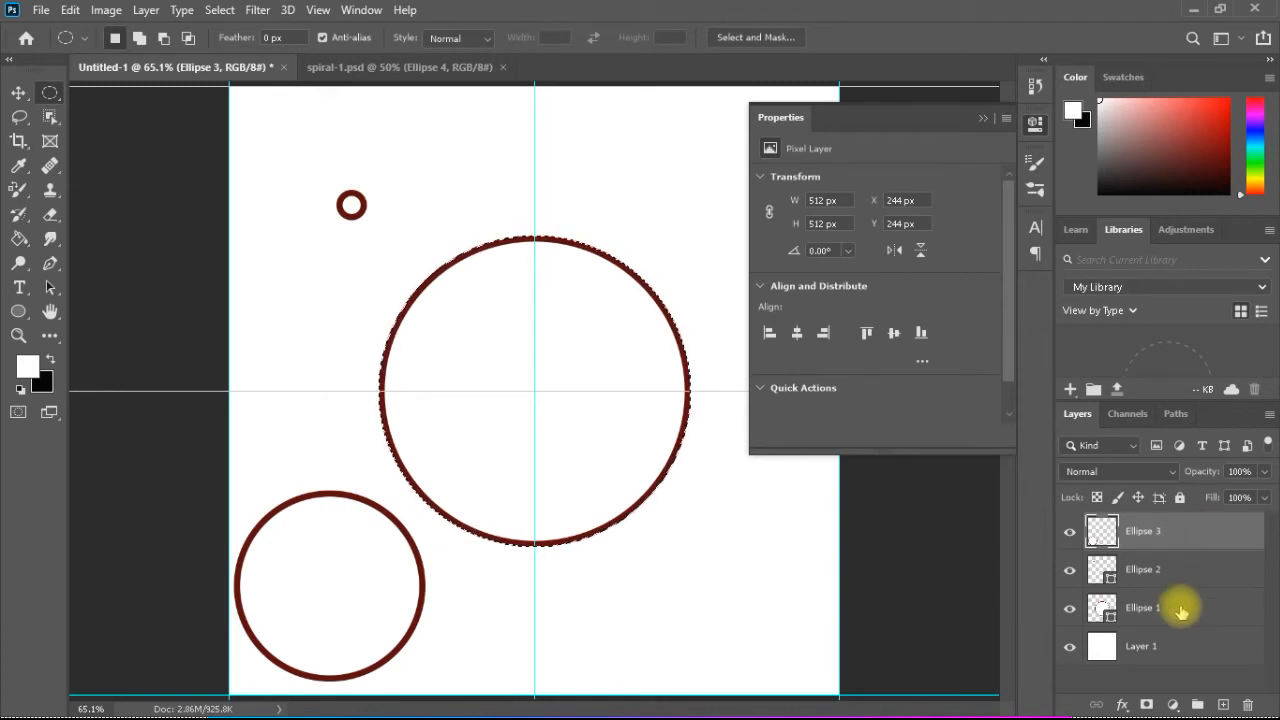
Select the Ellipse 1 layer, dismiss the error, and rasterize it via Layer > Rasterize > Layer
{"action": "left_click", "coordinate": [1144, 608]}
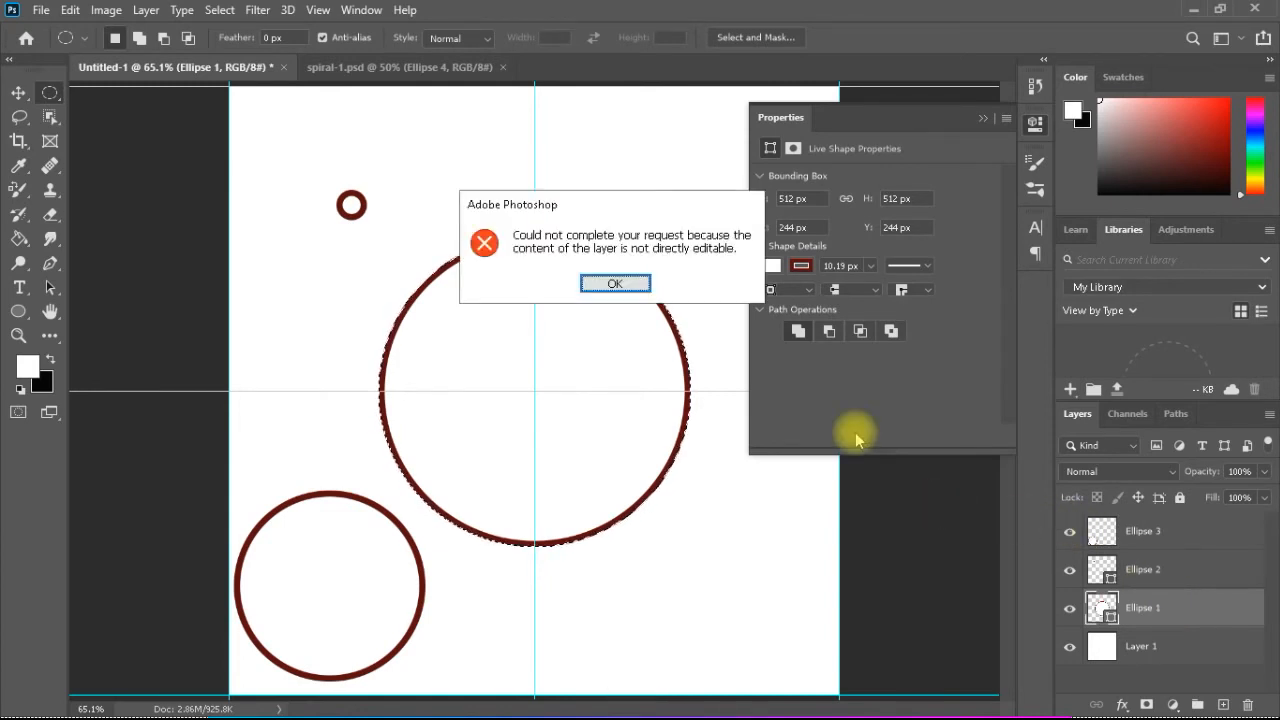
{"action": "left_click", "coordinate": [614, 284]}
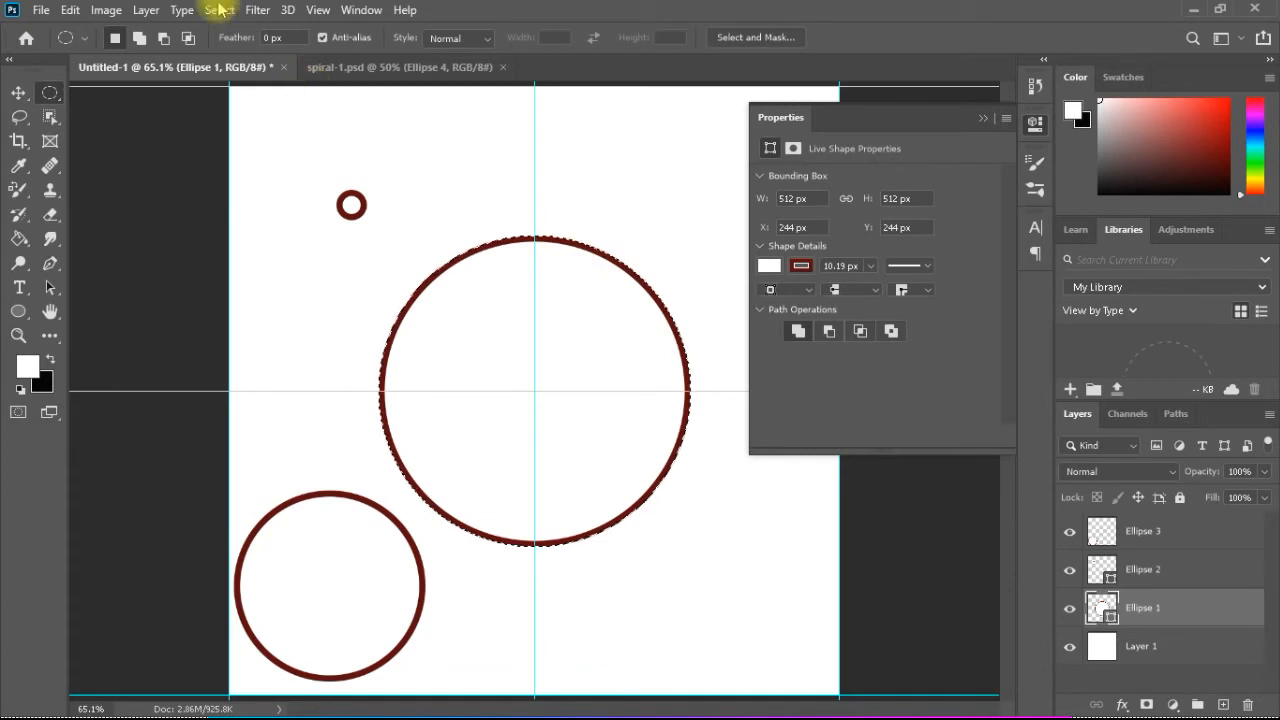
{"action": "left_click", "coordinate": [146, 10]}
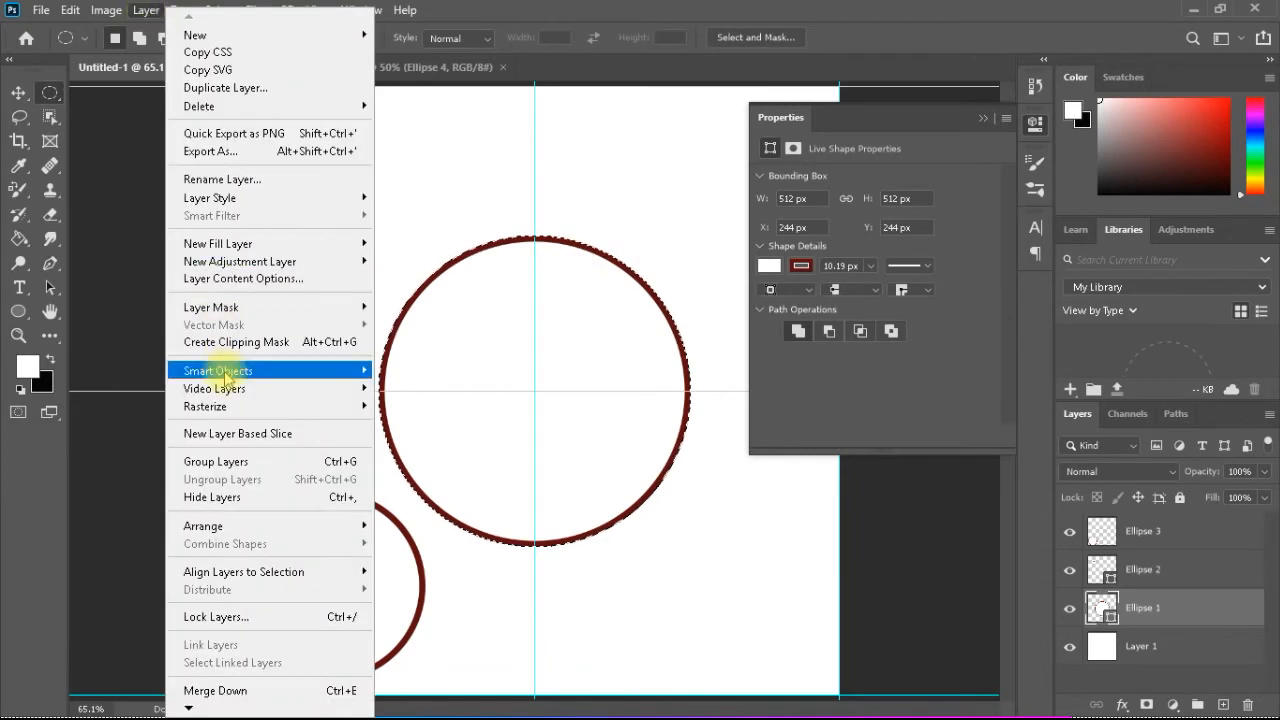
{"action": "mouse_move", "coordinate": [204, 406]}
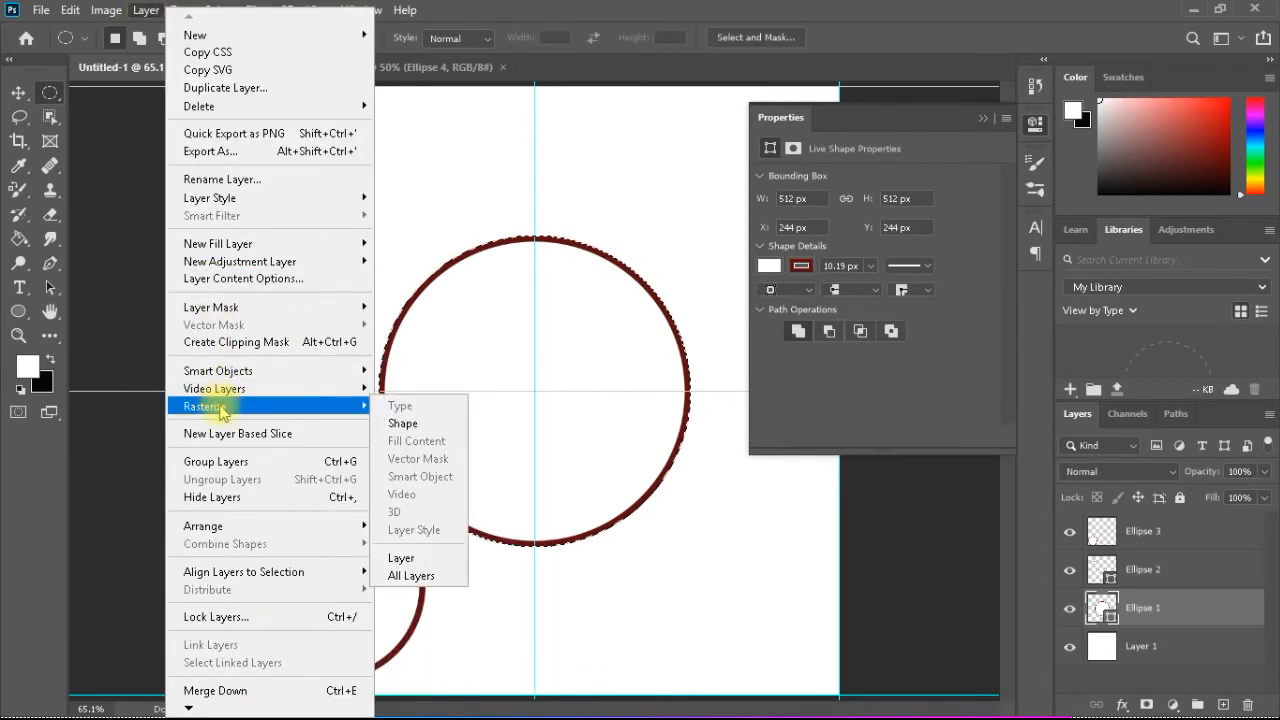
{"action": "mouse_move", "coordinate": [400, 556]}
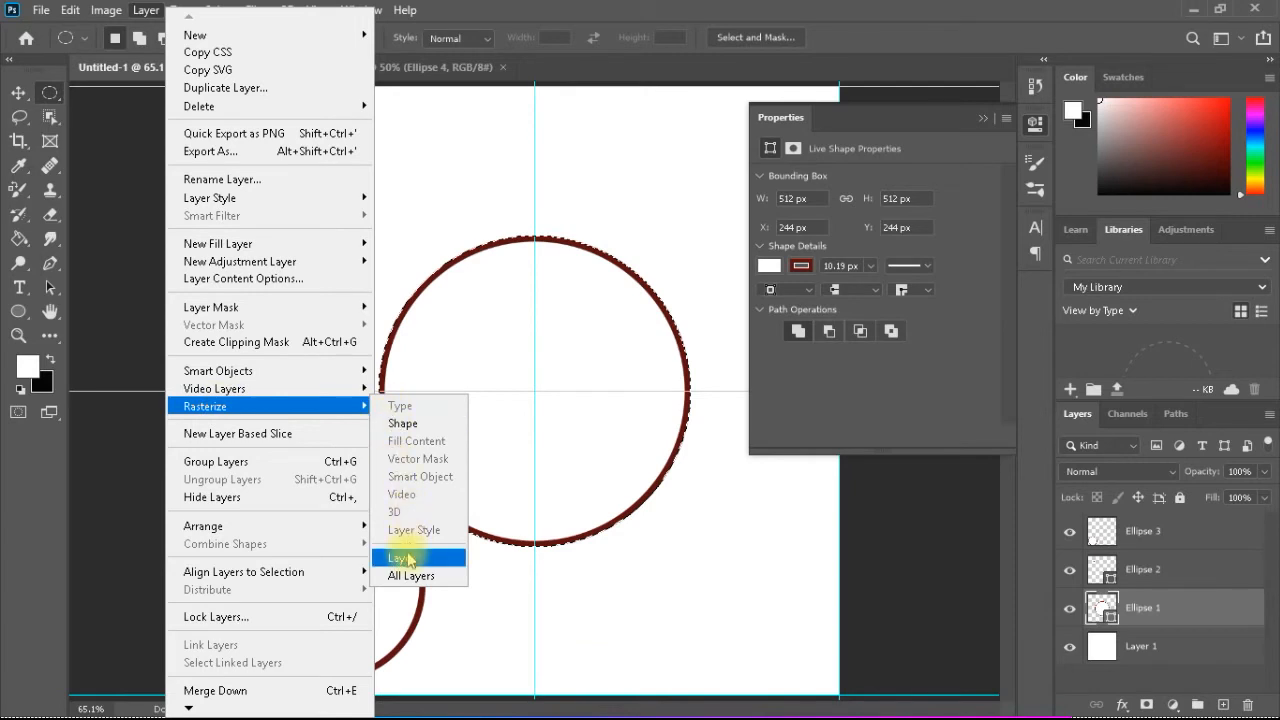
{"action": "left_click", "coordinate": [400, 556]}
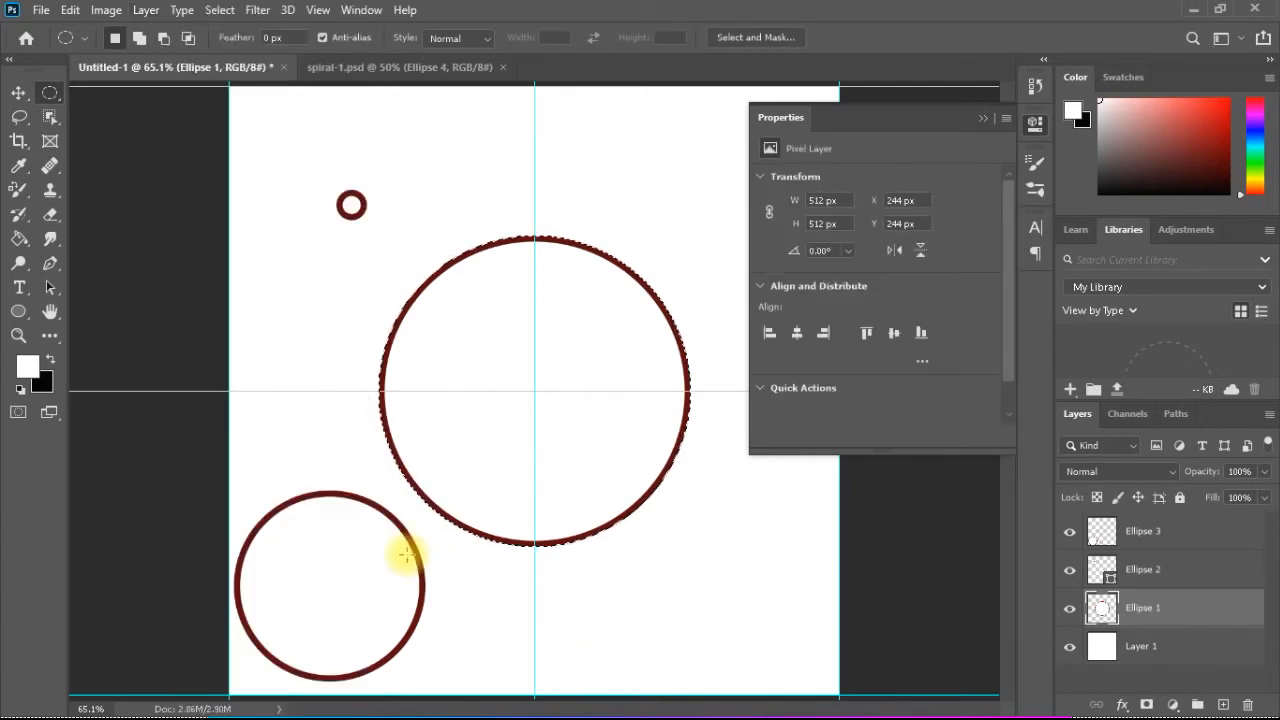
Delete the large circle's pixels inside the selection and deselect with Ctrl+D
{"action": "key", "text": "Delete"}
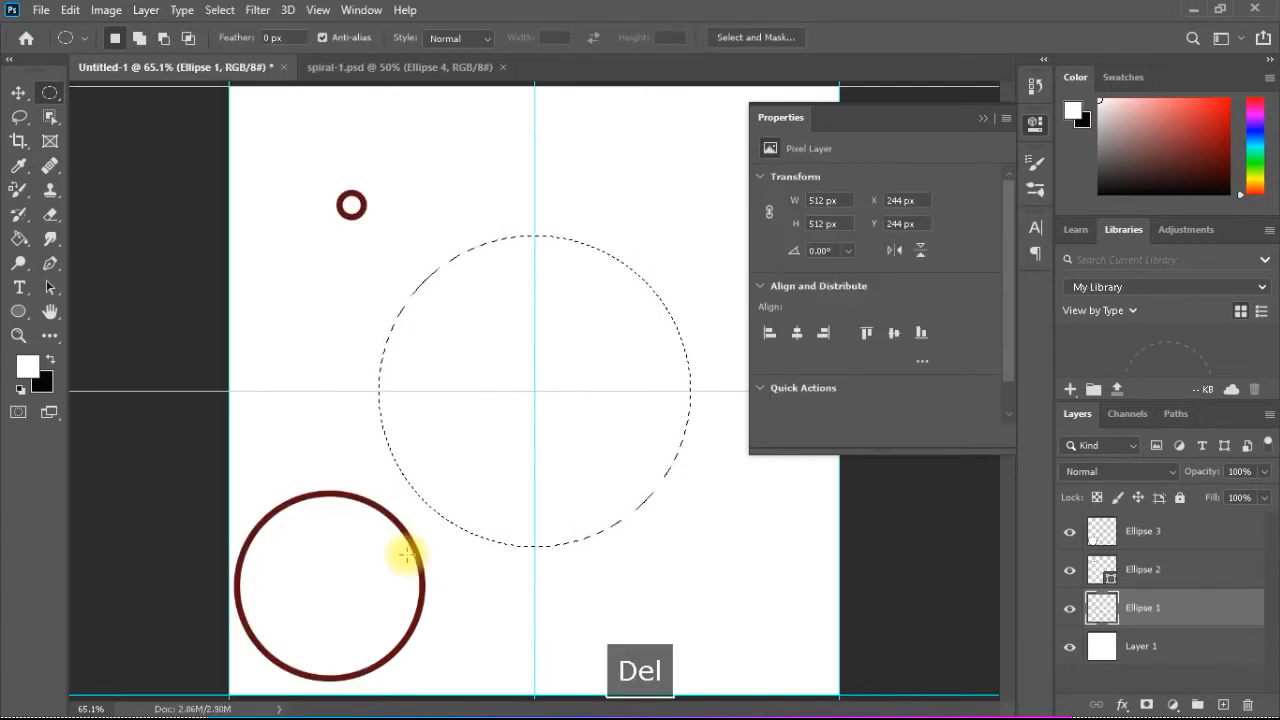
{"action": "key", "text": "Delete"}
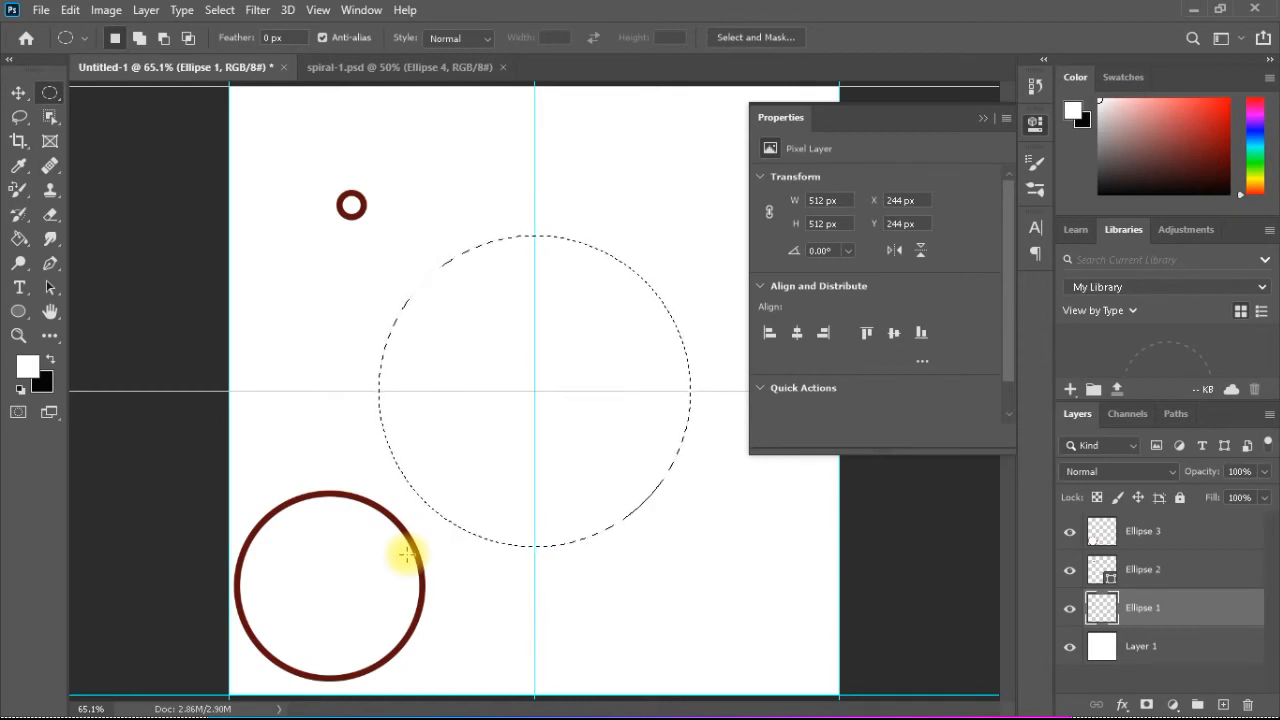
{"action": "key", "text": "ctrl+d"}
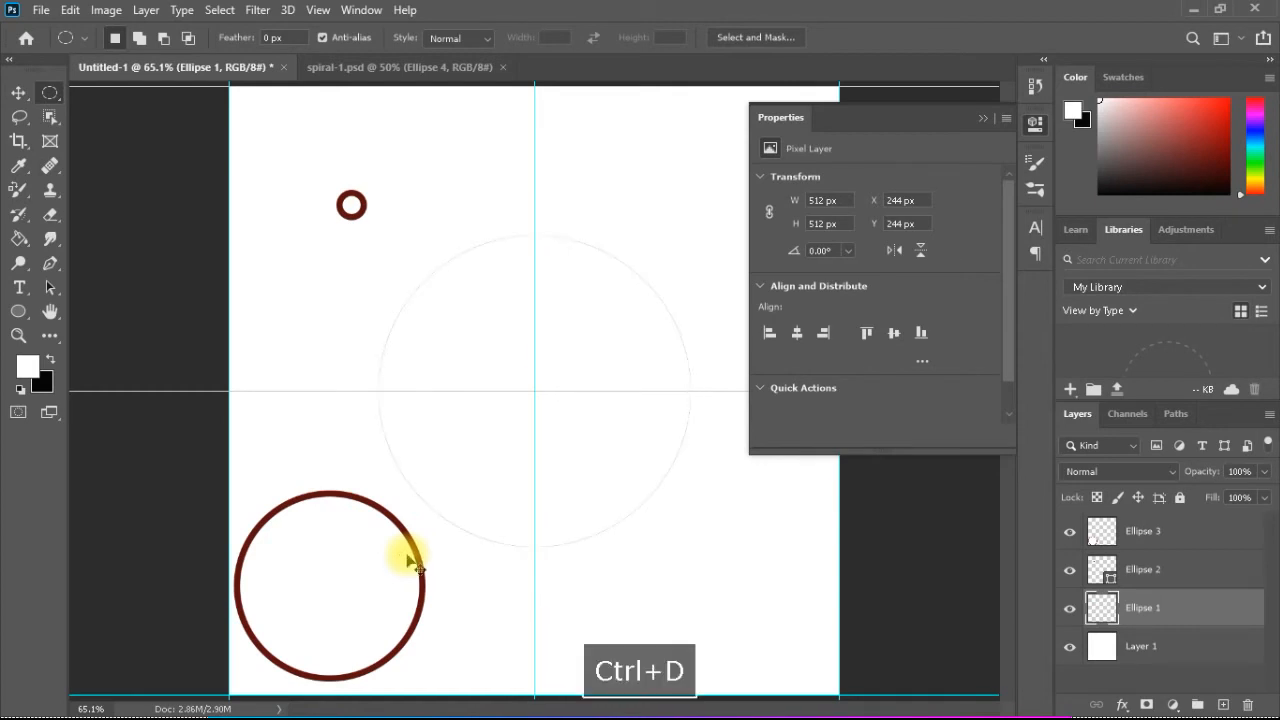
{"action": "key", "text": "Ctrl+d"}
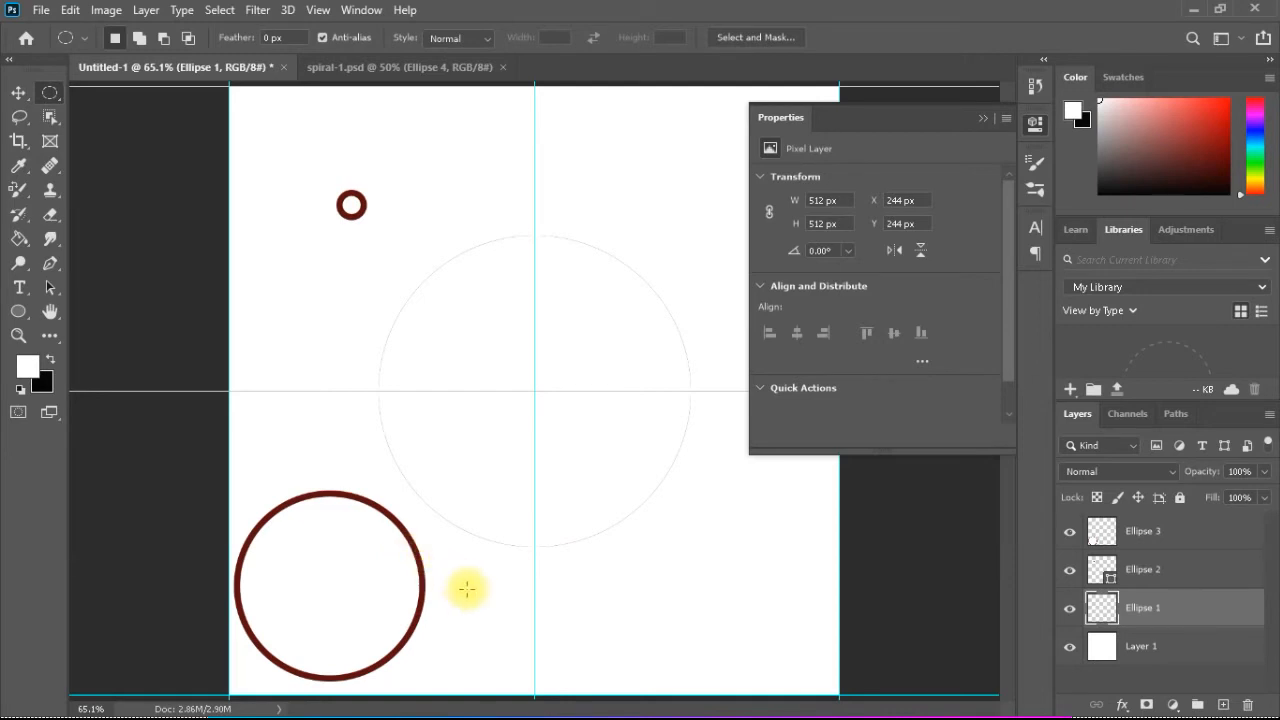
{"action": "mouse_move", "coordinate": [538, 408]}
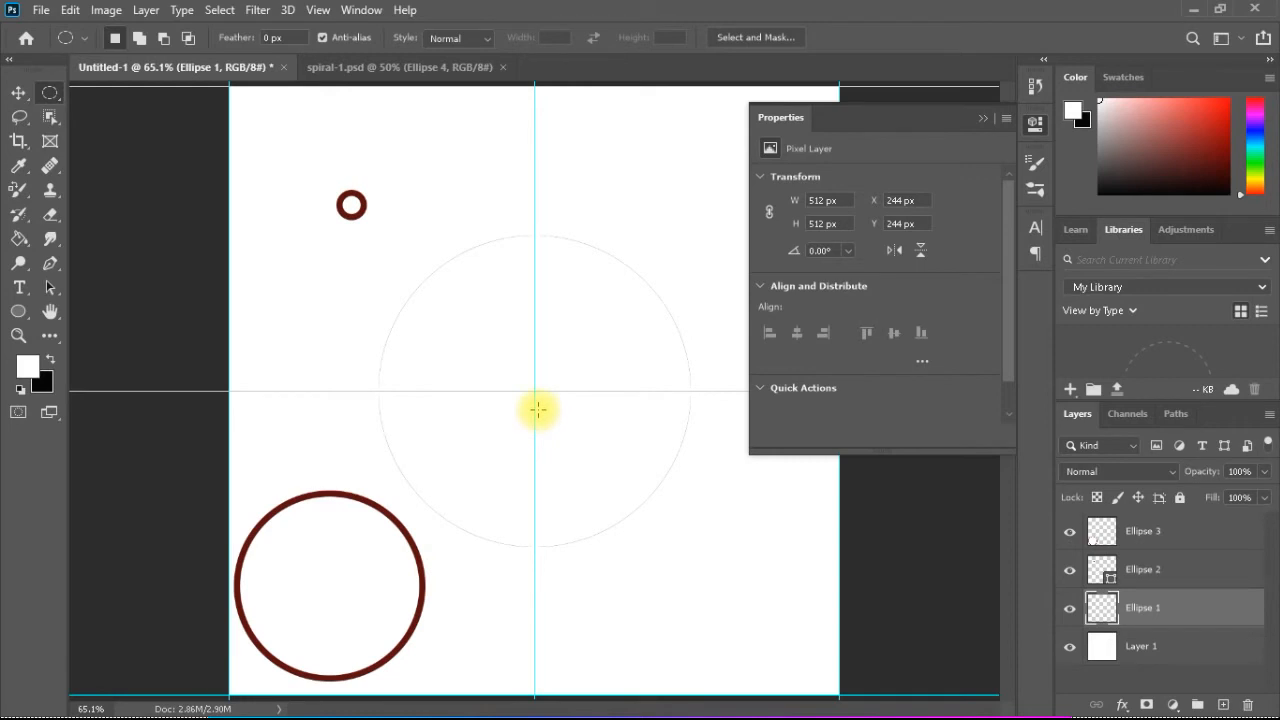
{"action": "mouse_move", "coordinate": [536, 390]}
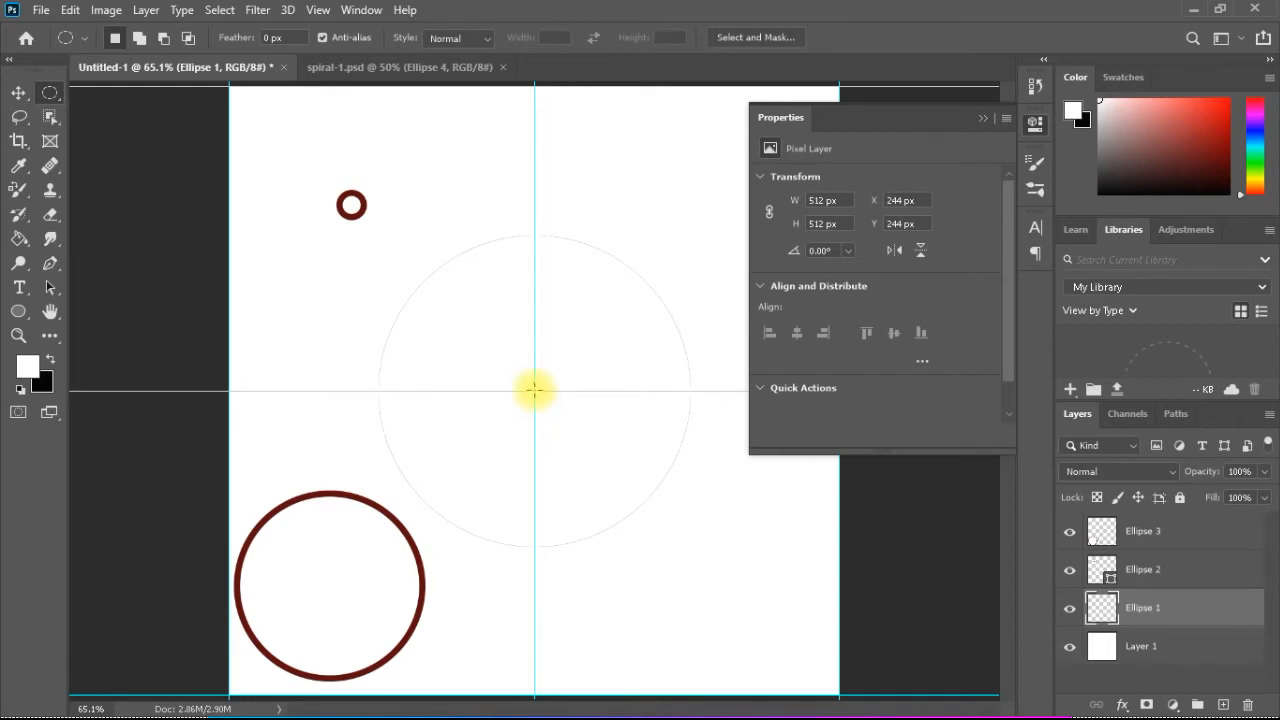
Select the faint leftover outline with a centred circular marquee, delete it, and deselect
{"action": "left_click_drag", "start_coordinate": [536, 390], "coordinate": [390, 256]}
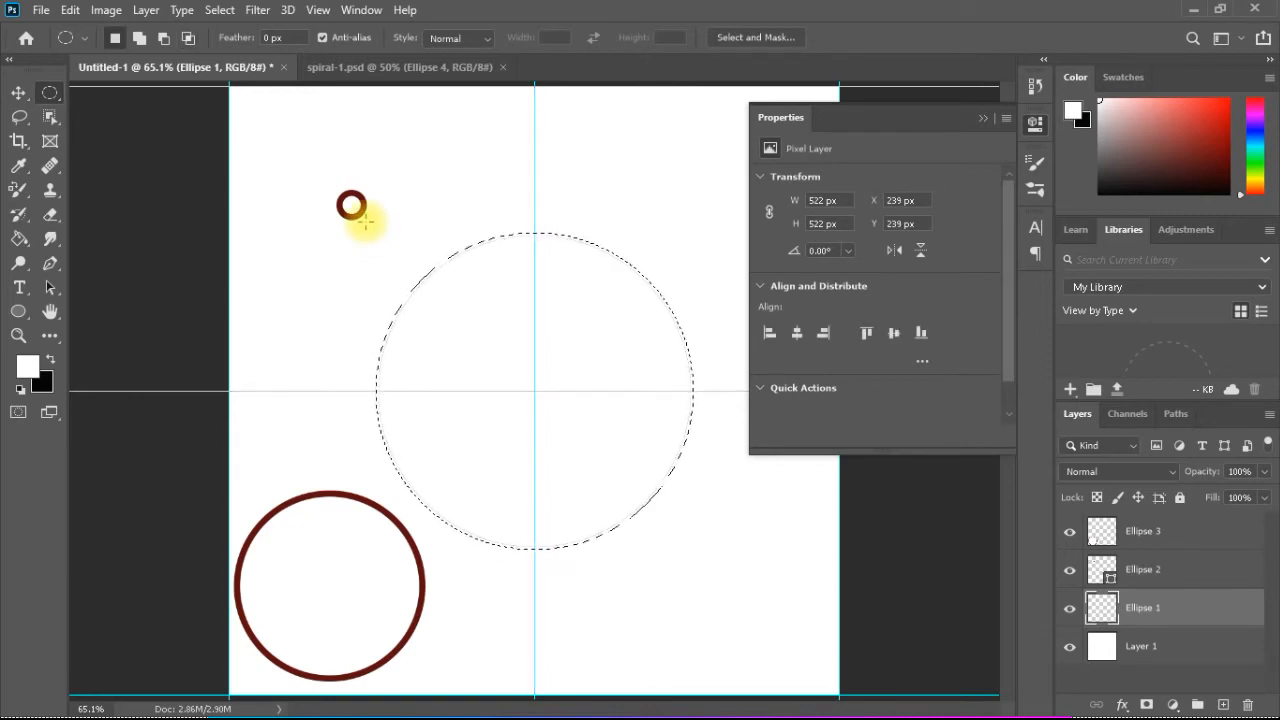
{"action": "key", "text": "Delete"}
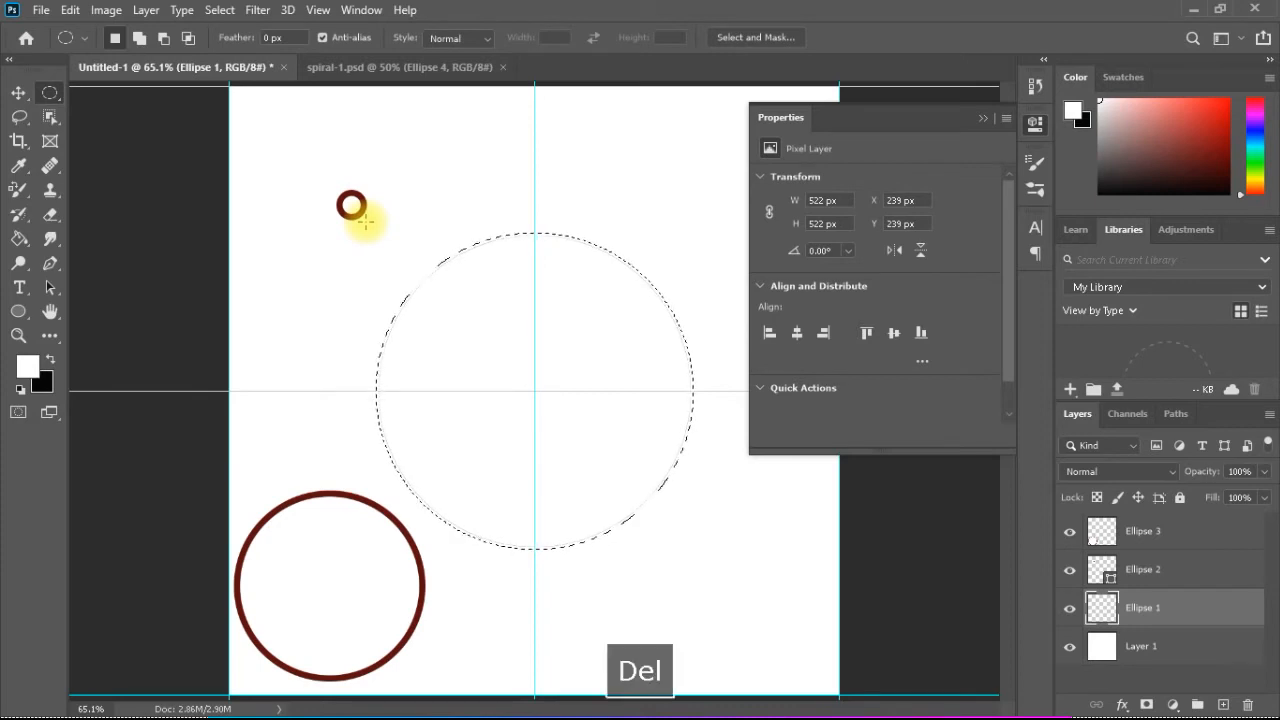
{"action": "key", "text": "delete"}
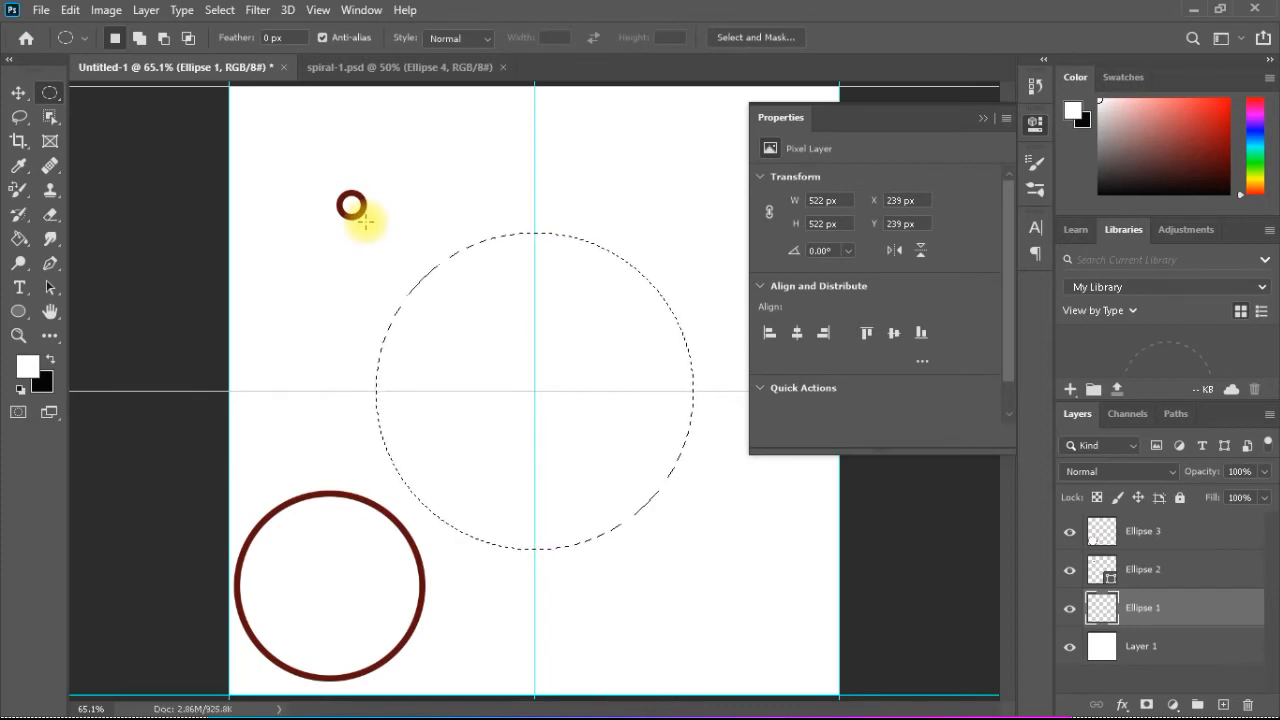
{"action": "key", "text": "Ctrl+D"}
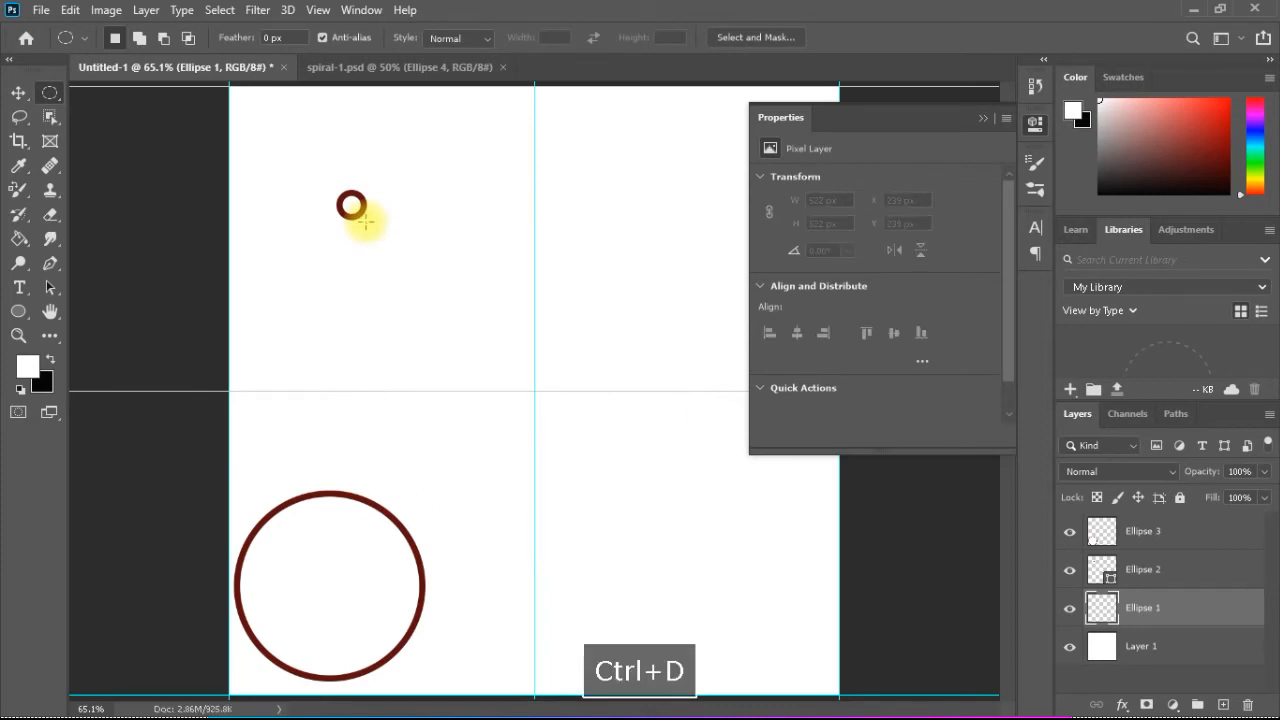
{"action": "key", "text": "Ctrl+d"}
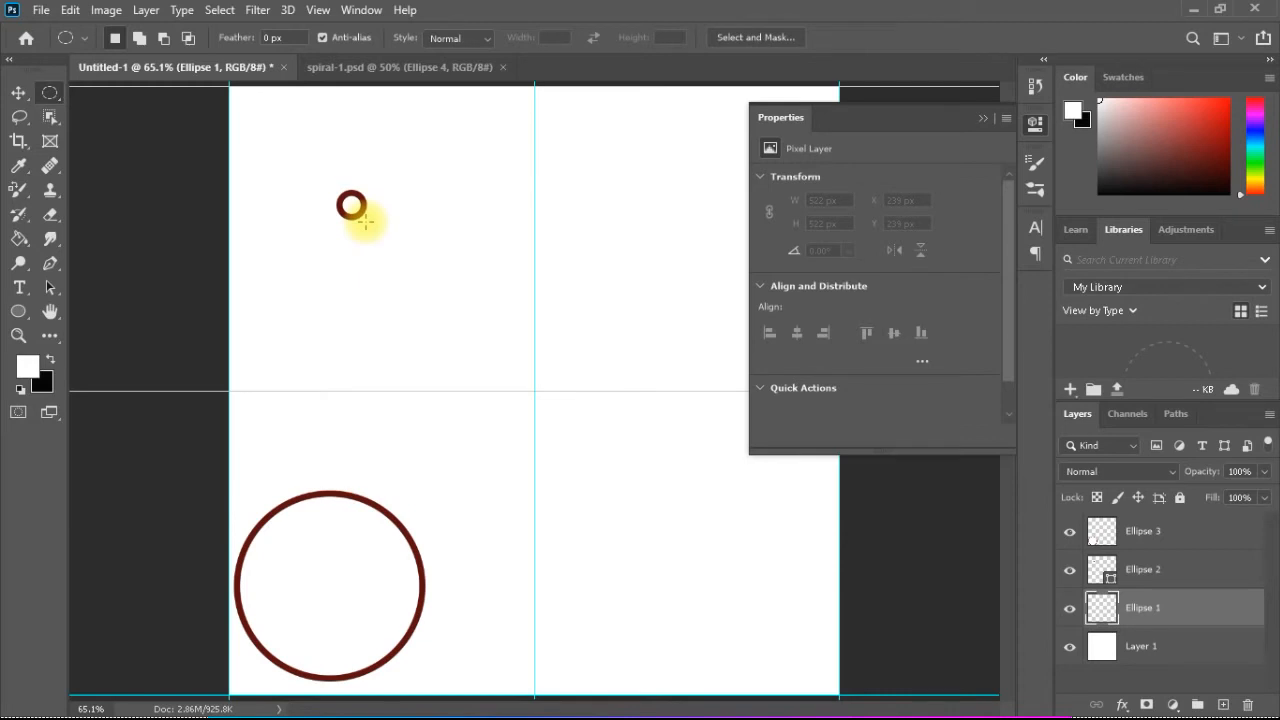
{"action": "mouse_move", "coordinate": [328, 176]}
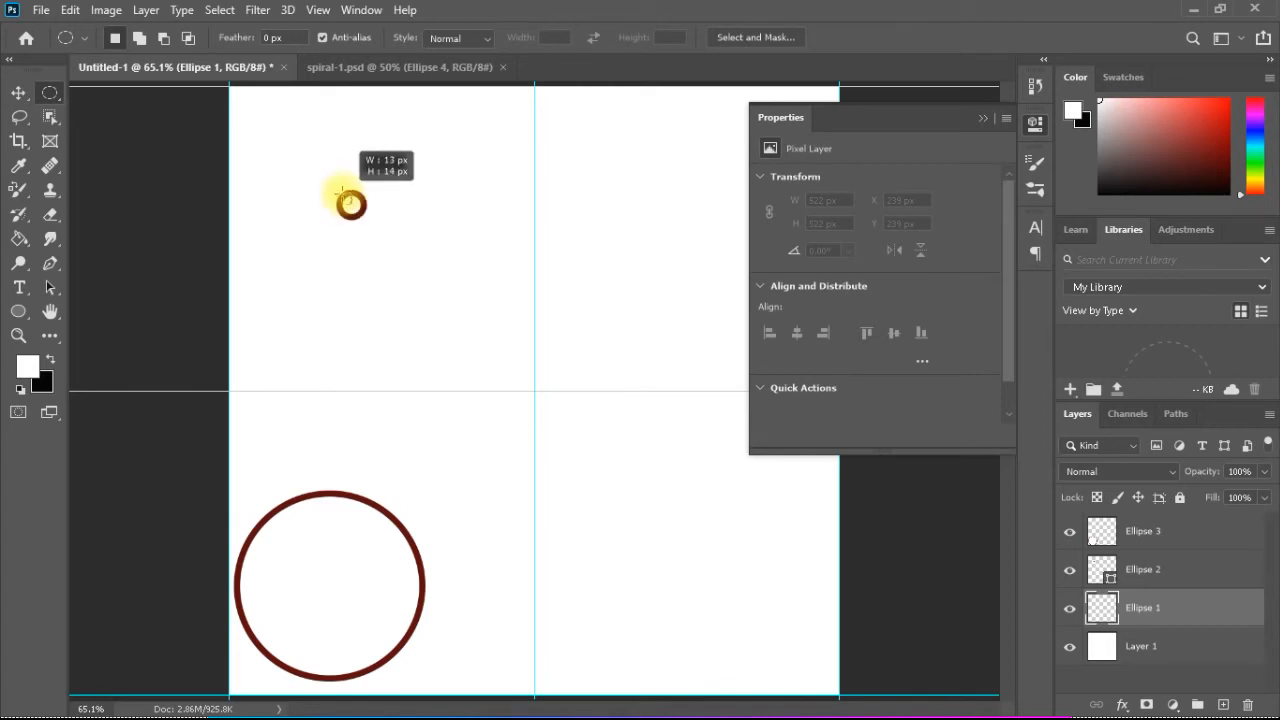
Draw a circular selection from the small upper-left ring's centre that surrounds the whole ring
{"action": "left_click_drag", "start_coordinate": [350, 204], "coordinate": [320, 176]}
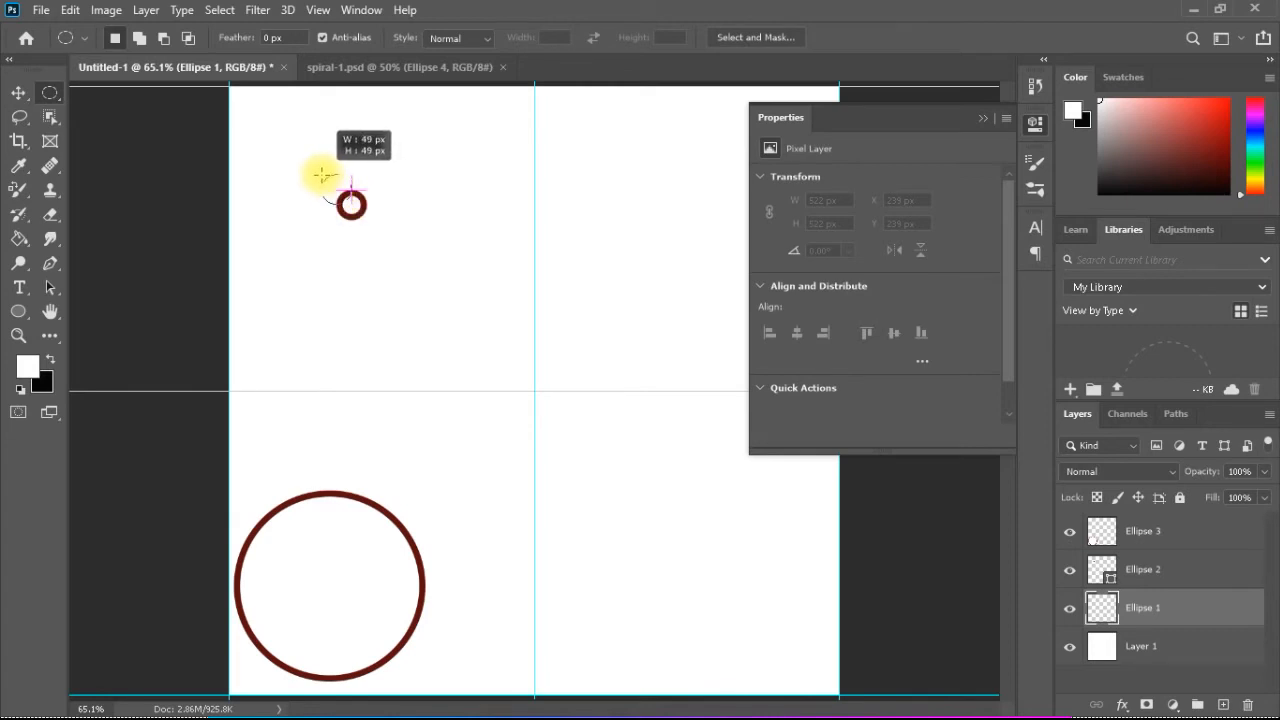
{"action": "left_click_drag", "start_coordinate": [350, 204], "coordinate": [350, 204]}
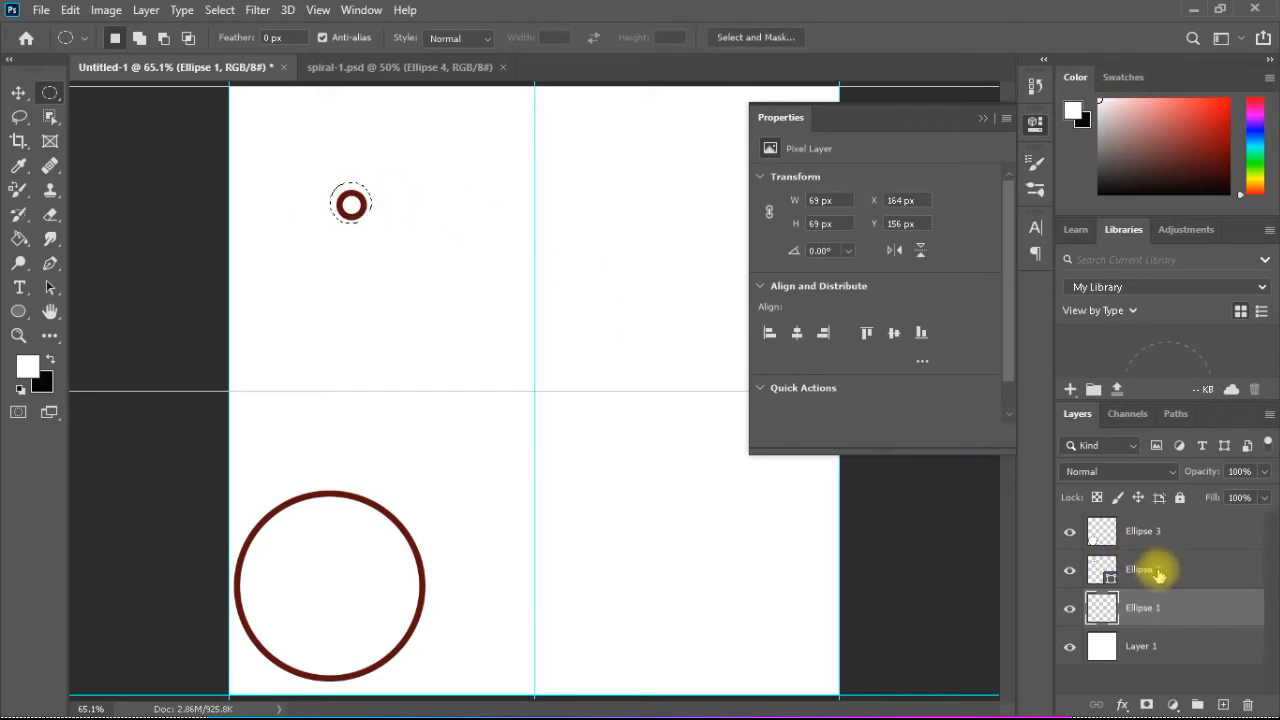
Copy the Ellipse 2 layer and create an 'Ellipse 2 copy' via Layer Via Copy
{"action": "left_click", "coordinate": [1140, 568]}
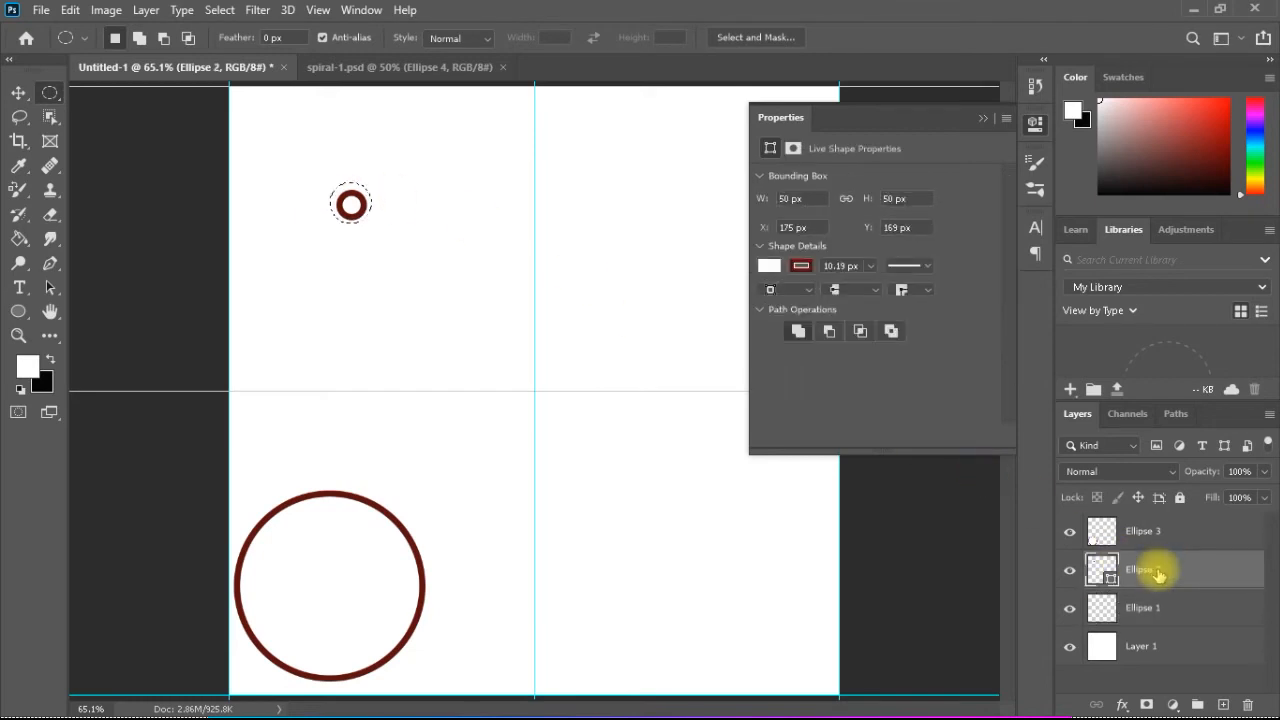
{"action": "mouse_move", "coordinate": [1158, 572]}
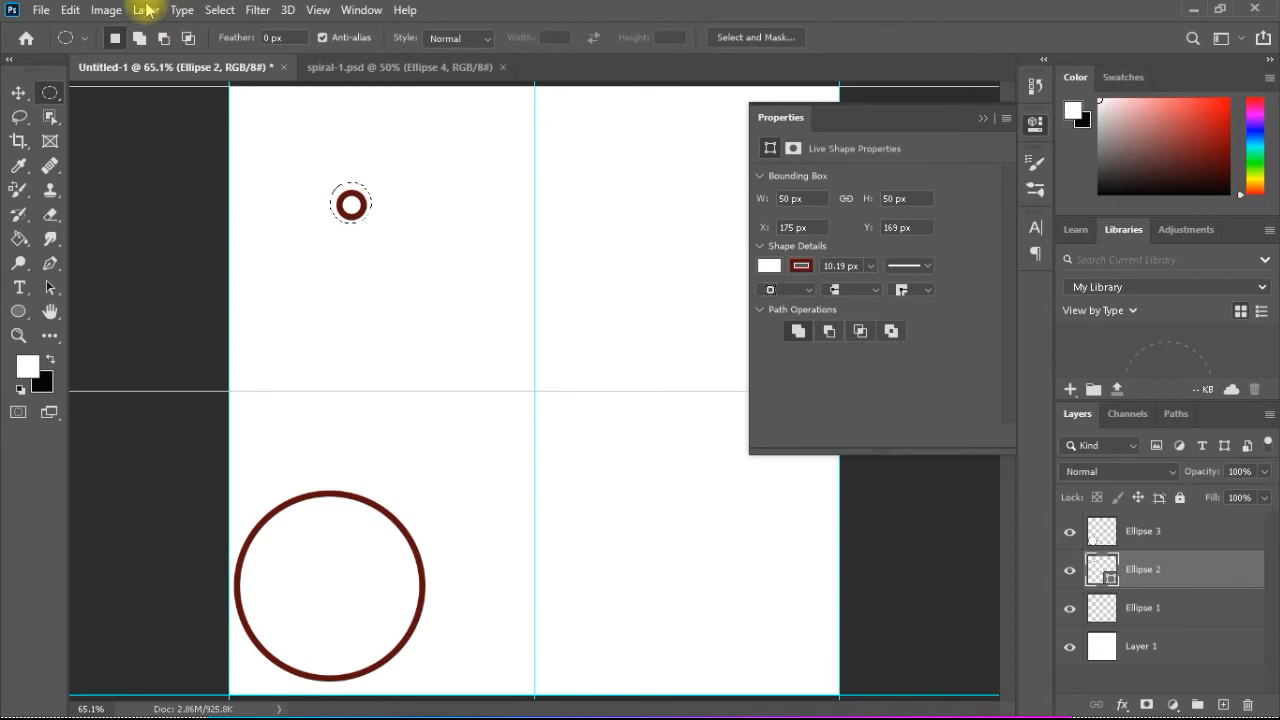
{"action": "key", "text": "ctrl+c"}
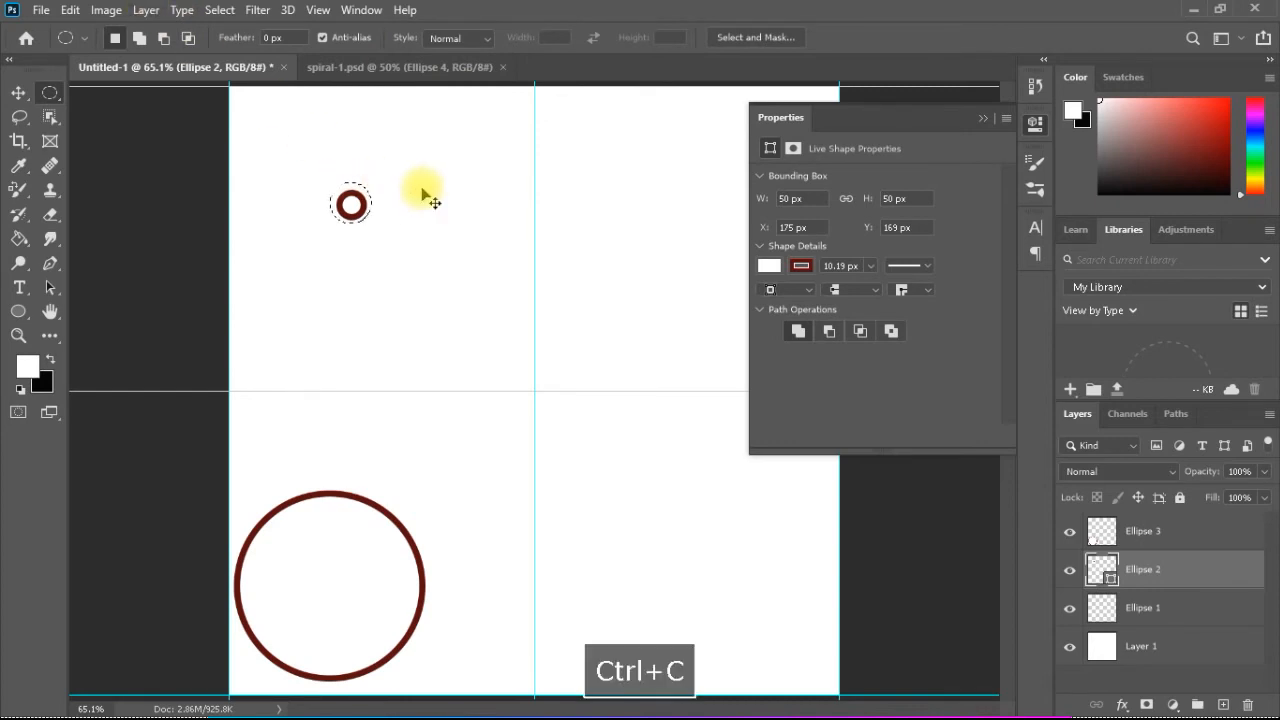
{"action": "key", "text": "ctrl+c"}
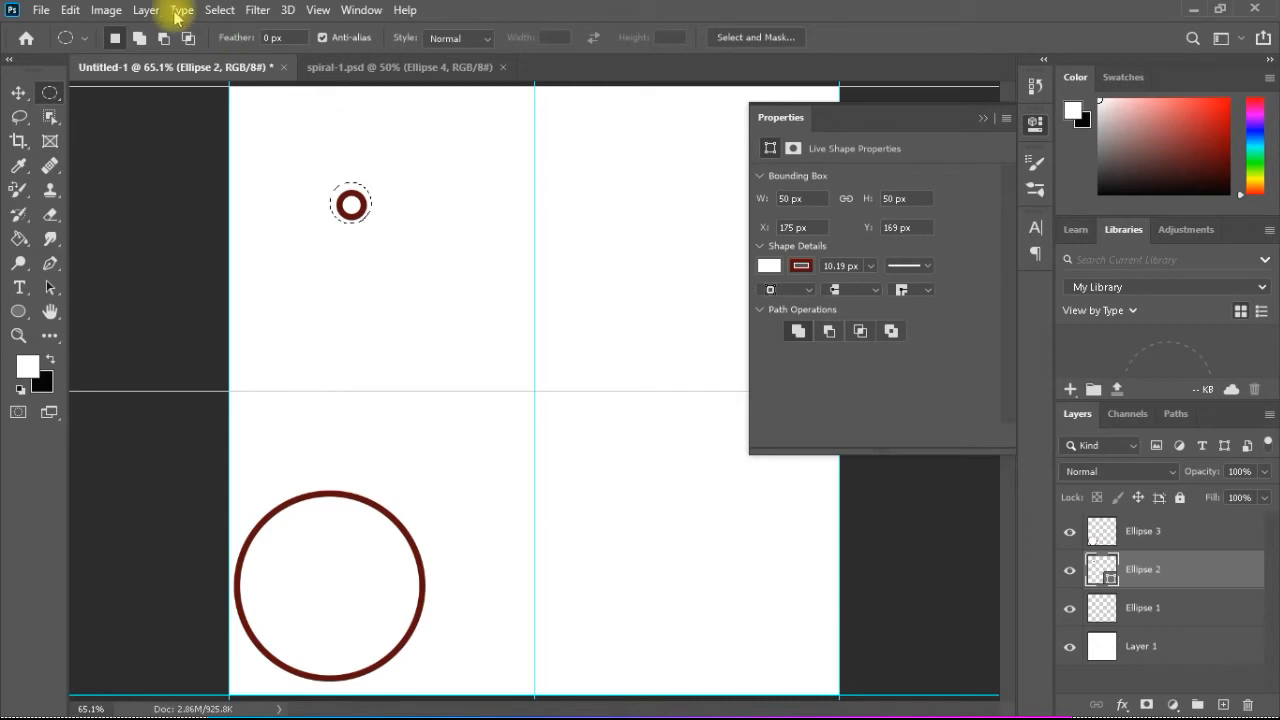
{"action": "left_click", "coordinate": [144, 10]}
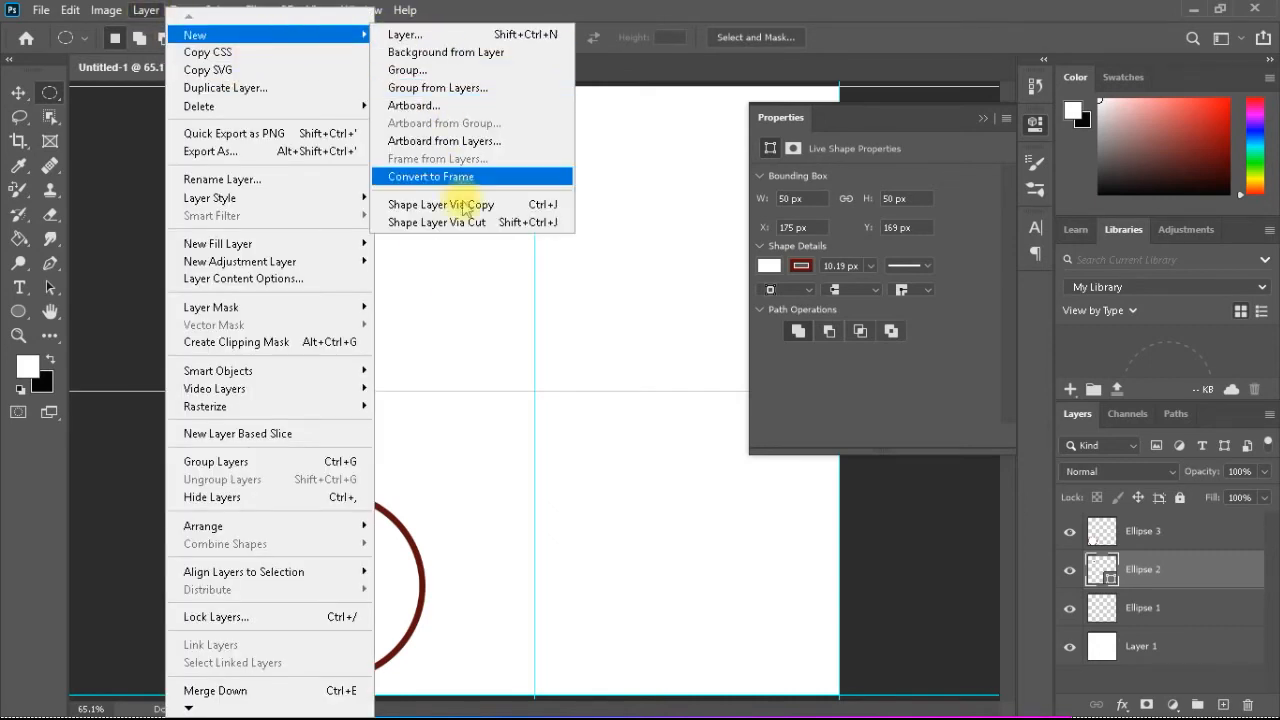
{"action": "left_click", "coordinate": [440, 204]}
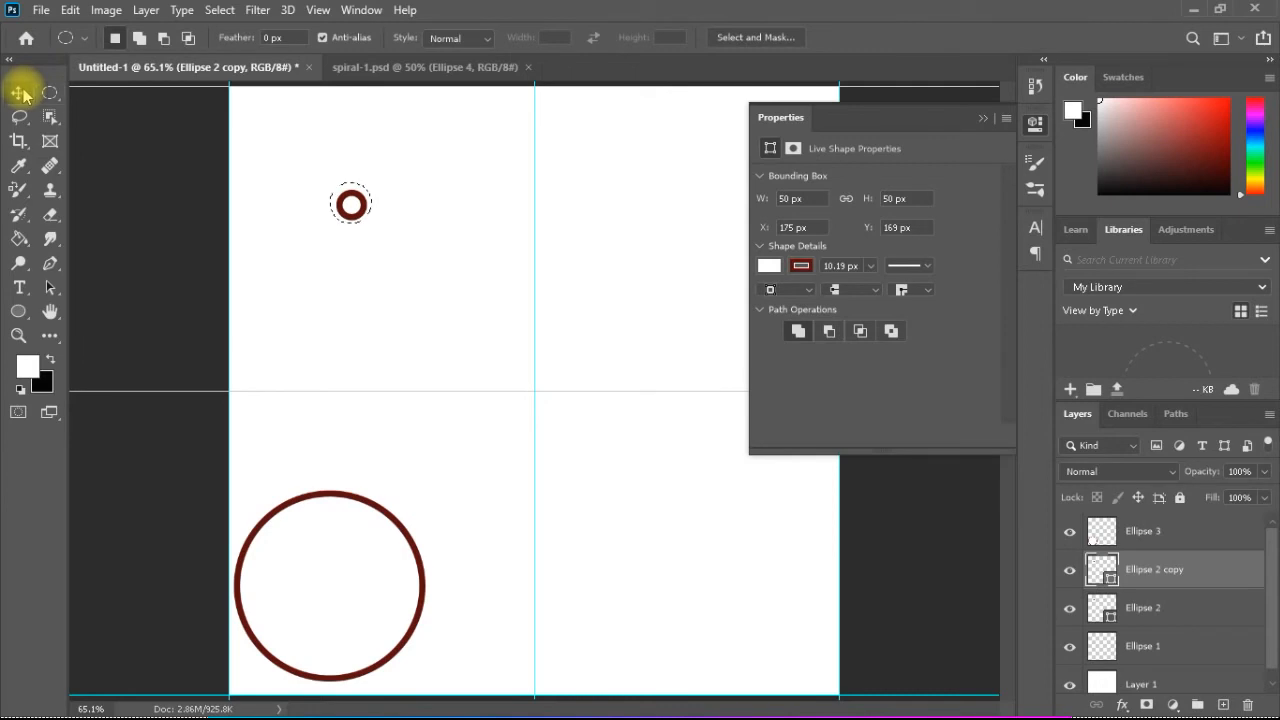
Move the ring copy to the right, then Alt-drag a second copy below it
{"action": "left_click", "coordinate": [18, 92]}
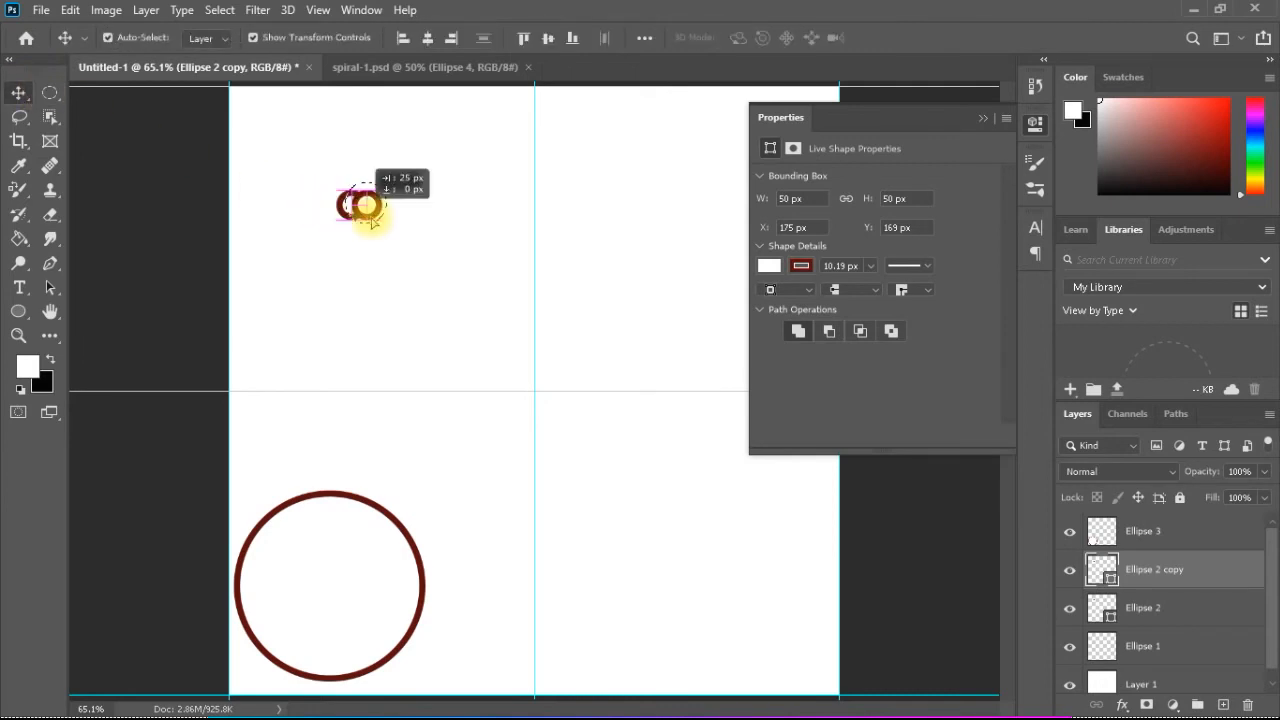
{"action": "left_click_drag", "start_coordinate": [360, 204], "coordinate": [450, 240]}
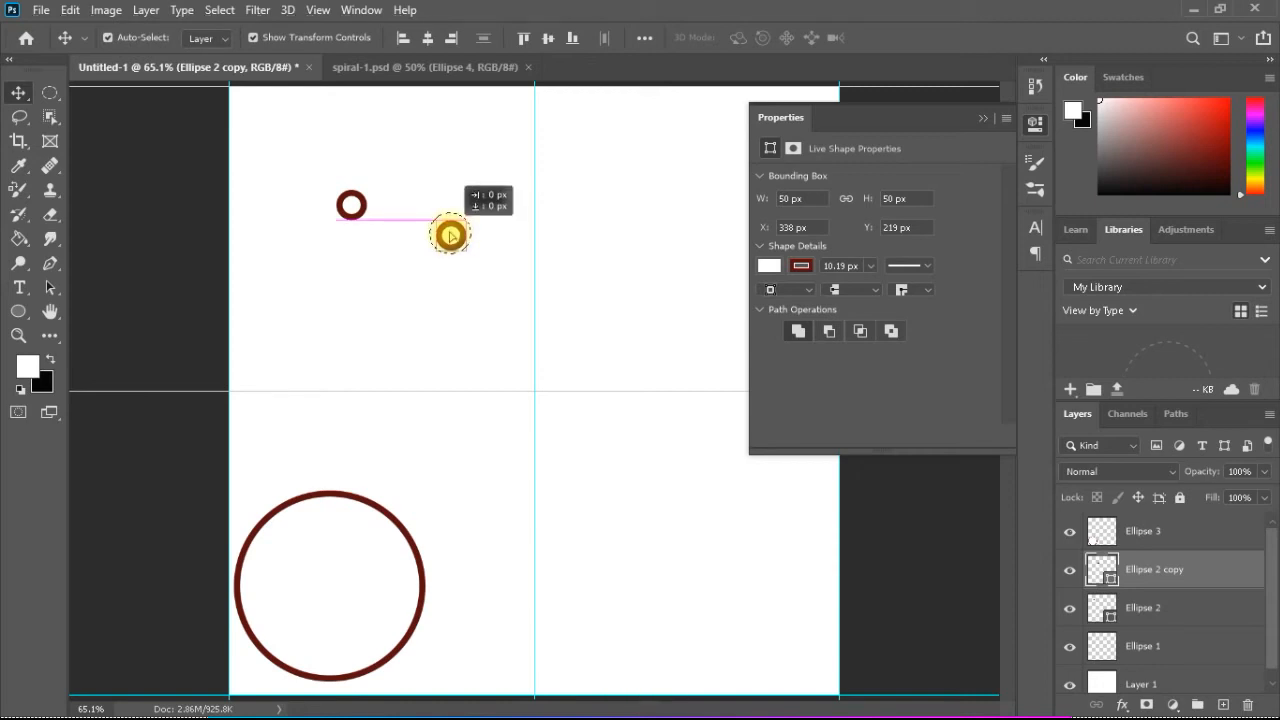
{"action": "left_click_drag", "start_coordinate": [450, 236], "coordinate": [450, 188]}
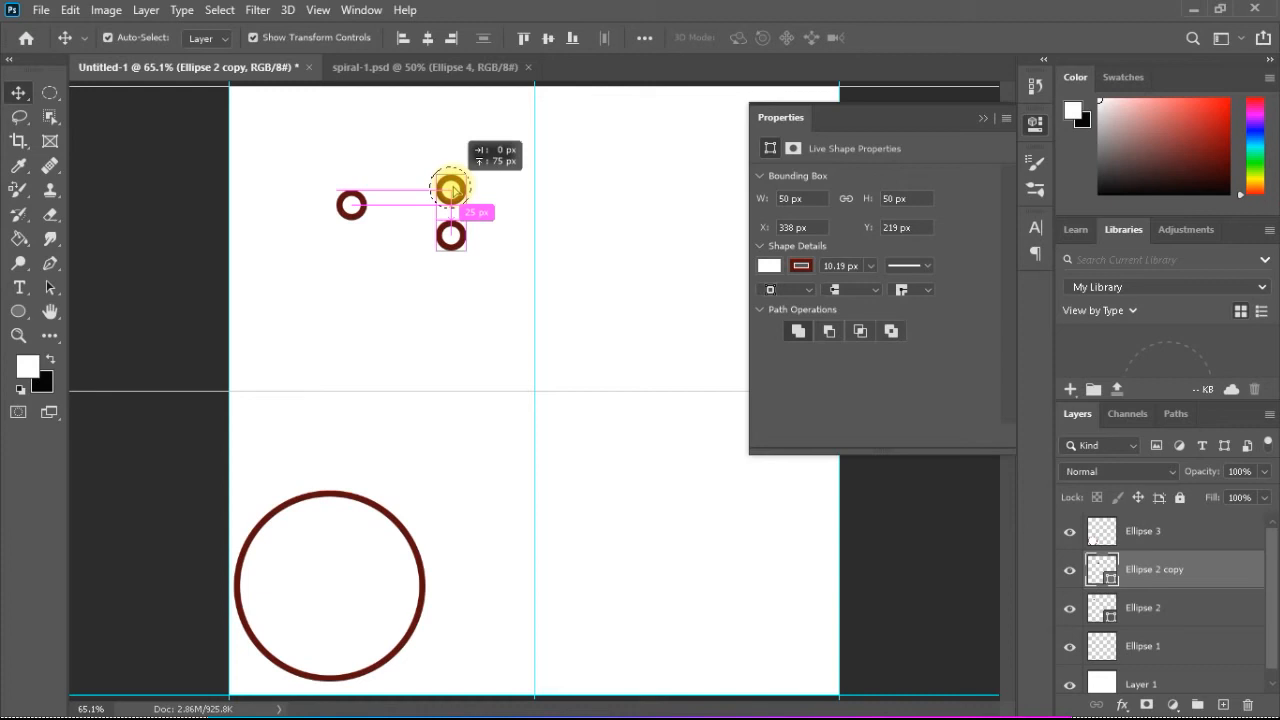
{"action": "key", "text": "space"}
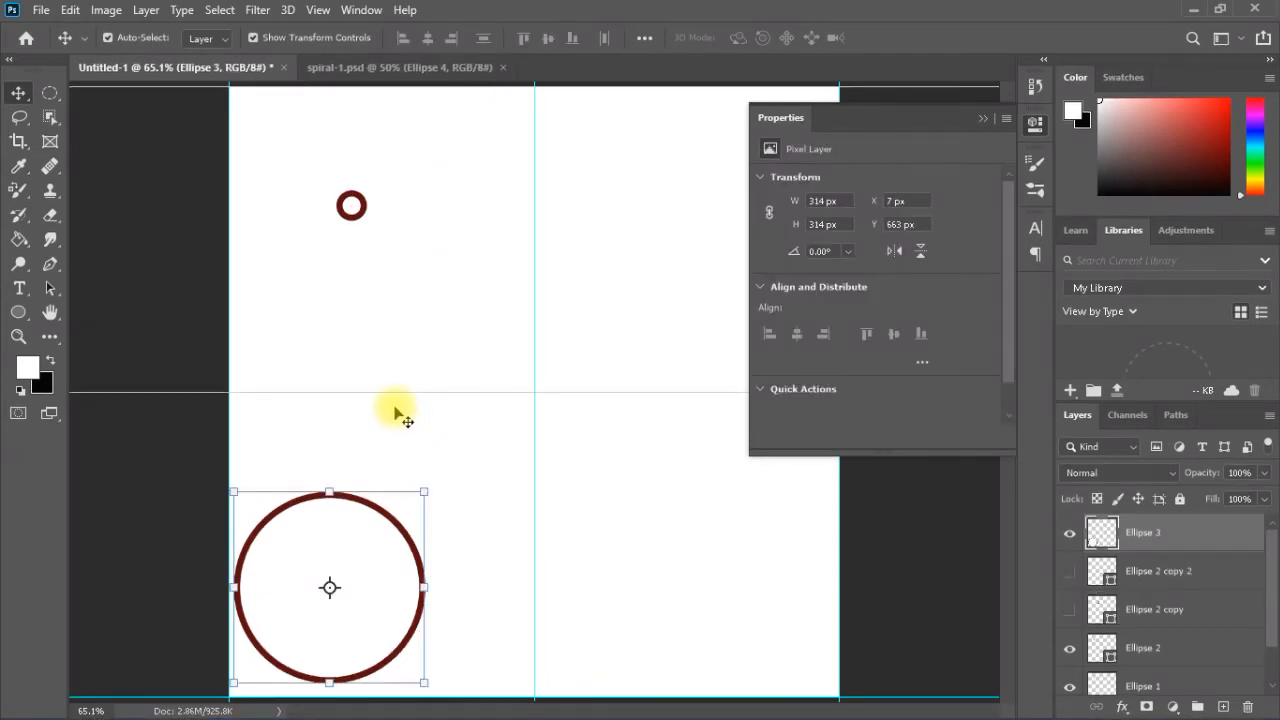
{"action": "mouse_move", "coordinate": [330, 588]}
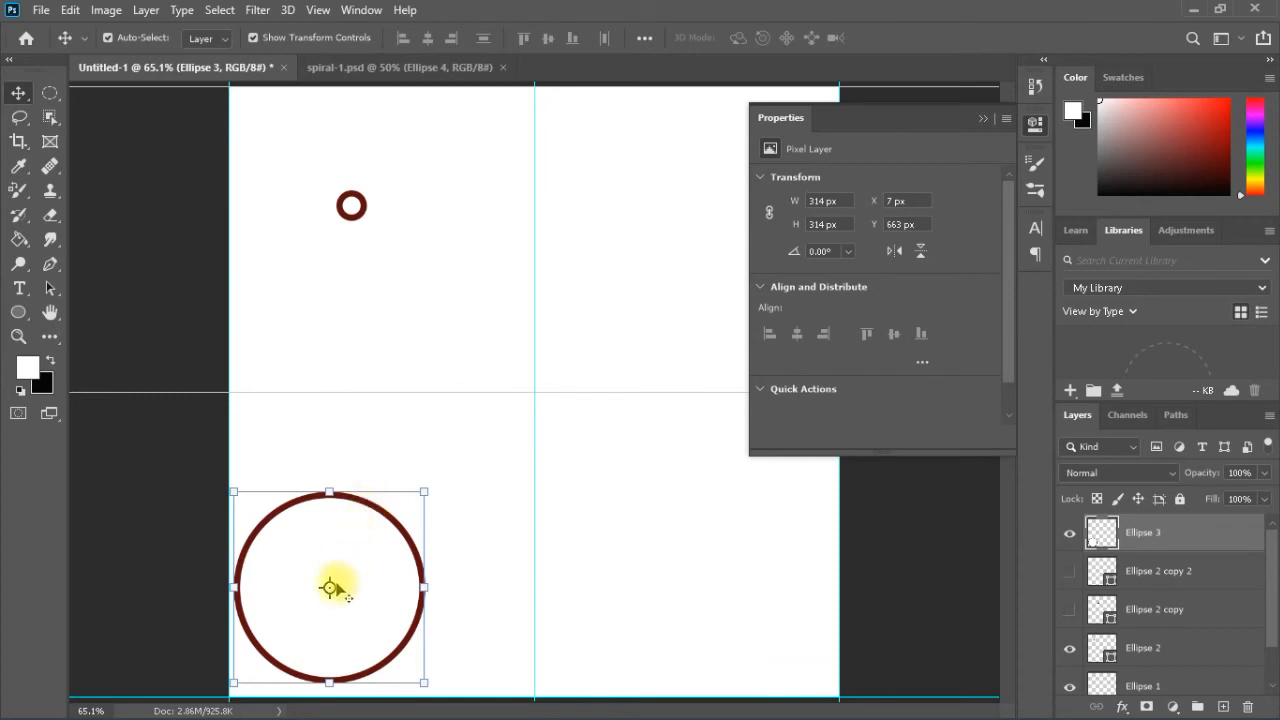
{"action": "mouse_move", "coordinate": [450, 364]}
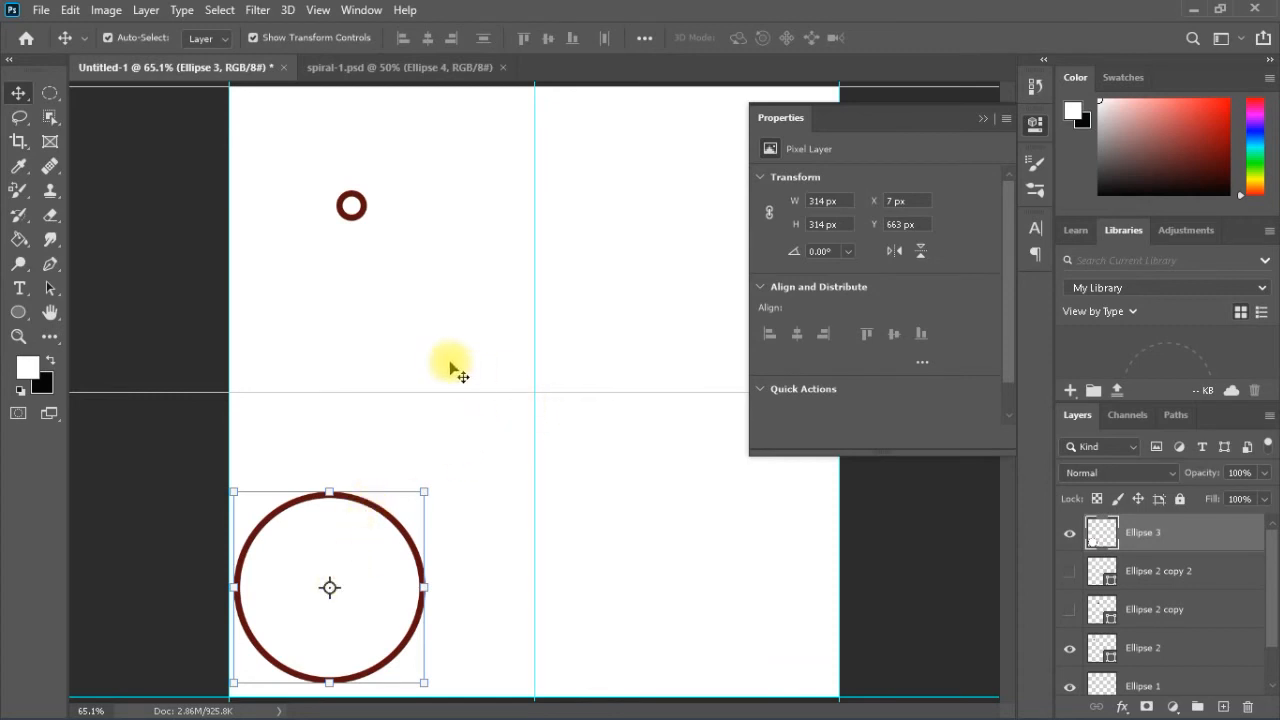
{"action": "mouse_move", "coordinate": [230, 430]}
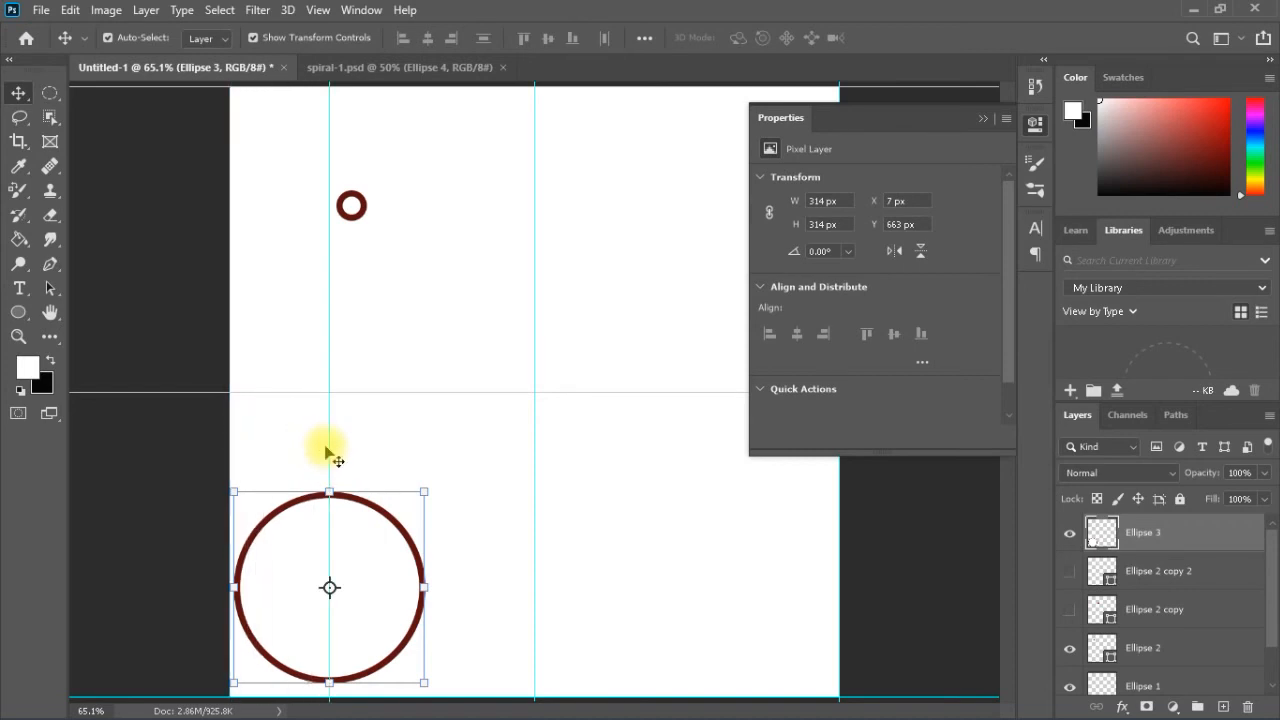
{"action": "mouse_move", "coordinate": [224, 690]}
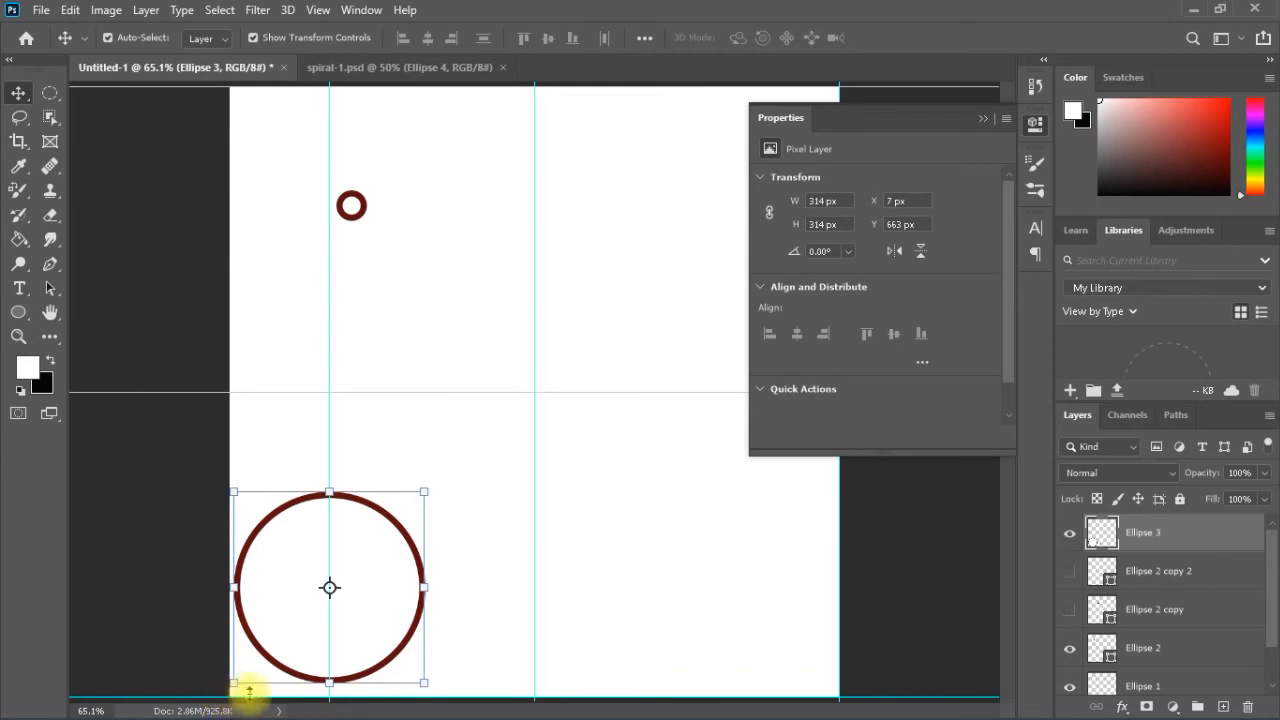
{"action": "mouse_move", "coordinate": [260, 656]}
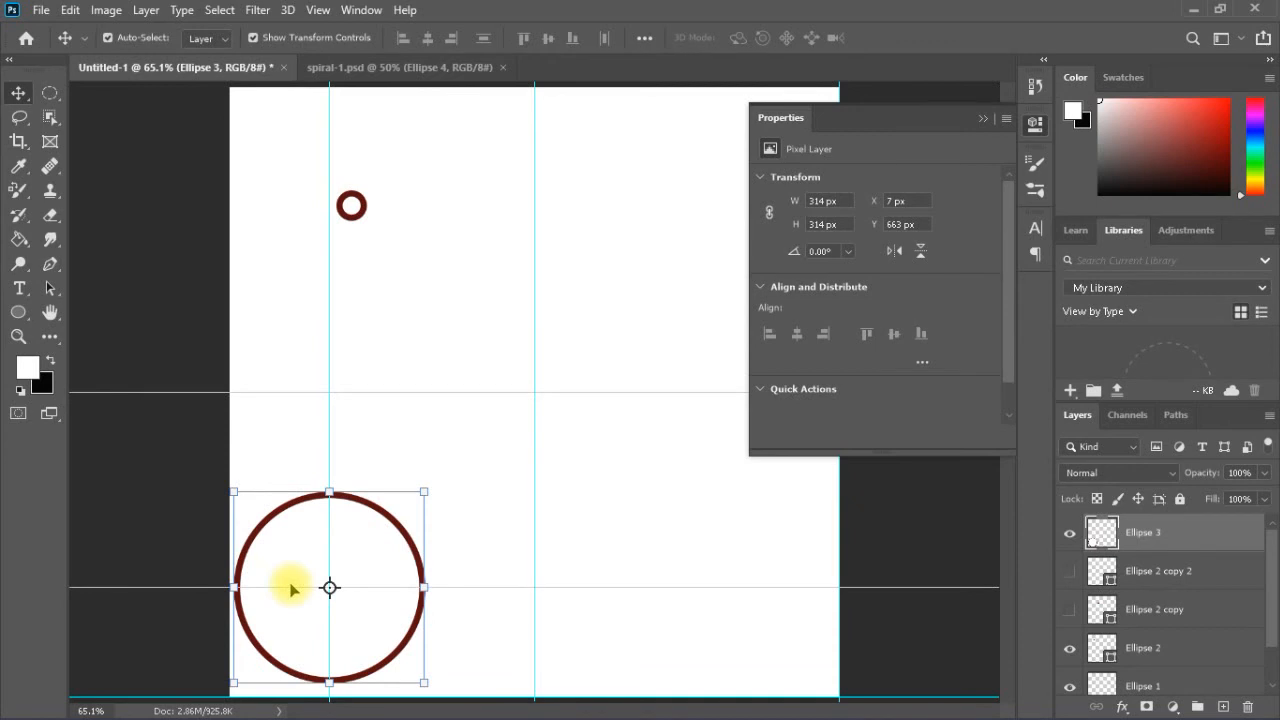
{"action": "mouse_move", "coordinate": [418, 408]}
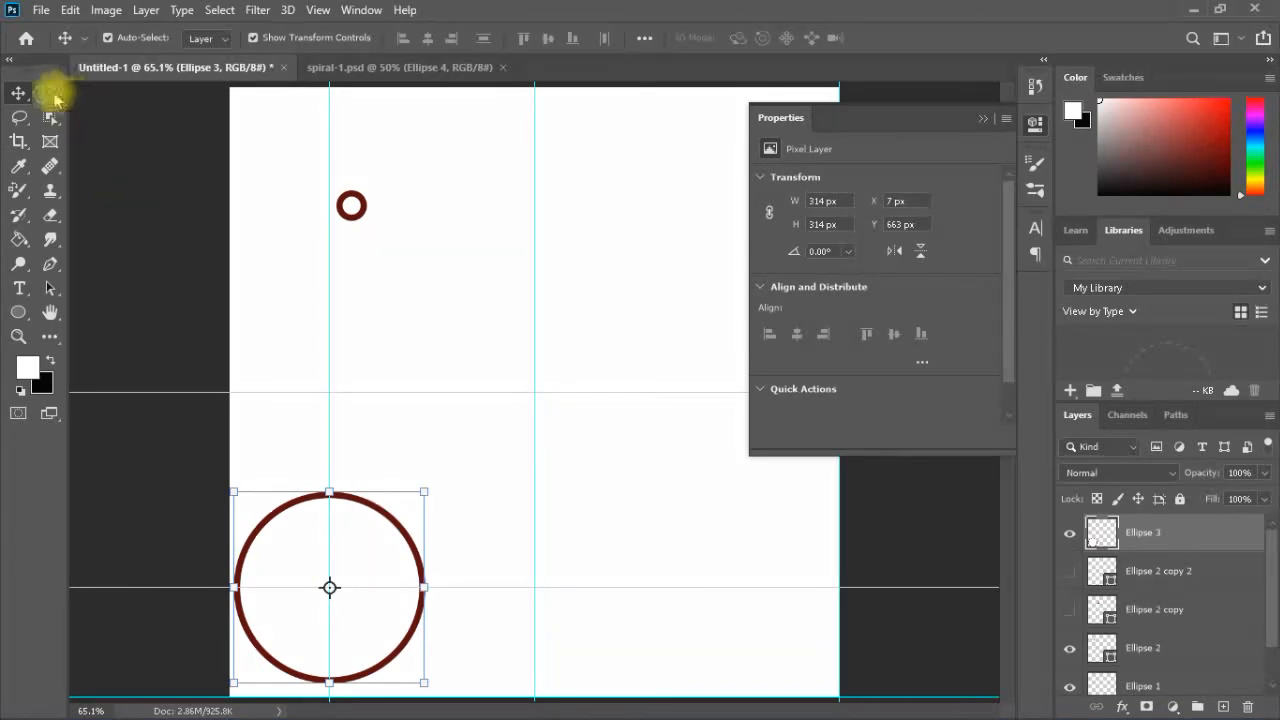
Draw a circular selection from the guide crossing that encloses the large lower-left circle
{"action": "left_click", "coordinate": [18, 94]}
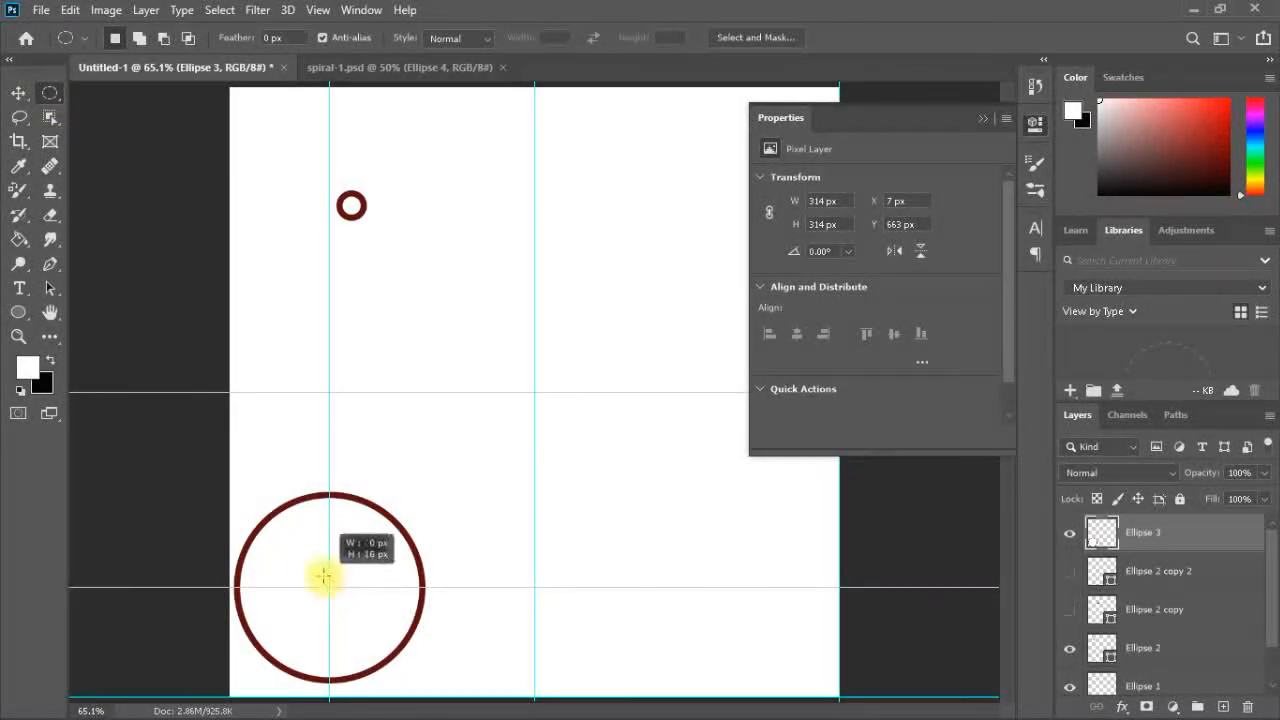
{"action": "left_click_drag", "start_coordinate": [324, 580], "coordinate": [178, 344]}
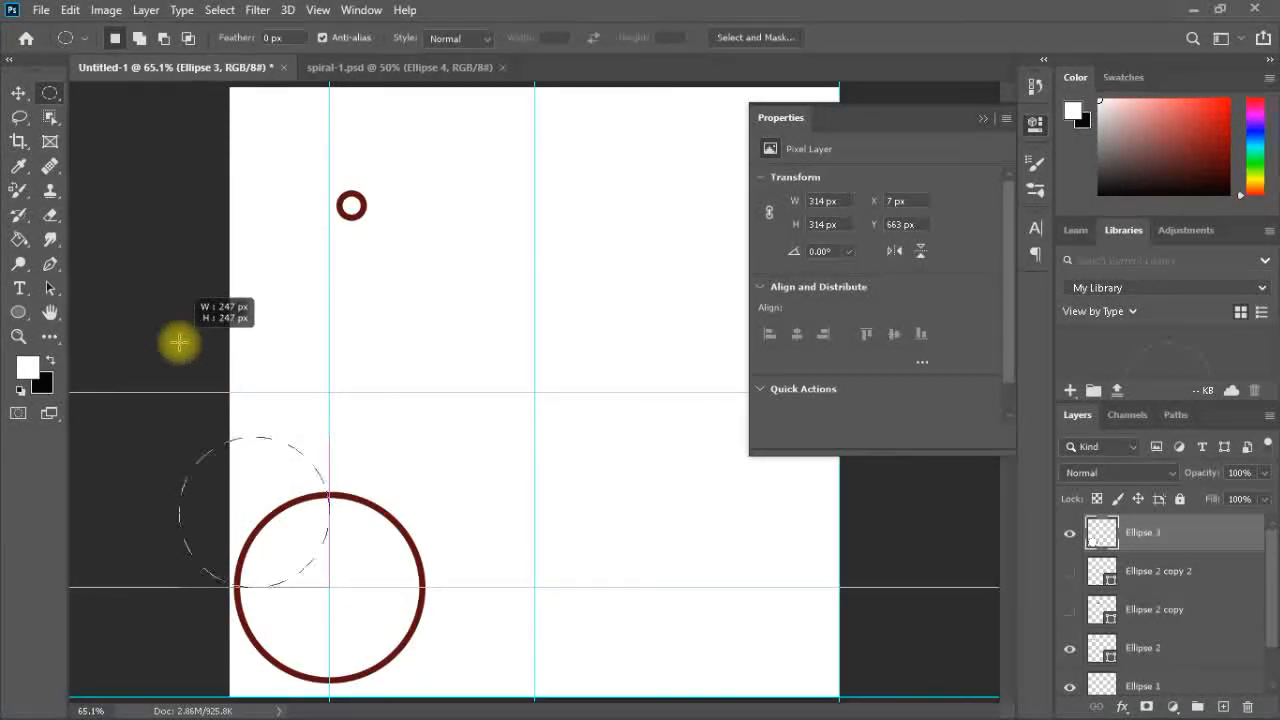
{"action": "left_click_drag", "start_coordinate": [180, 344], "coordinate": [216, 390]}
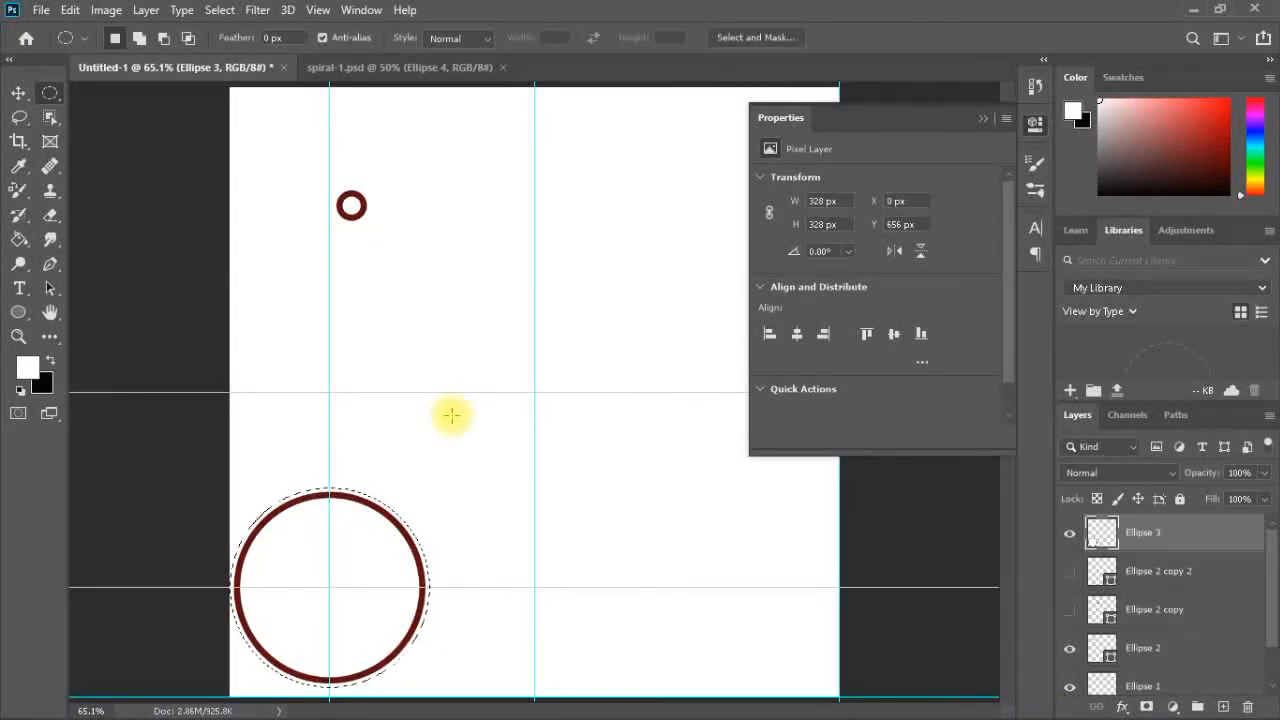
Delete the large dark red circle inside the selection
{"action": "key", "text": "Delete"}
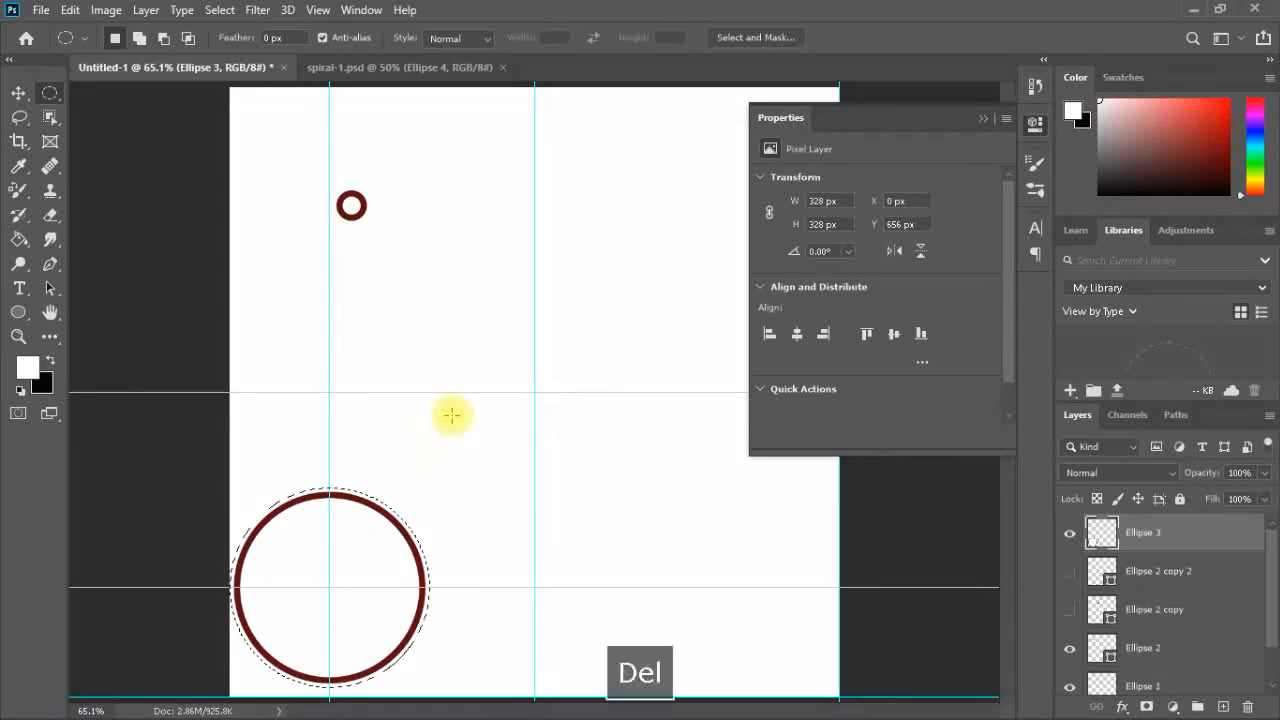
{"action": "key", "text": "Delete"}
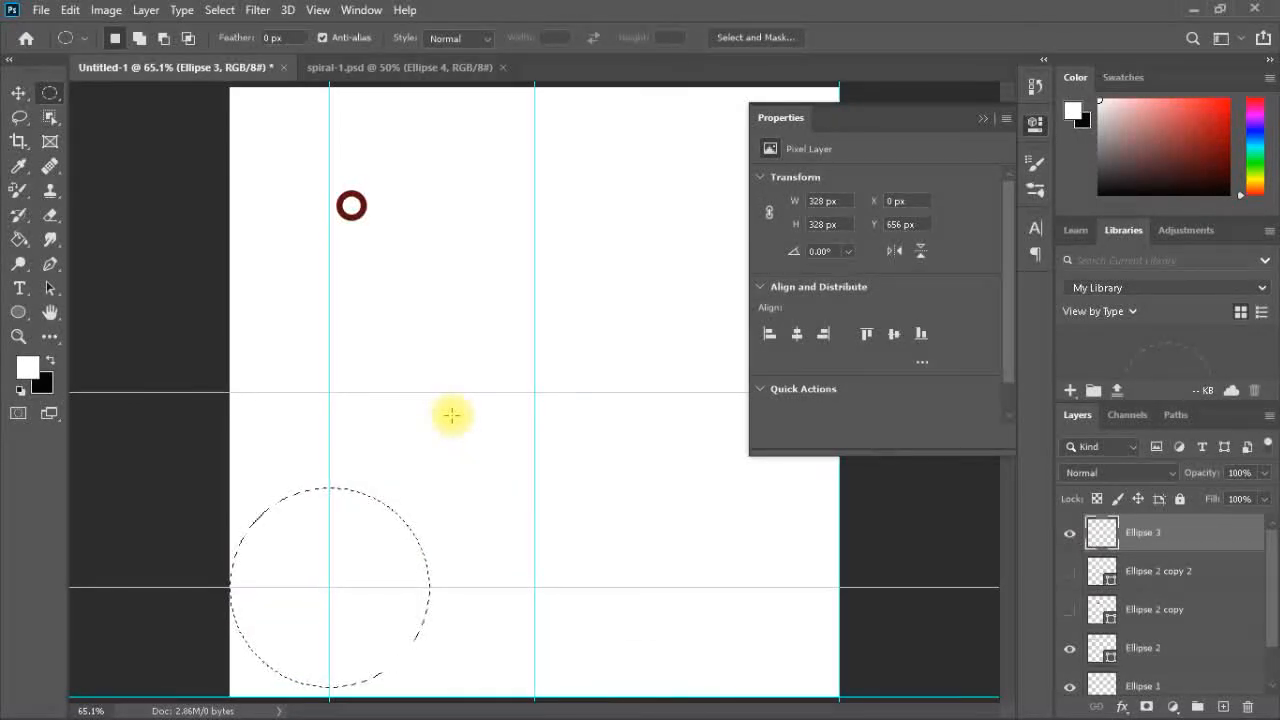